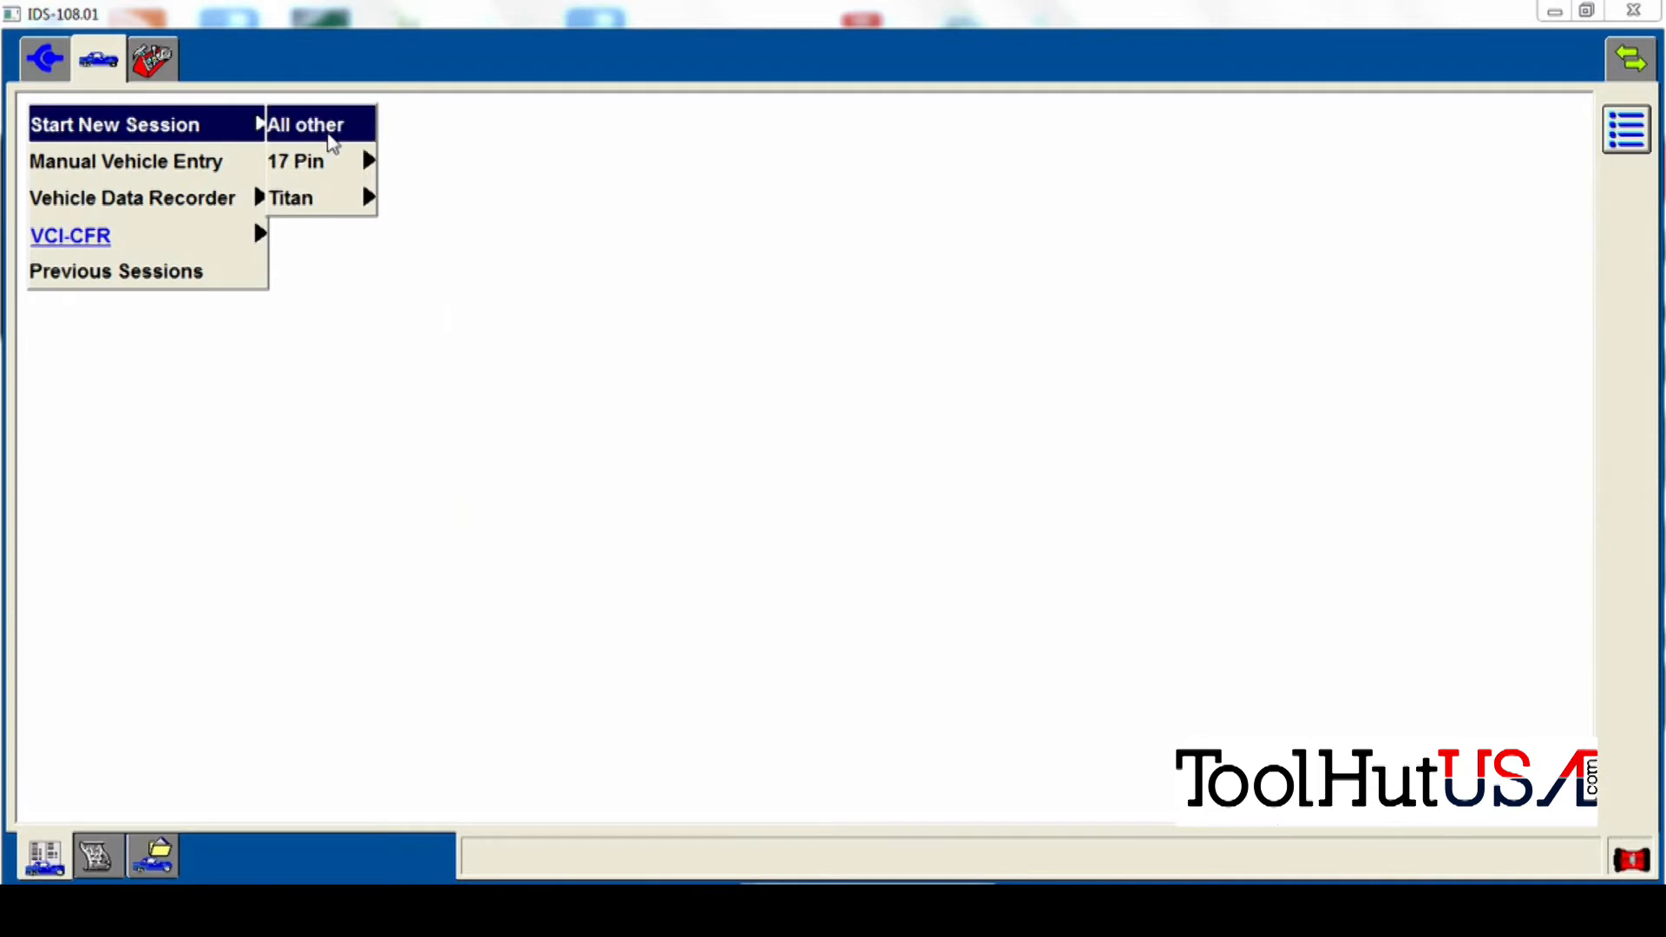
Start a new session and confirm the 1.5L EcoBoost automatic Escape/Kuga specification
click(306, 124)
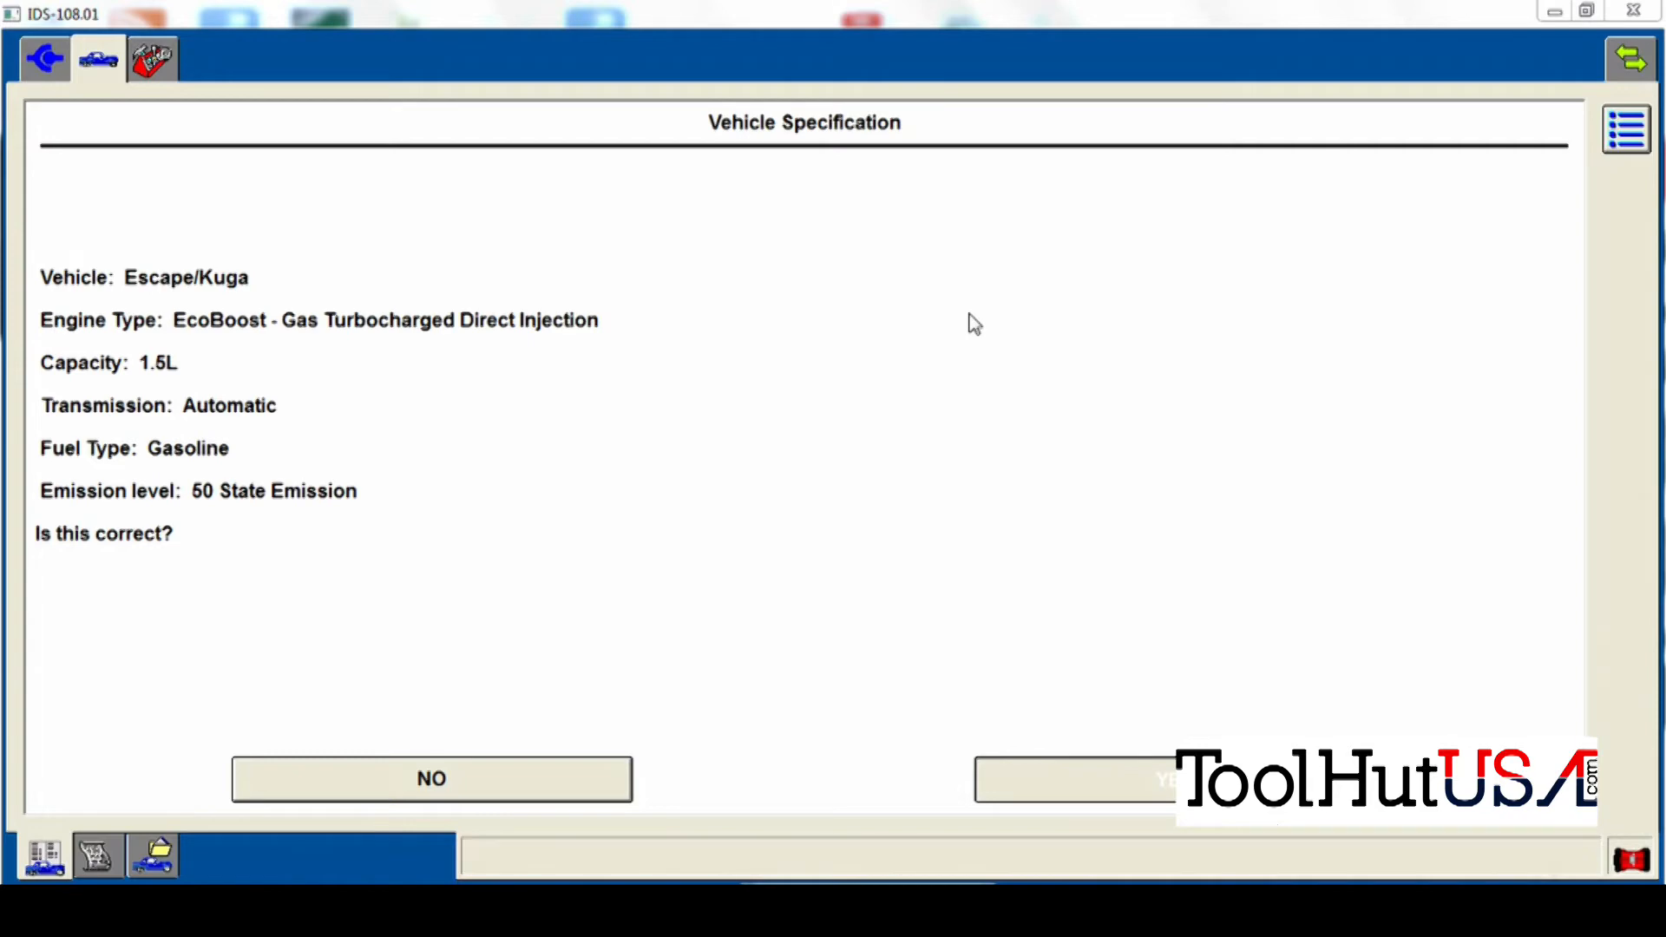
click(1073, 778)
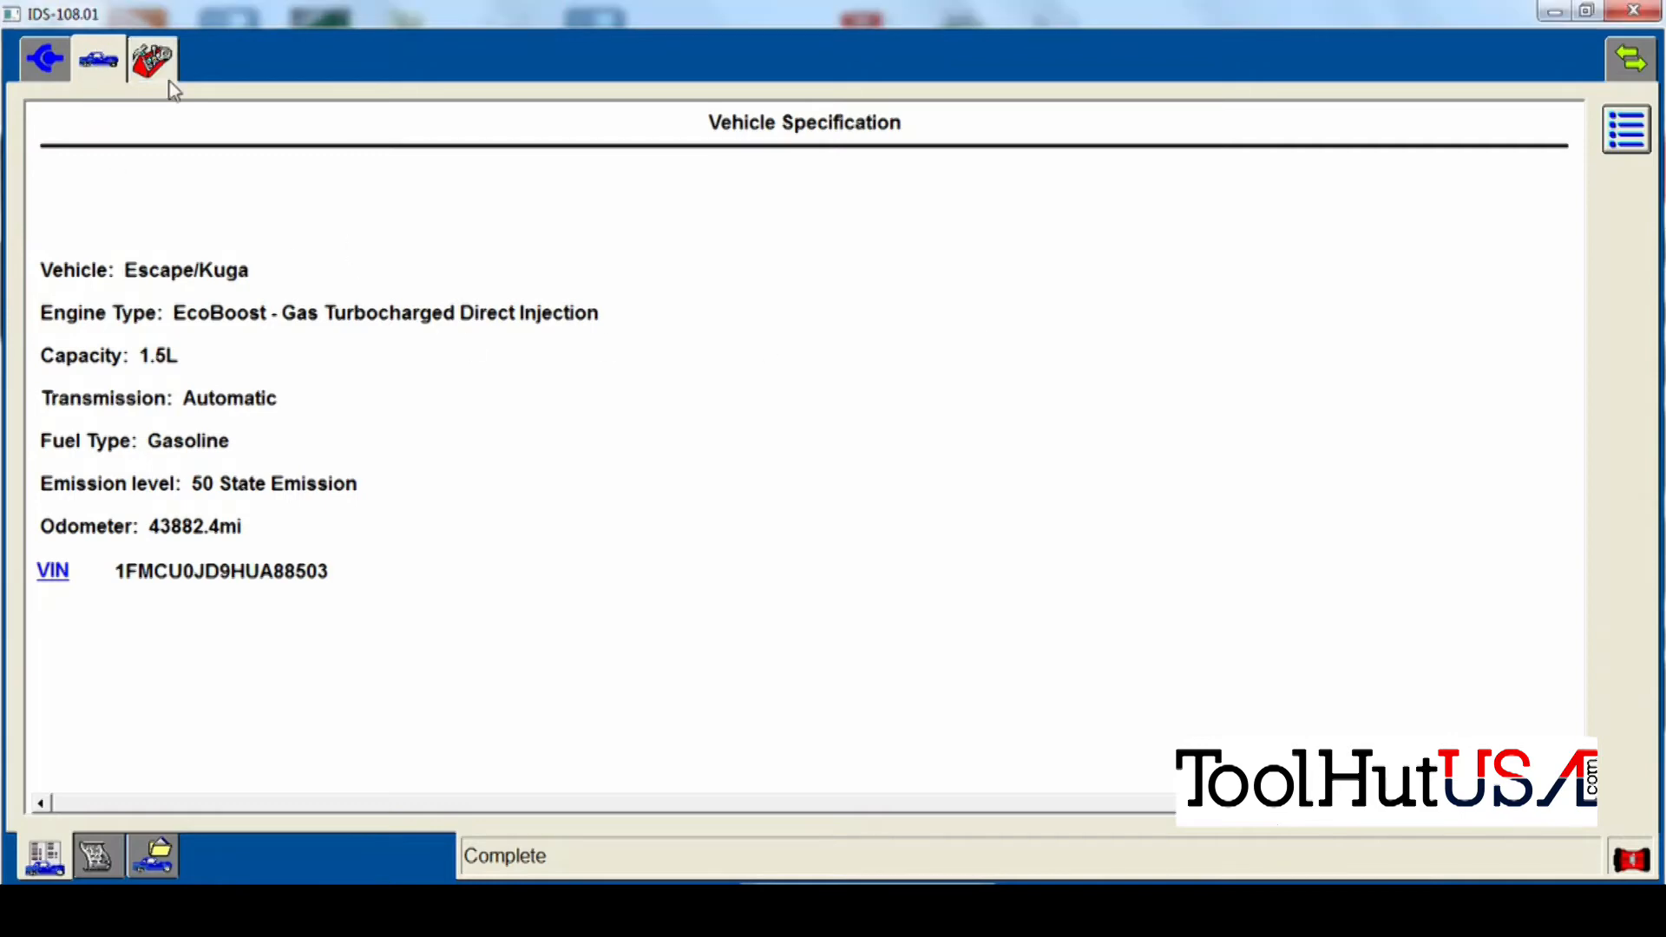
Read all module DTCs and review BCM codes B1099, B1115, B1D00 and B1D07
click(152, 58)
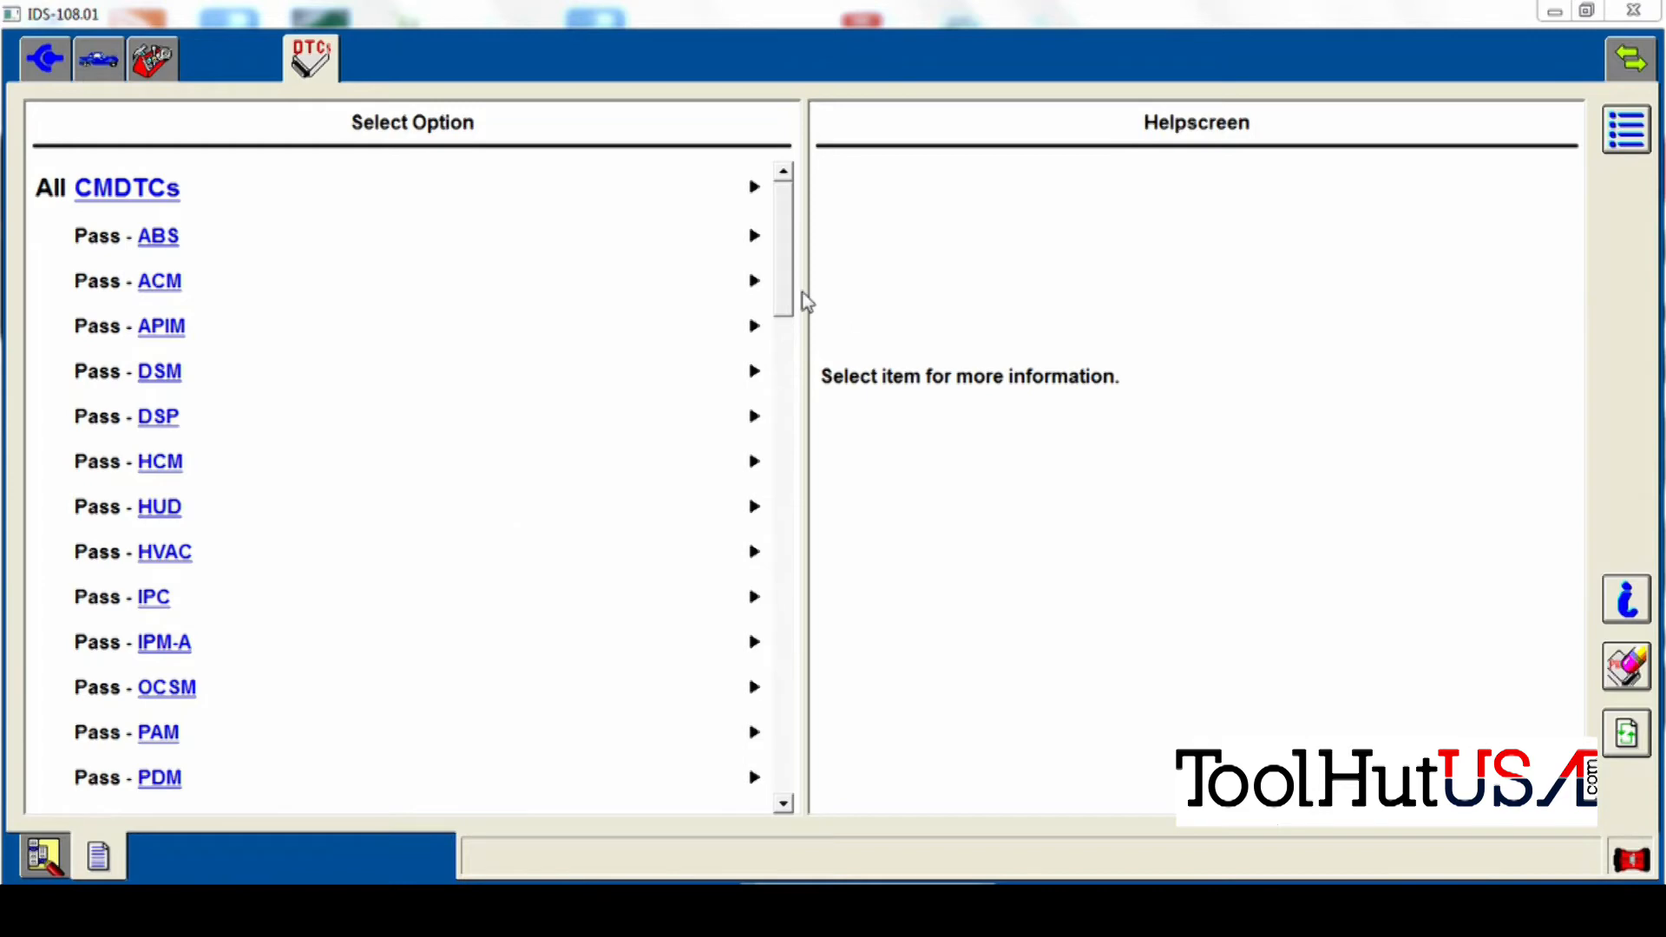
scroll(down, 3)
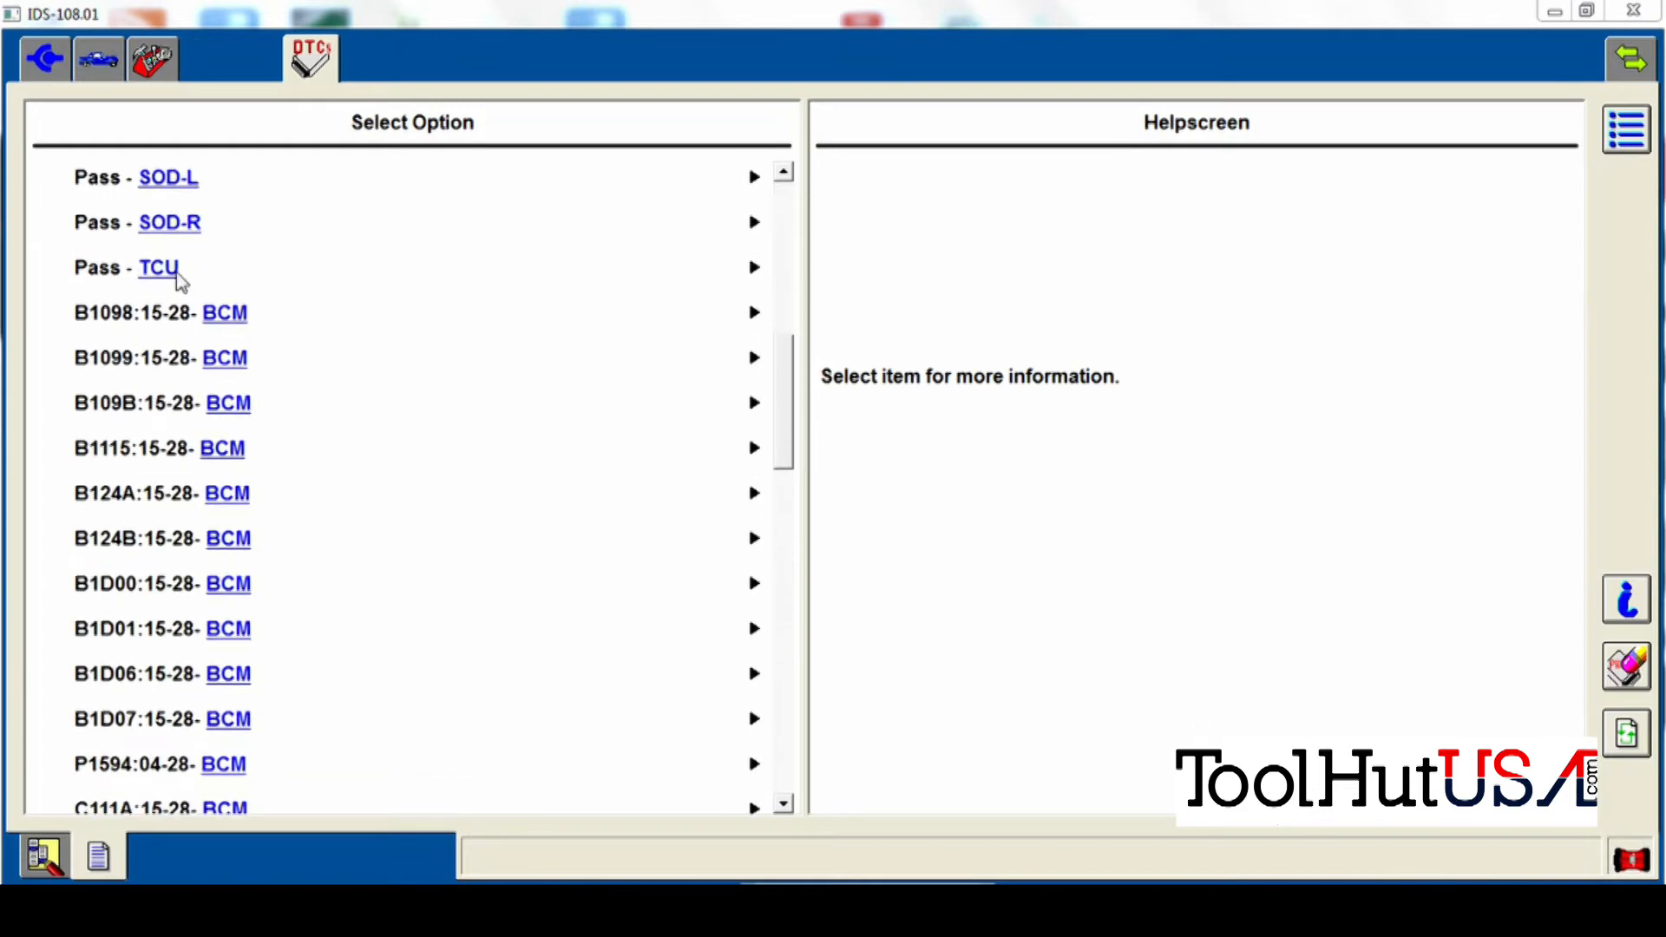
click(160, 313)
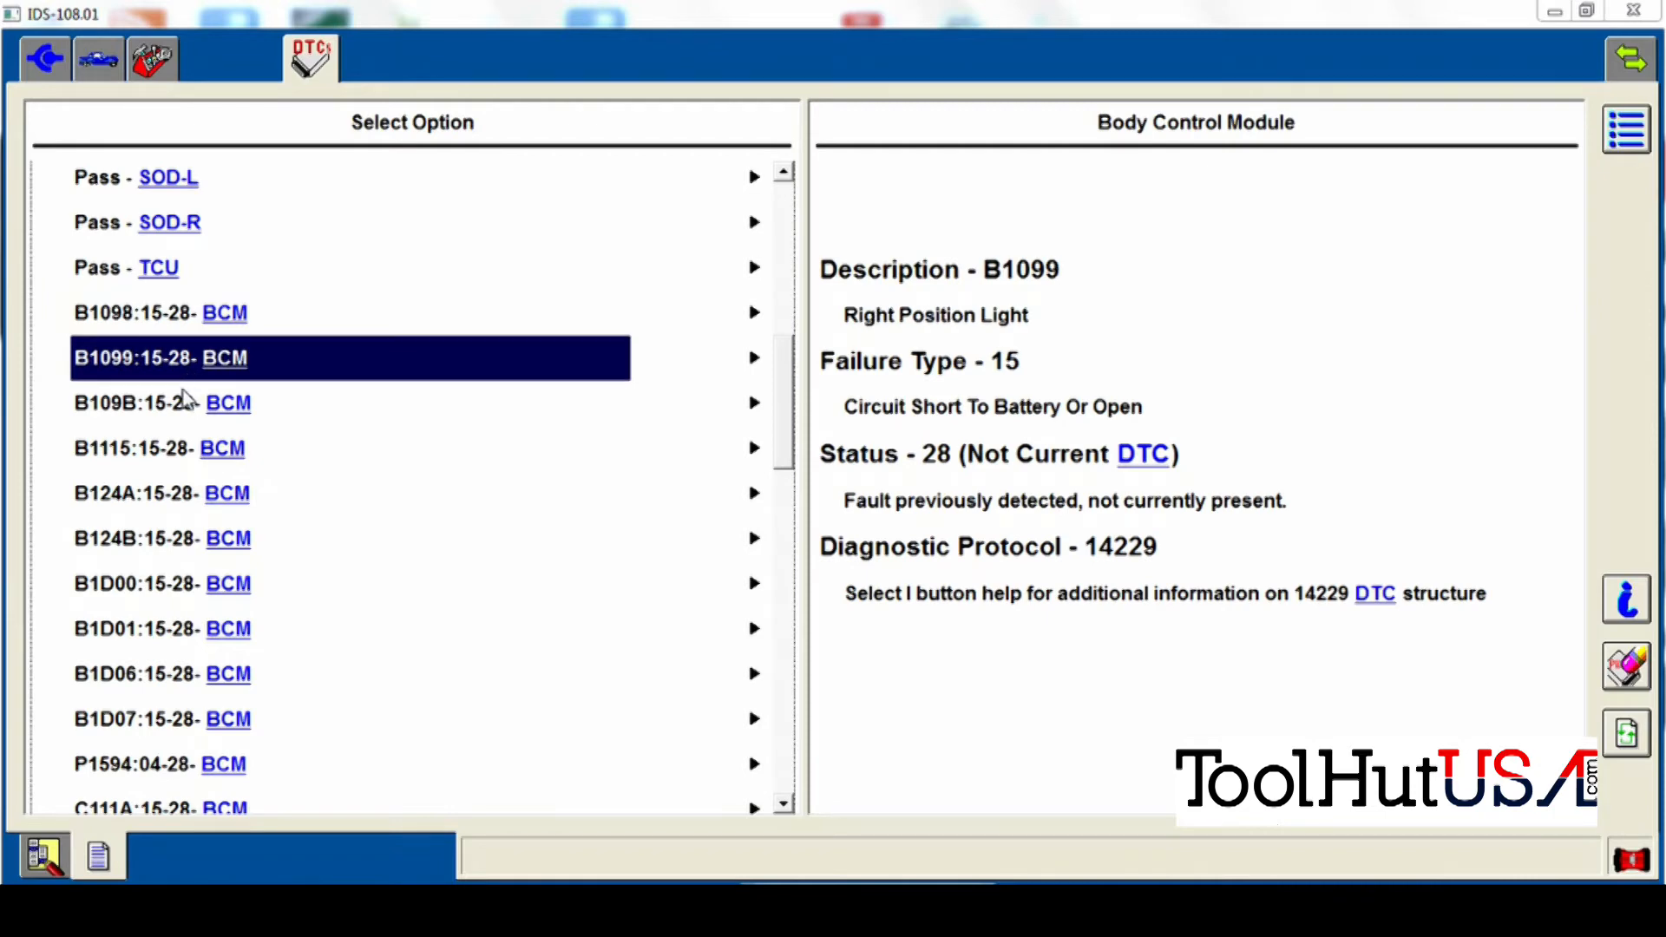
click(160, 448)
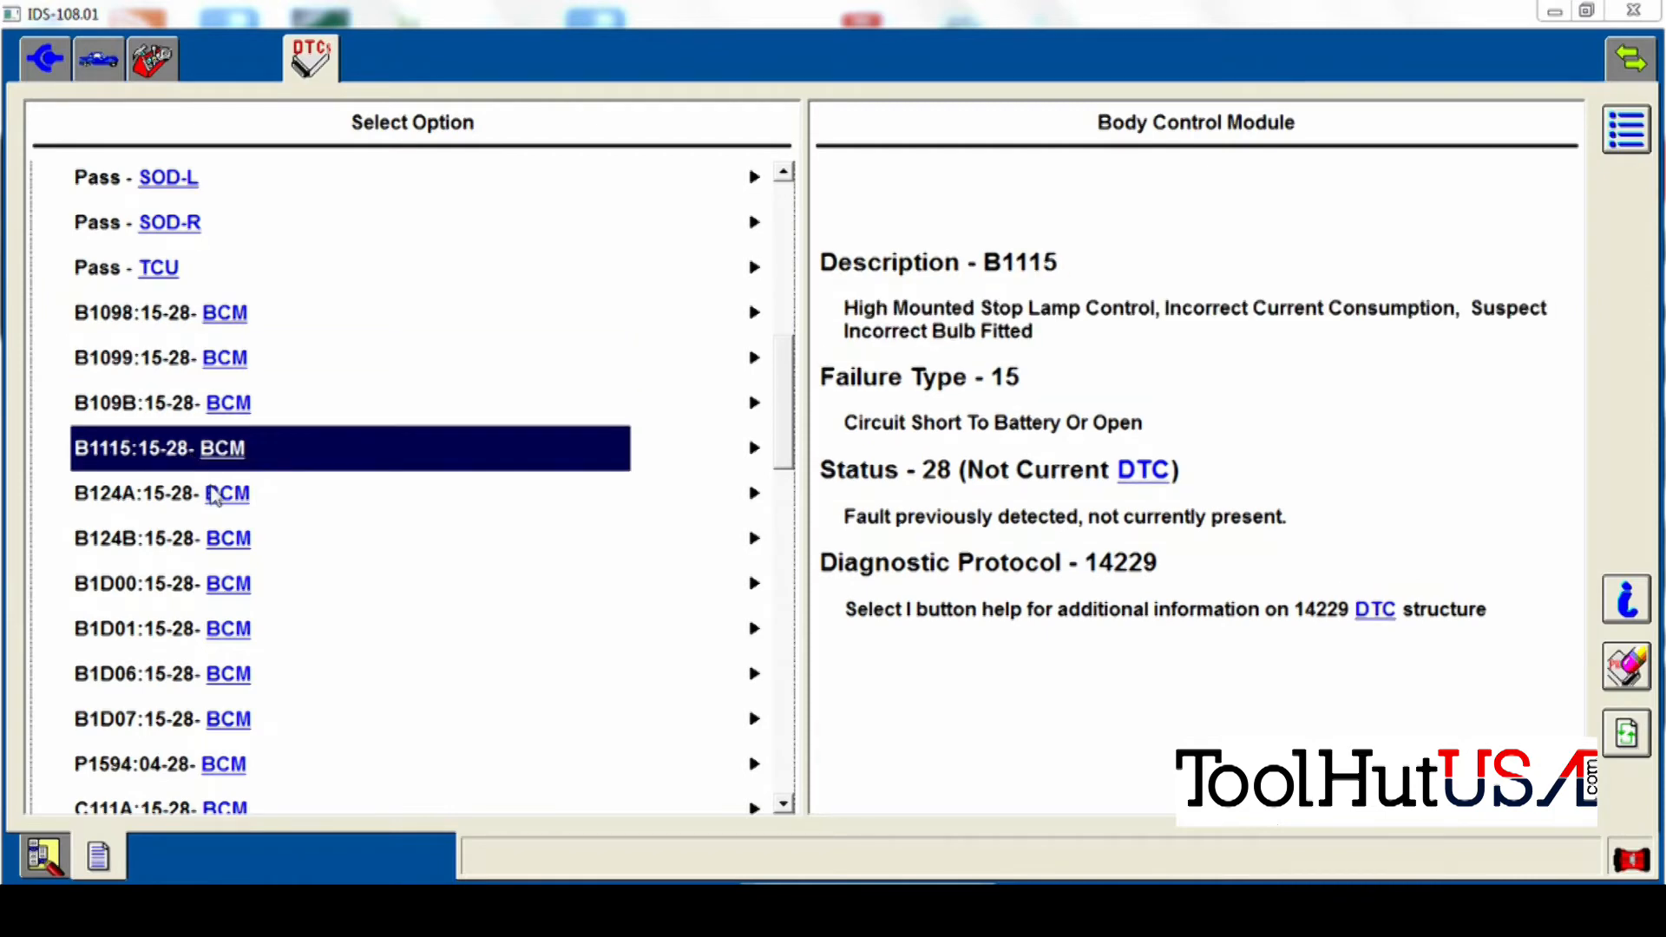
click(160, 538)
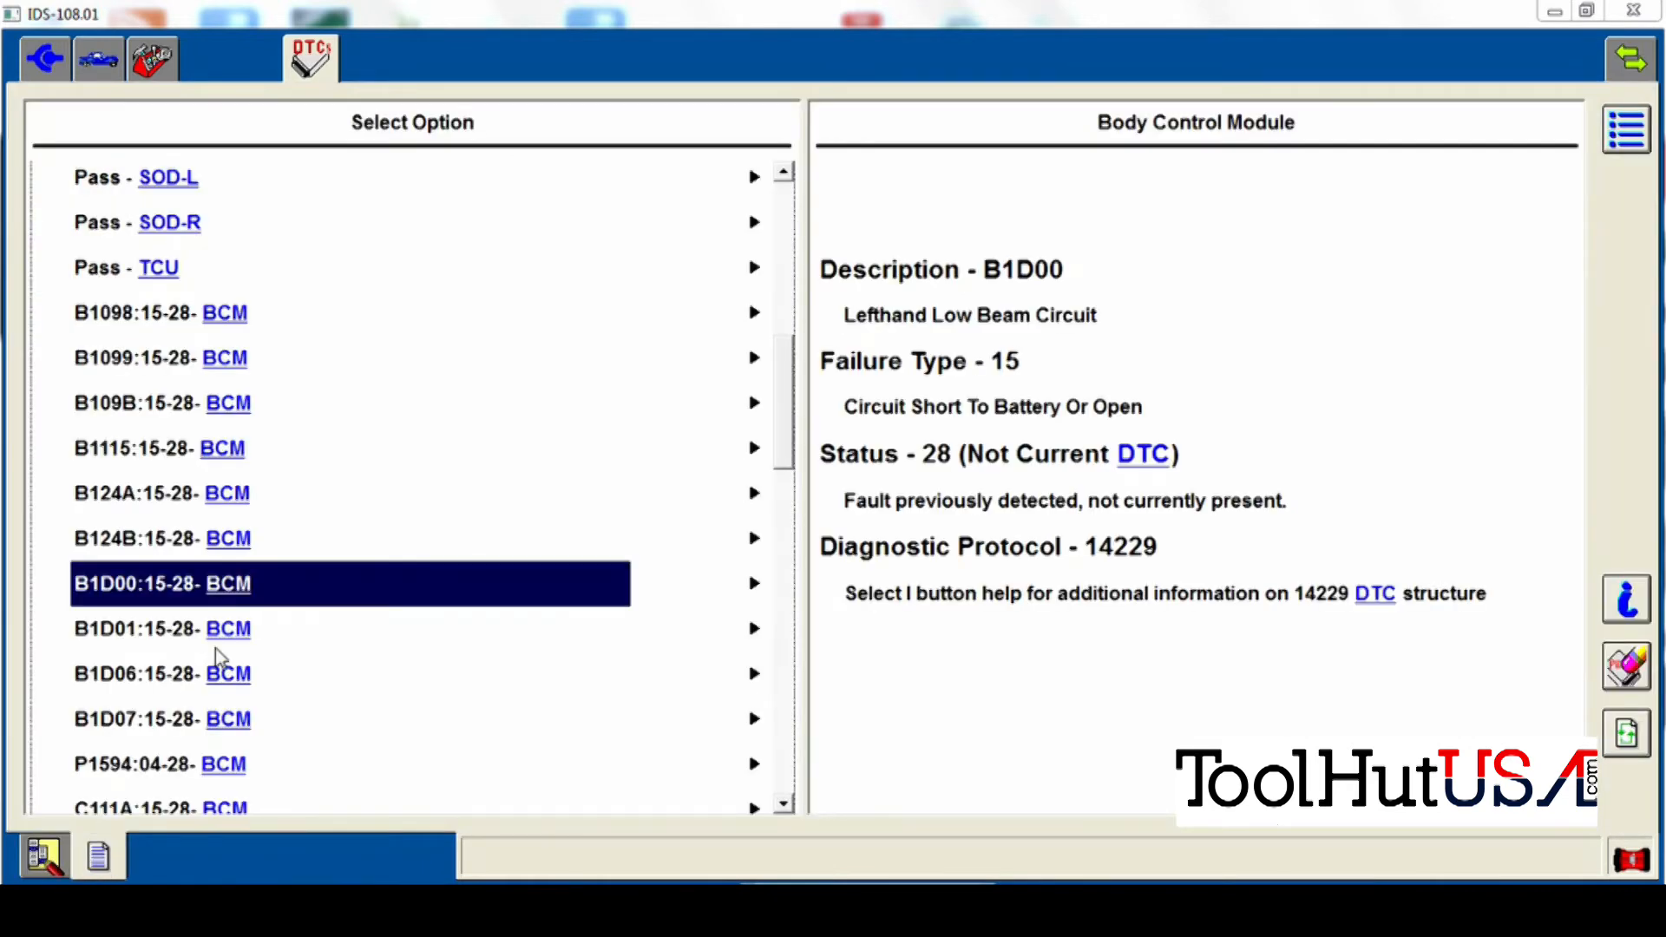
click(160, 673)
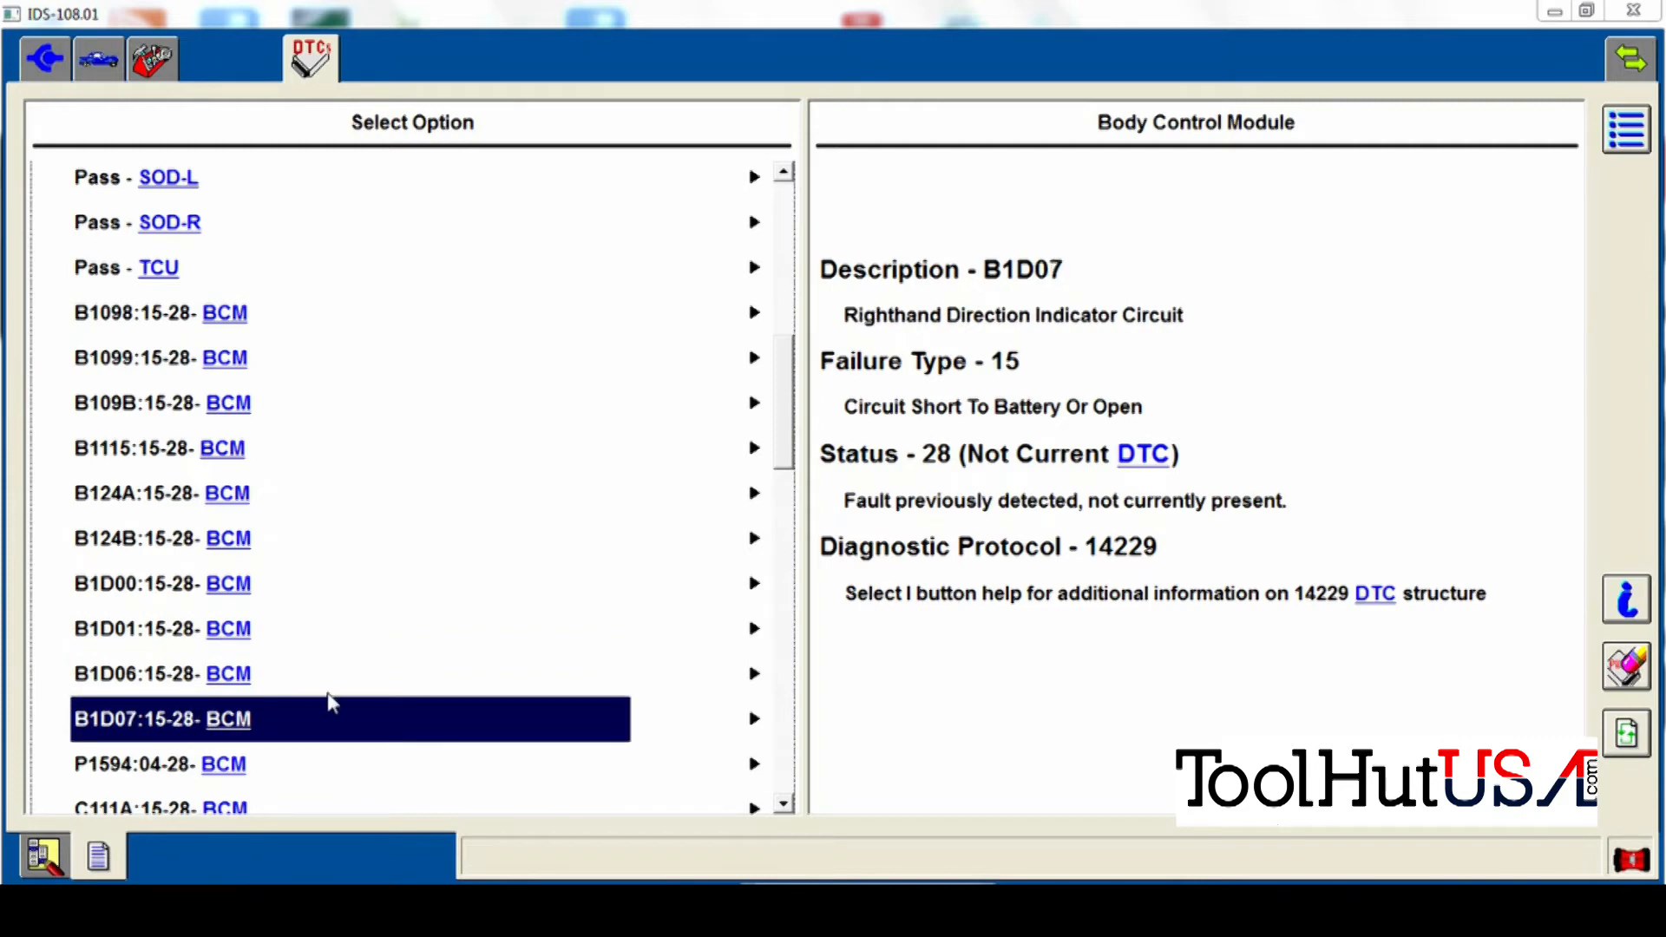
mouse_move(781, 808)
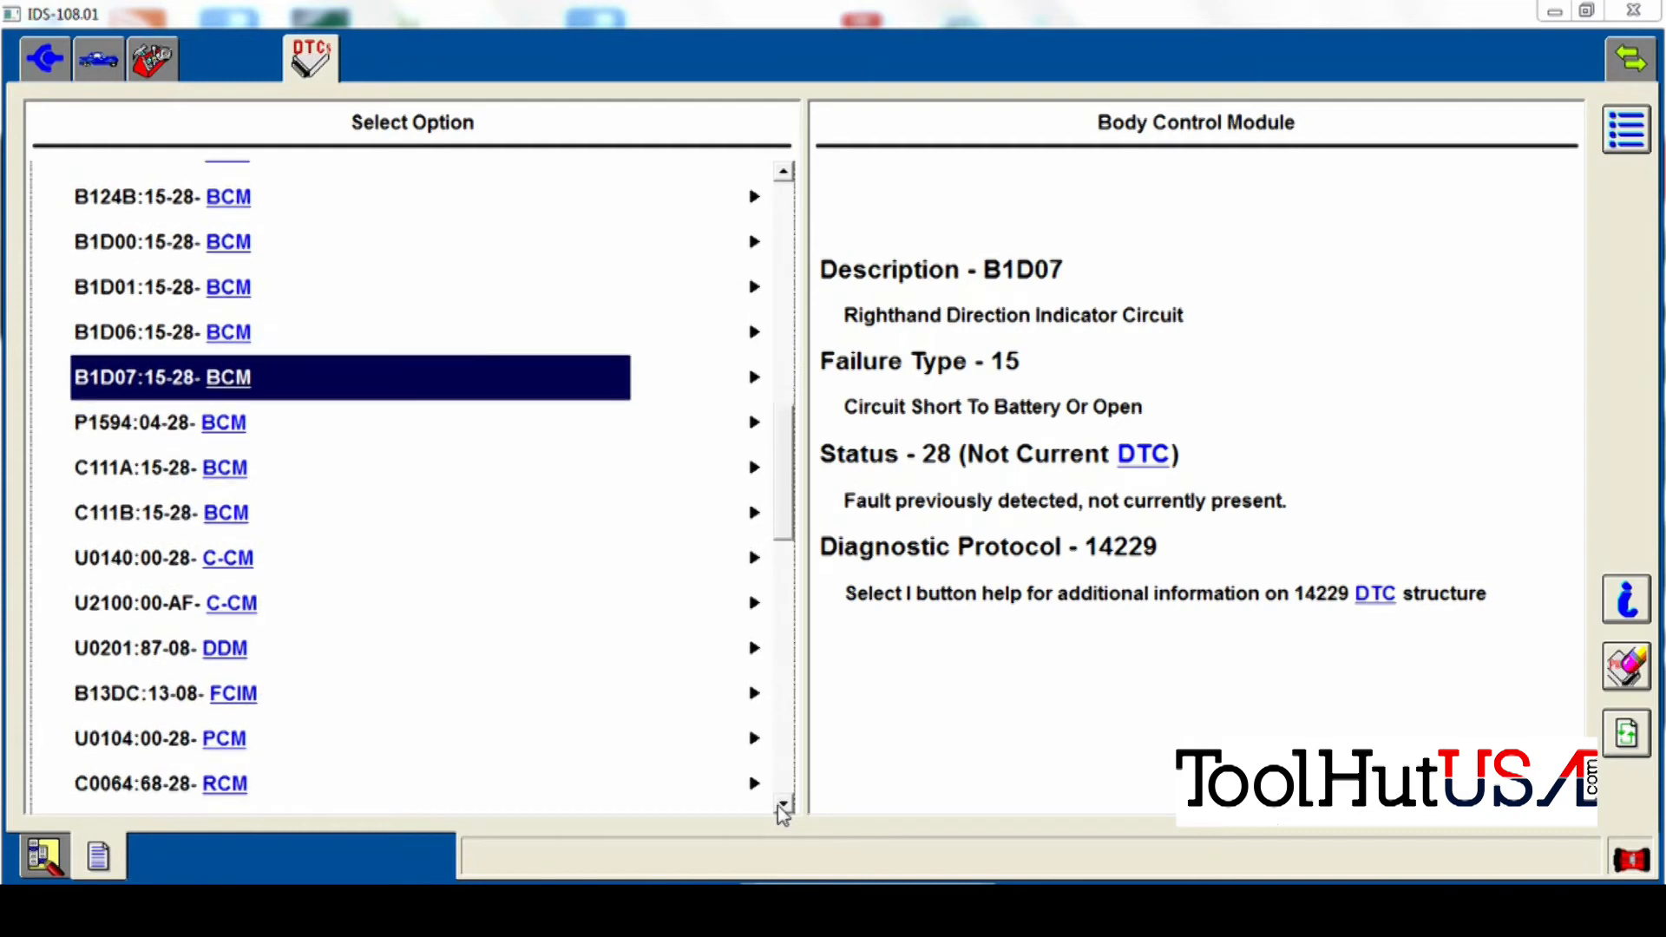
Review fault codes P1594, C111B, U0140 and the U2100 cruise-control code
scroll(down, 3)
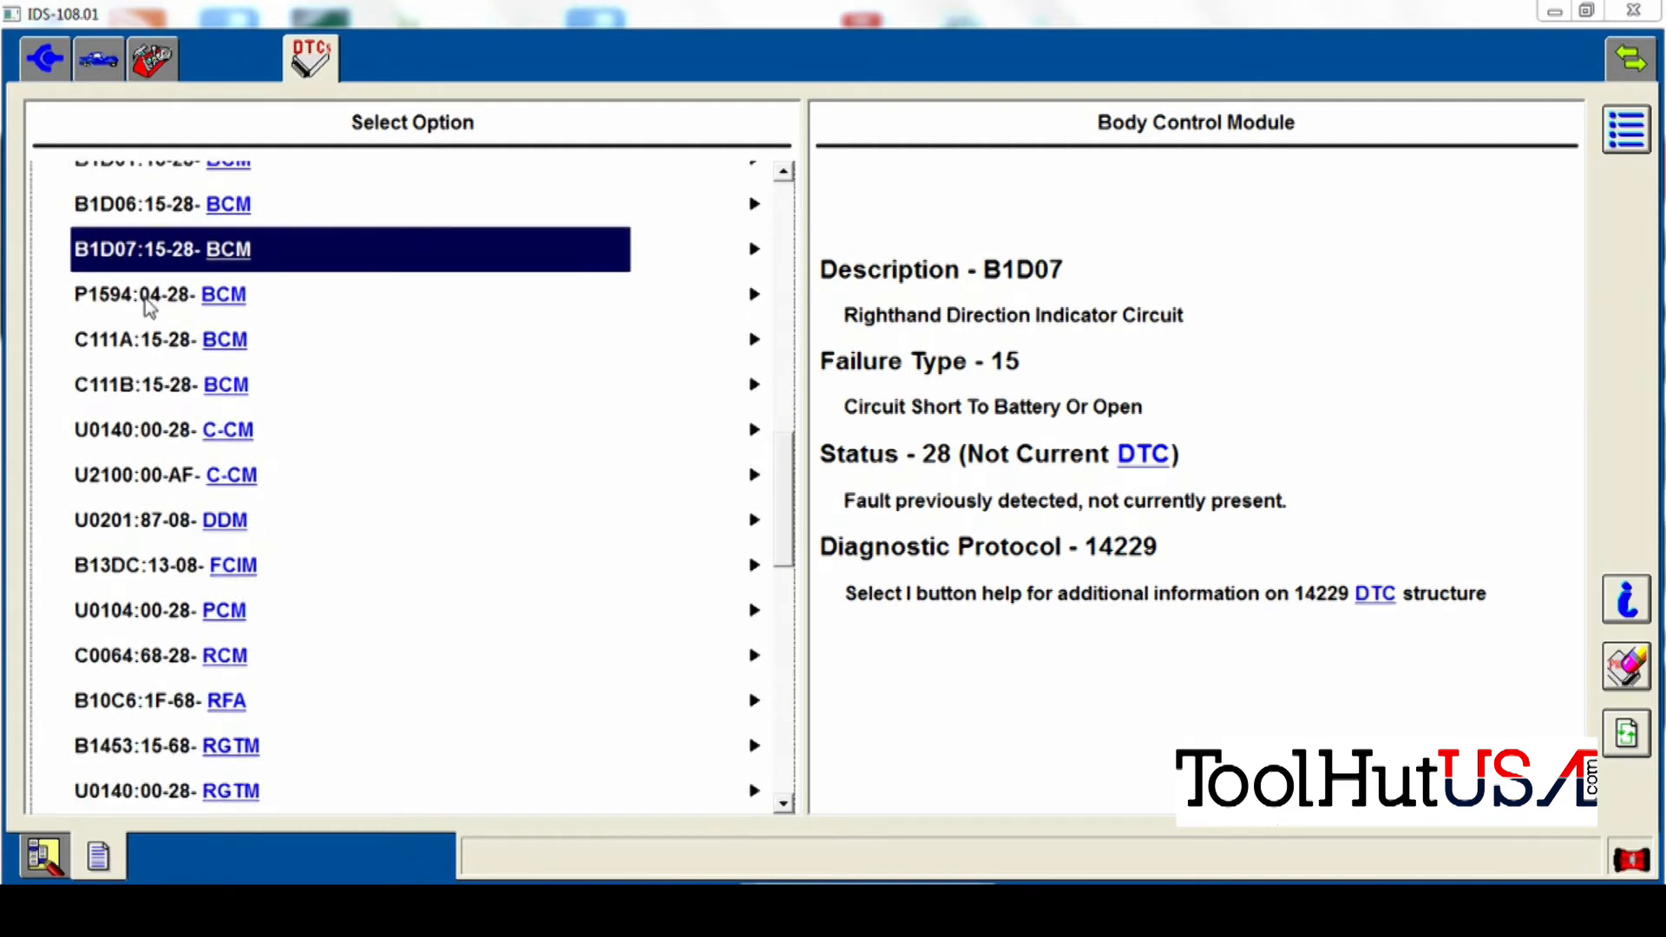
click(160, 294)
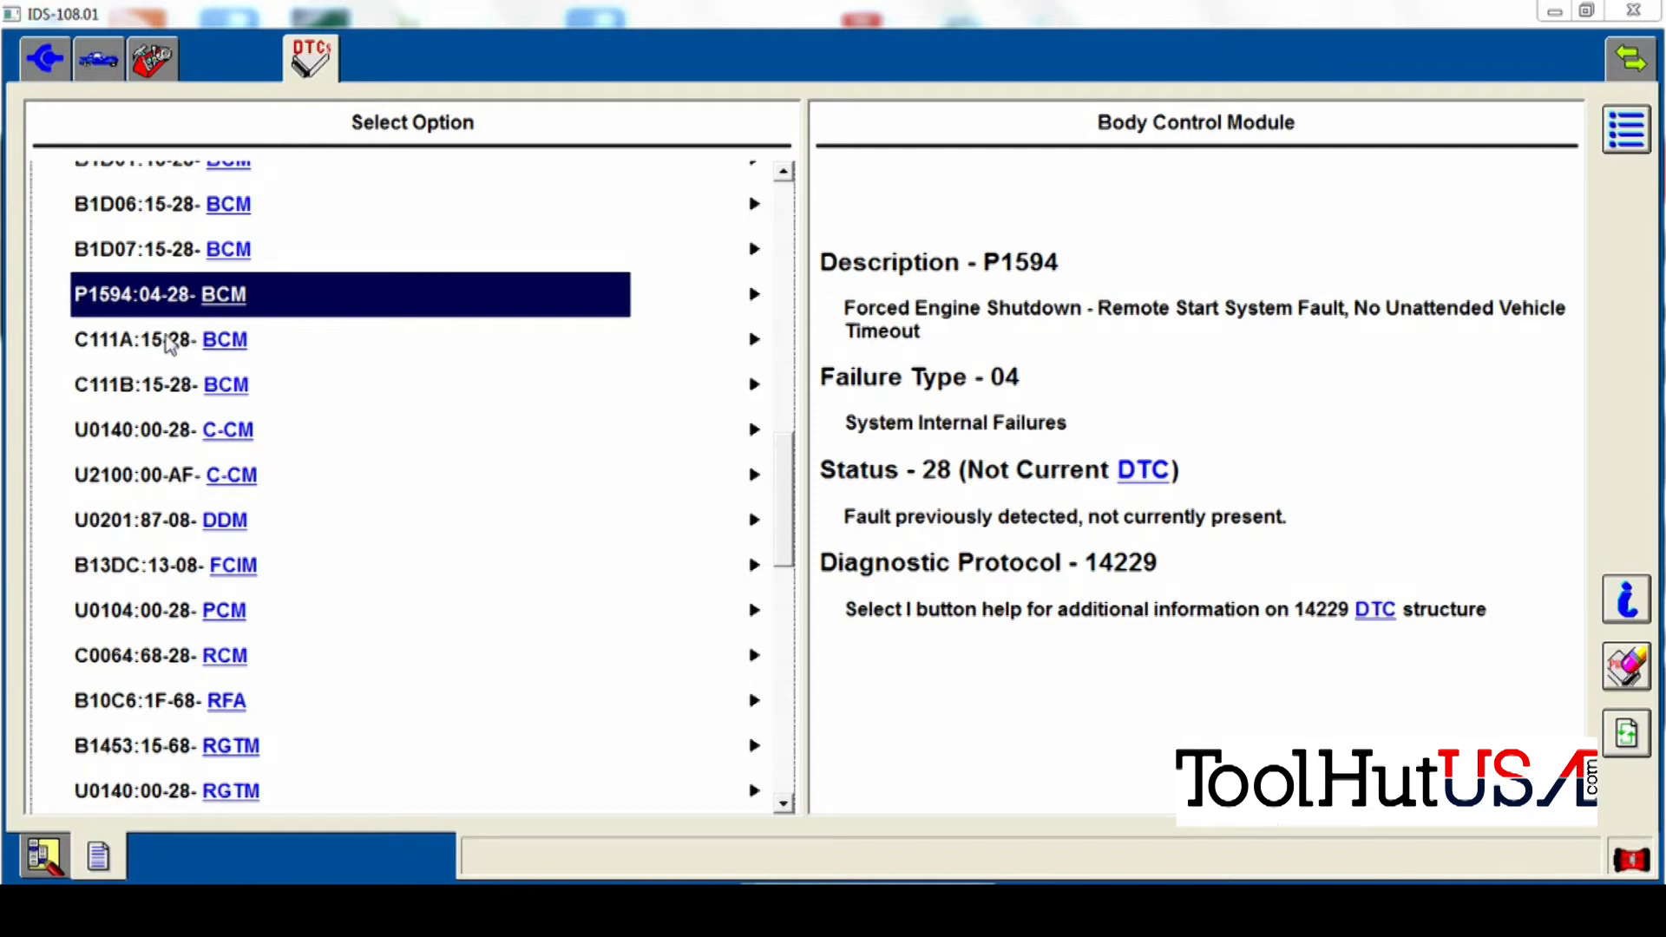
click(160, 384)
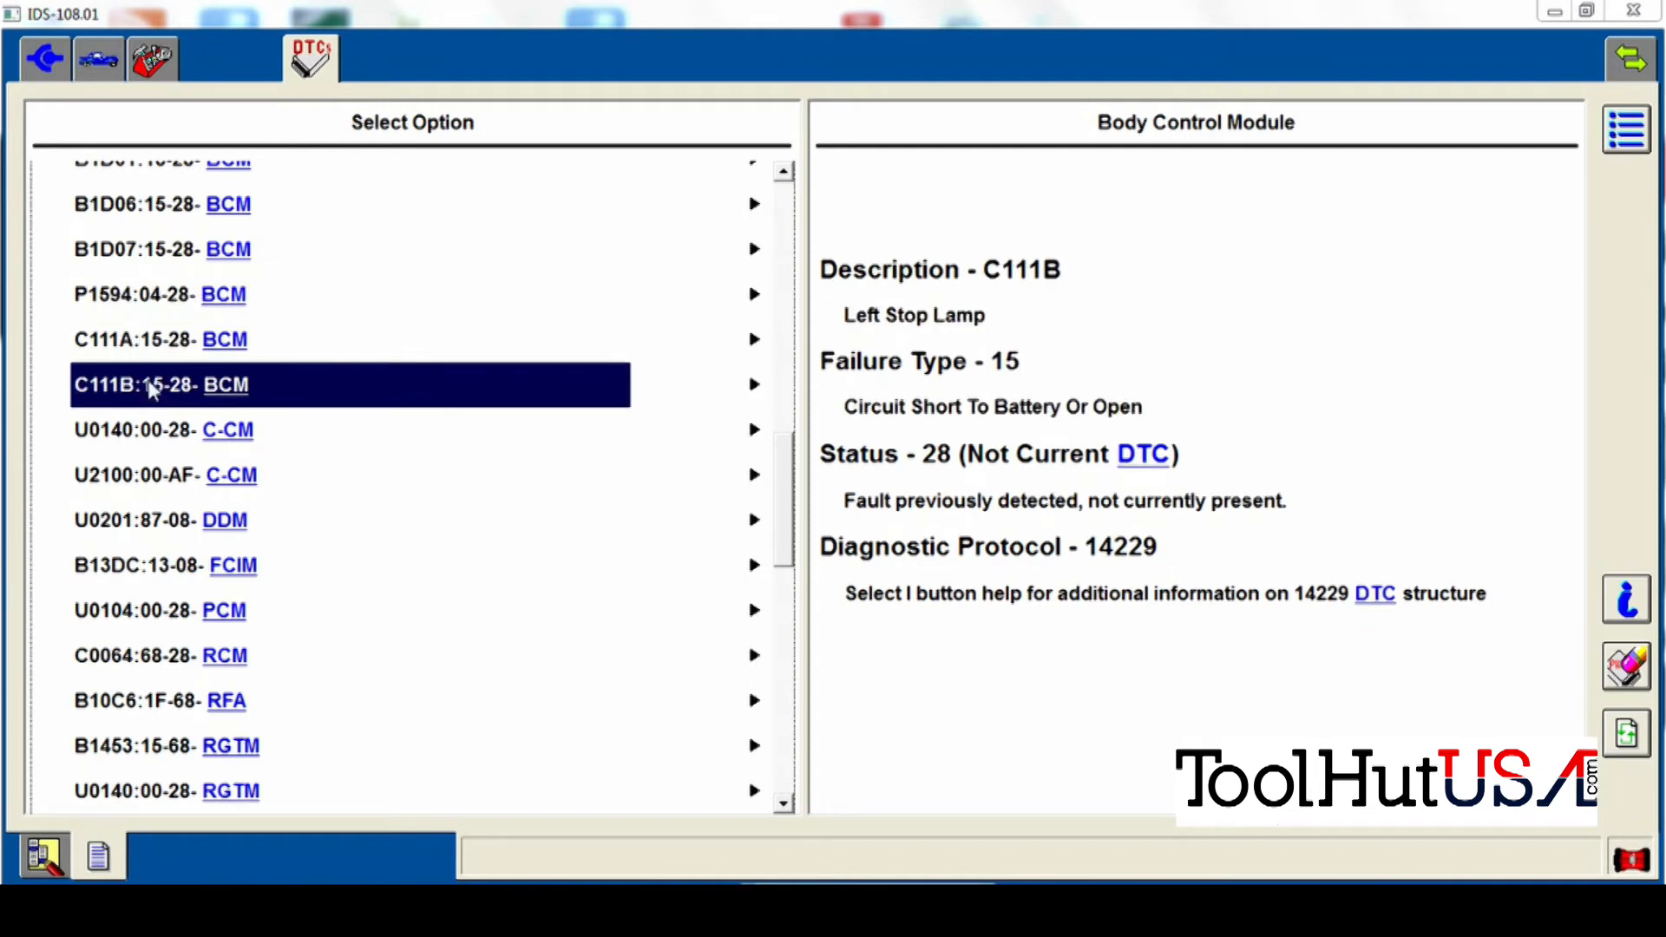
click(159, 429)
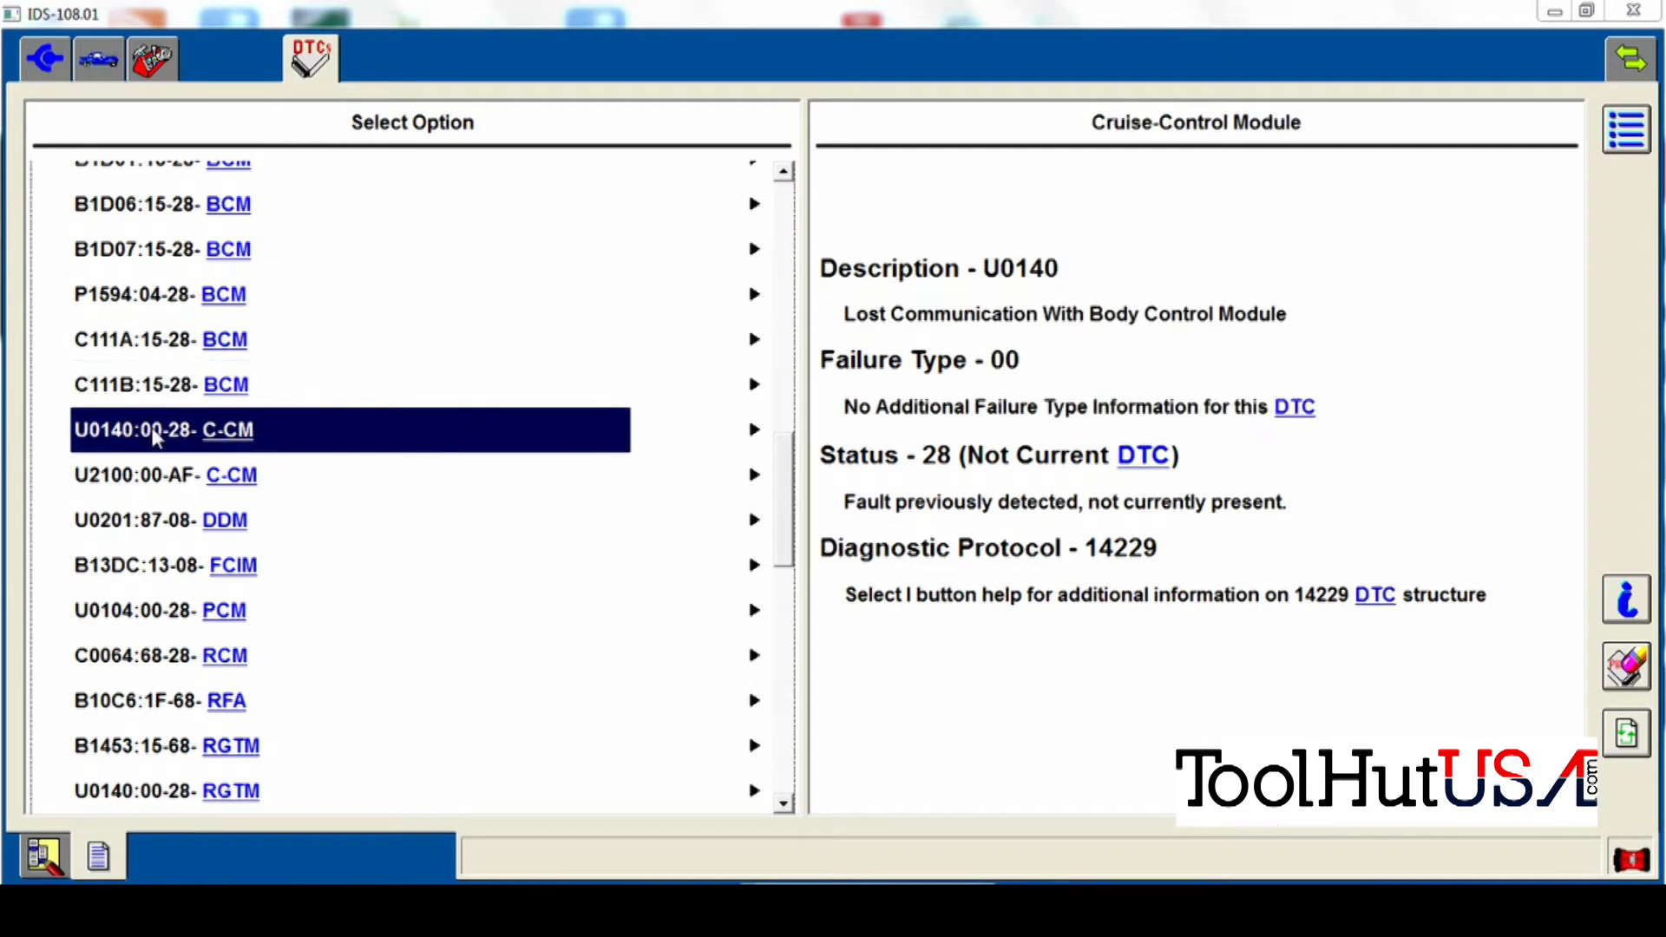
click(165, 475)
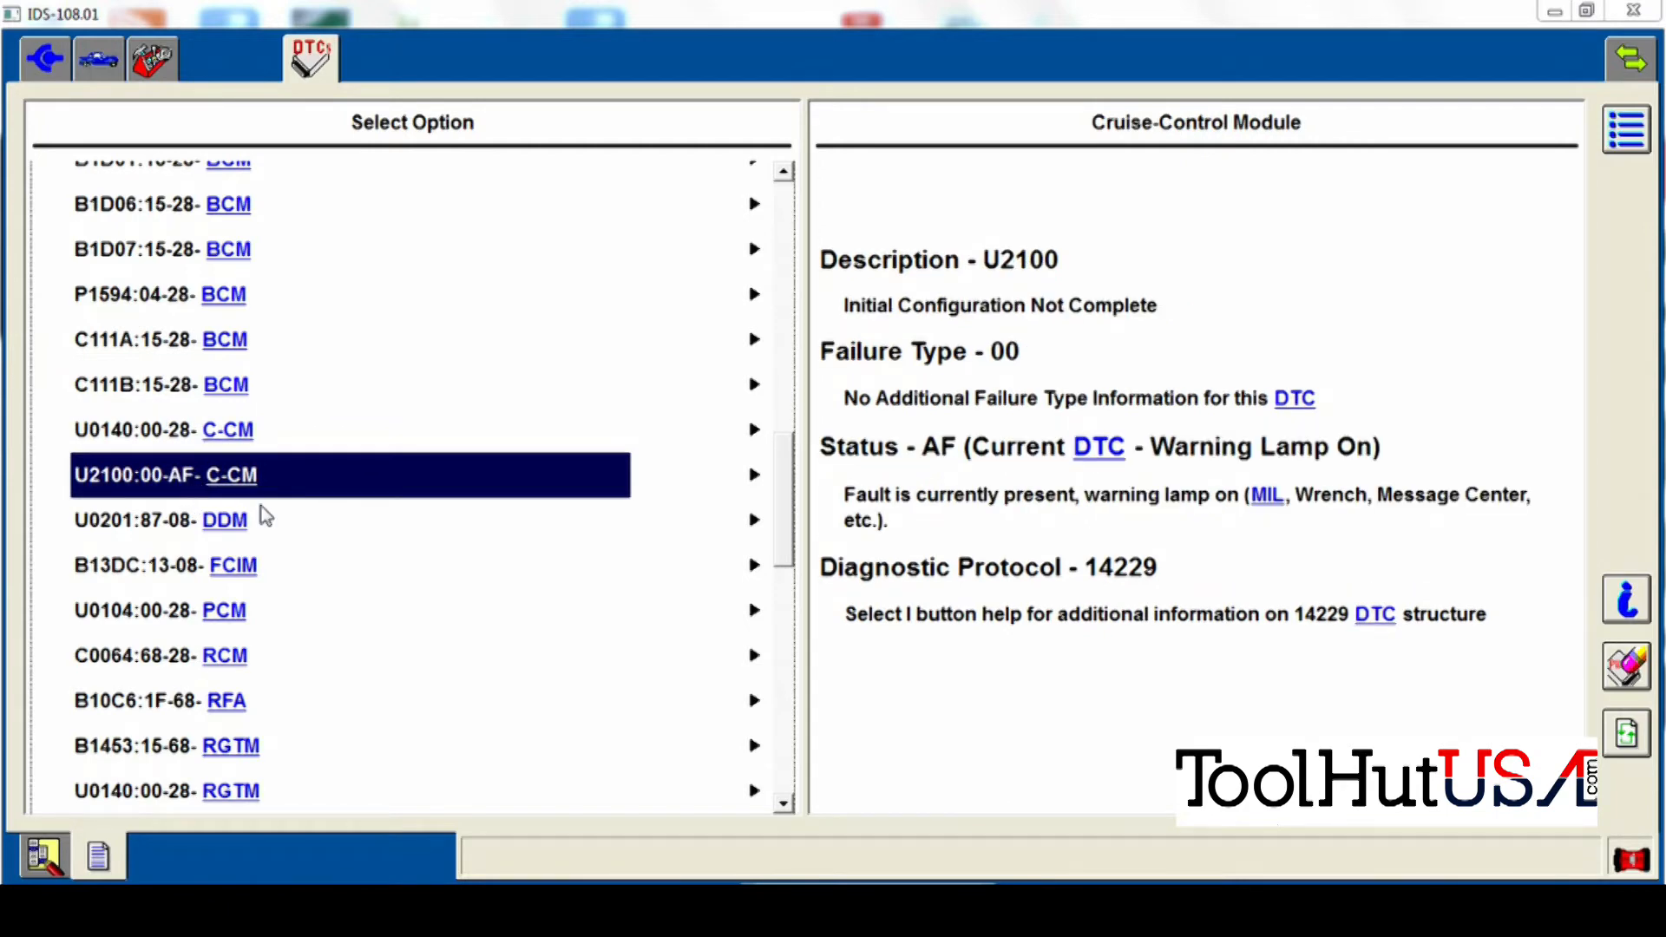
Review codes U0201, B13DC, U0104, C0064, B10C6, B1453 and the rear gate module fault
click(160, 519)
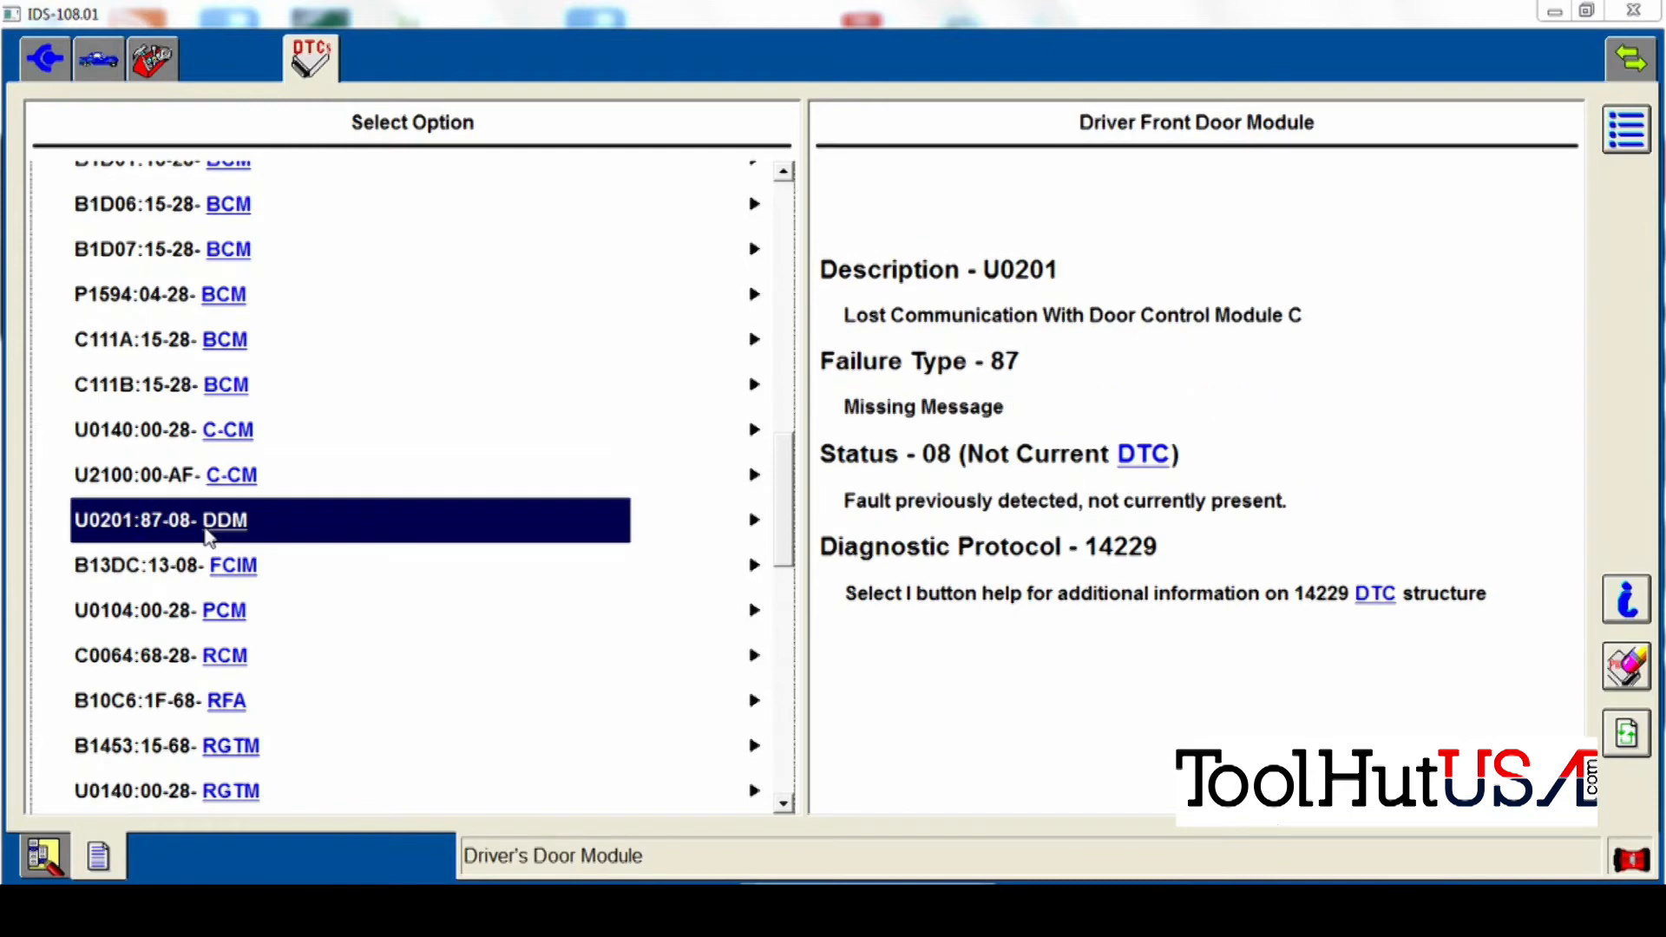
click(165, 564)
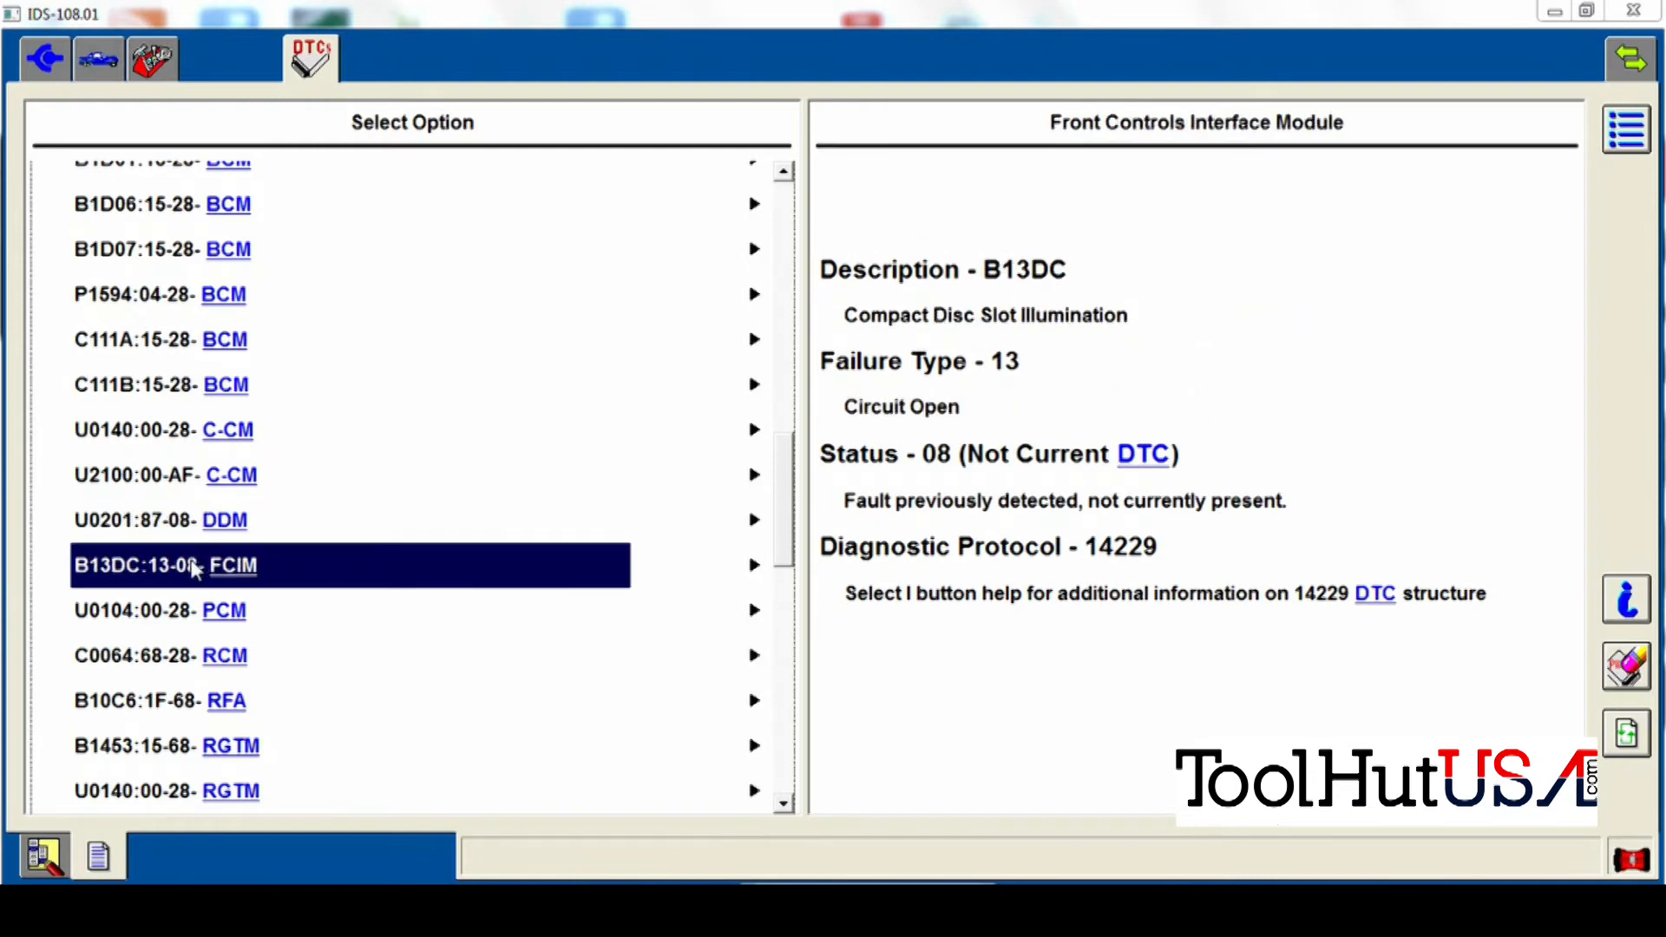
mouse_move(158, 626)
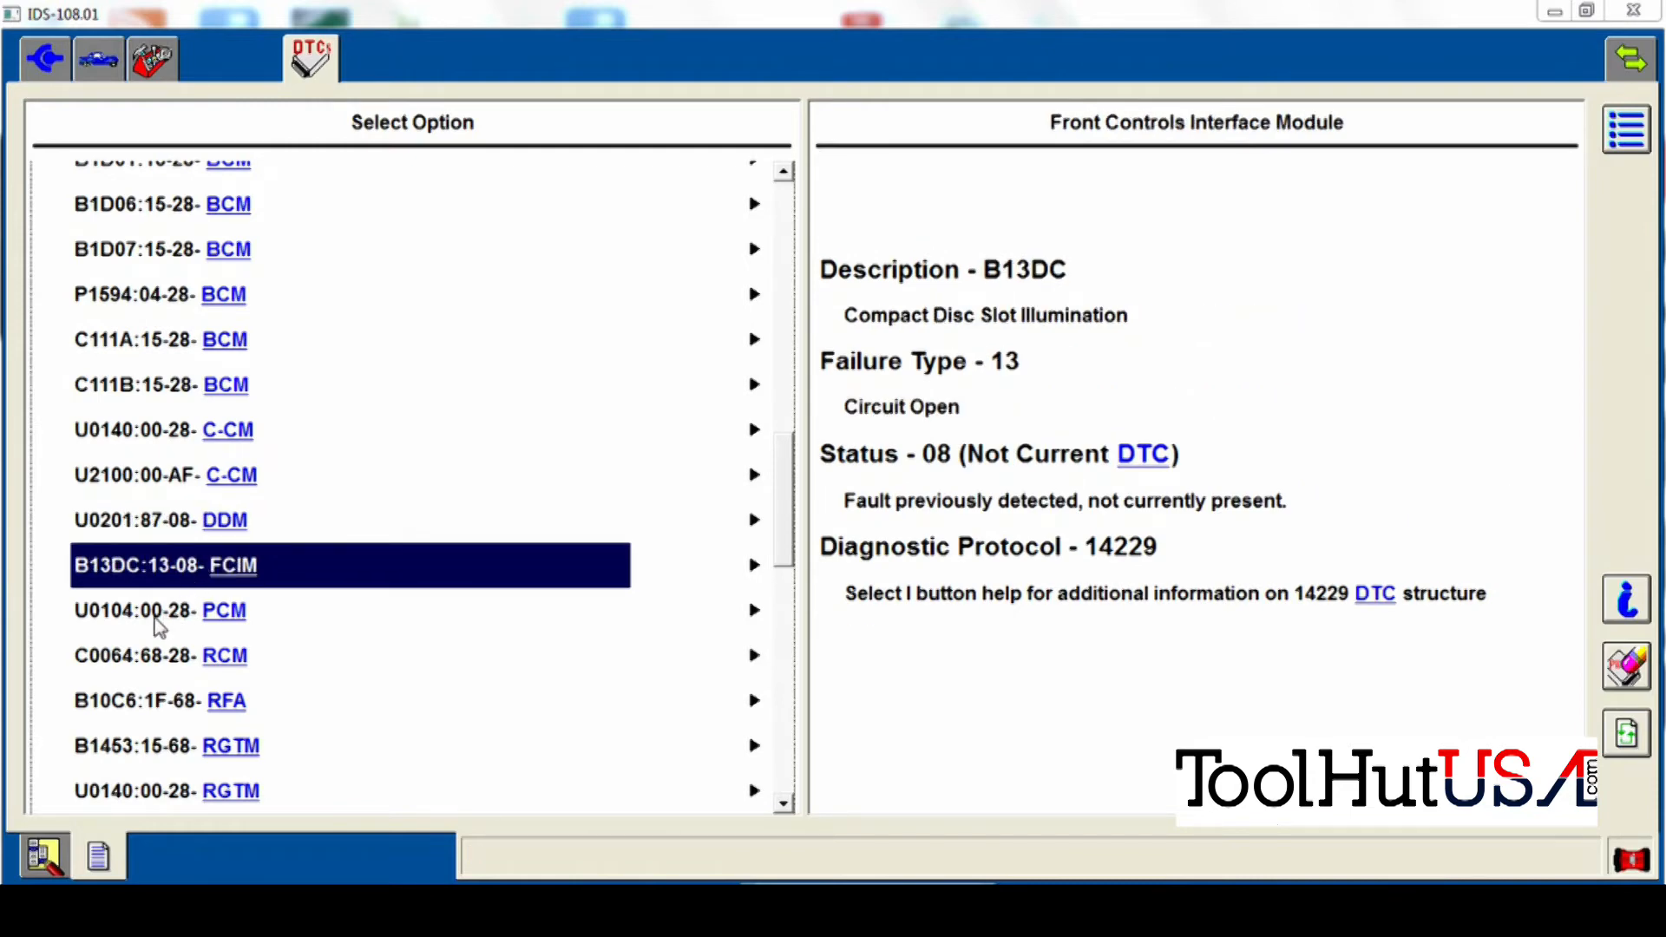
click(160, 610)
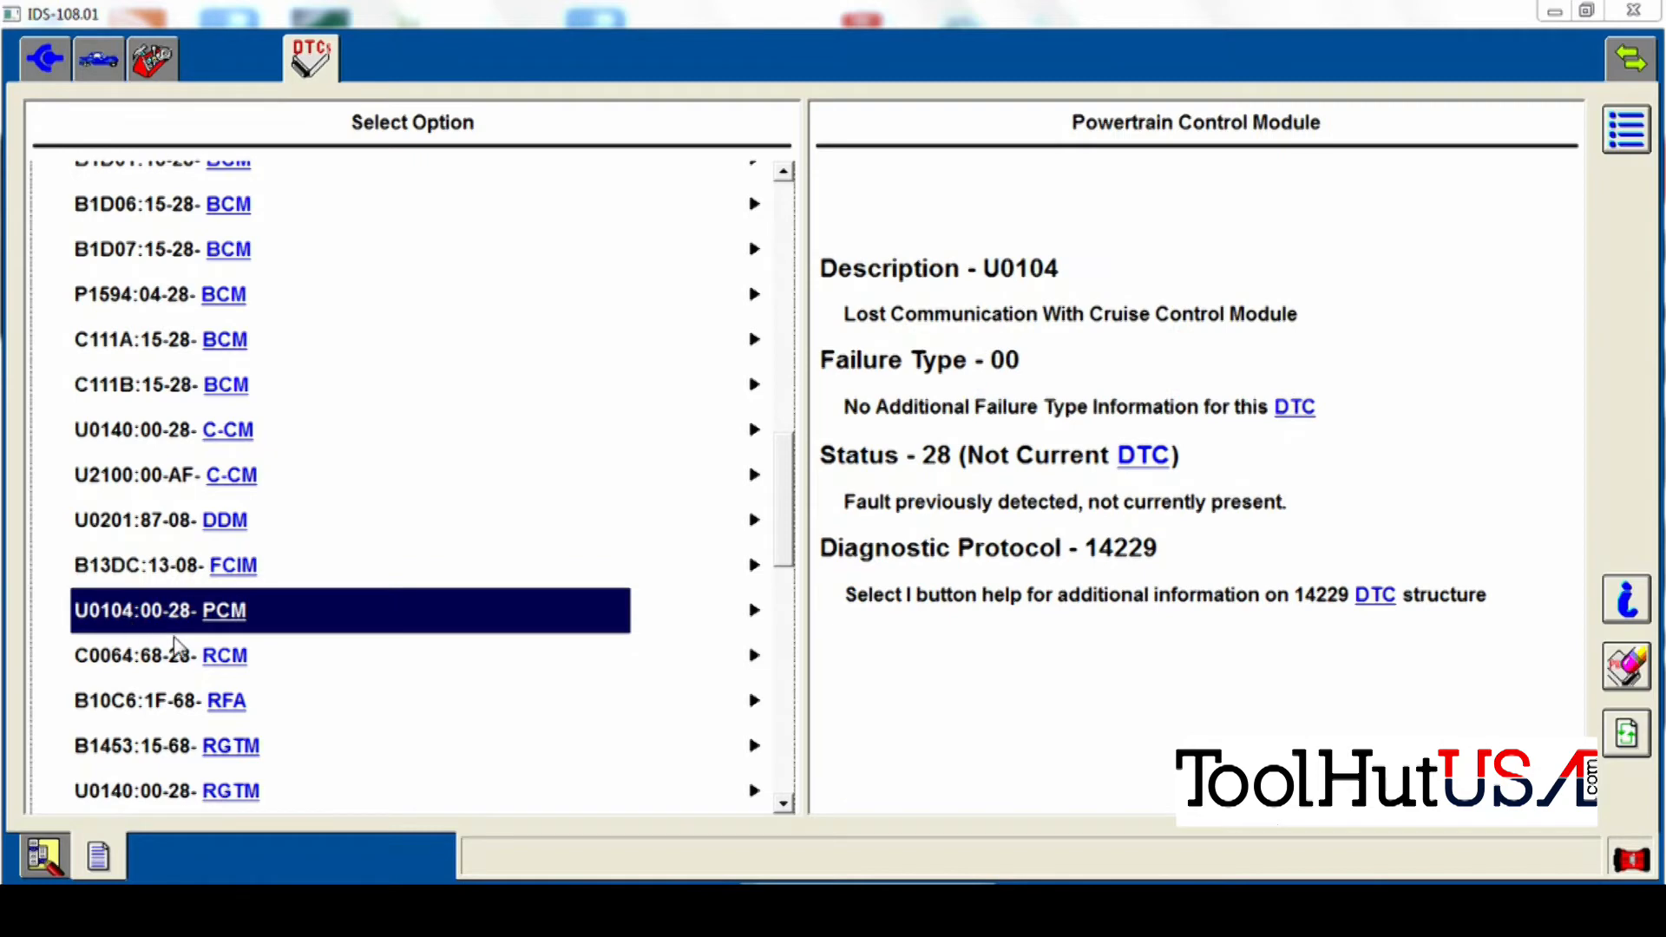
click(160, 656)
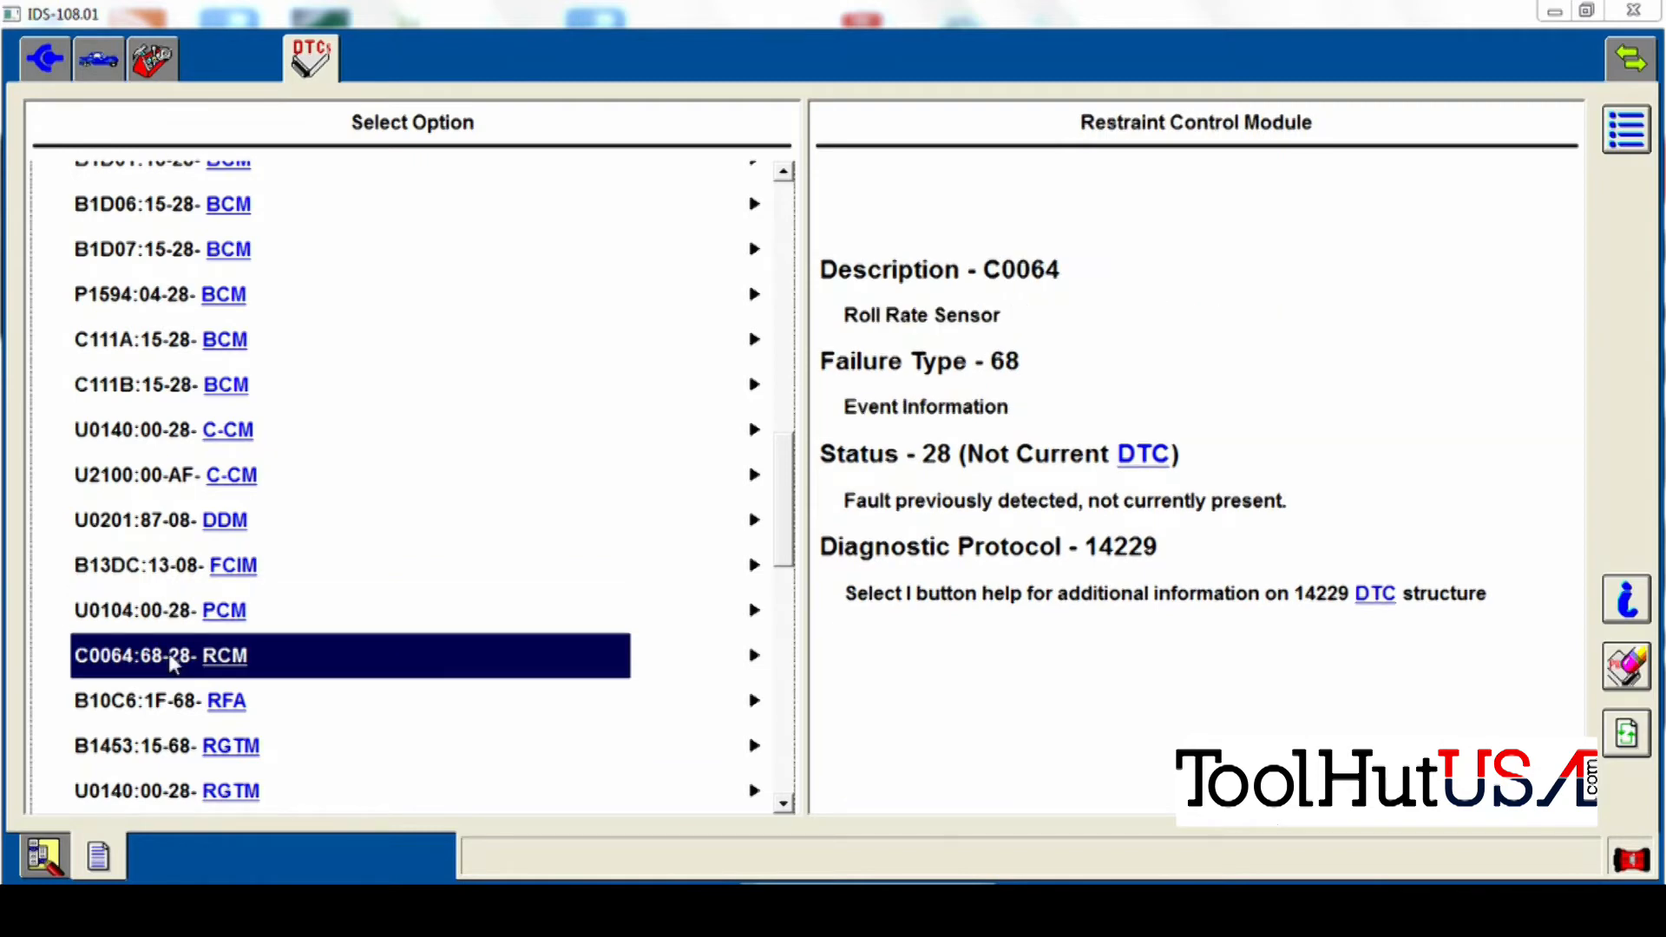
click(159, 700)
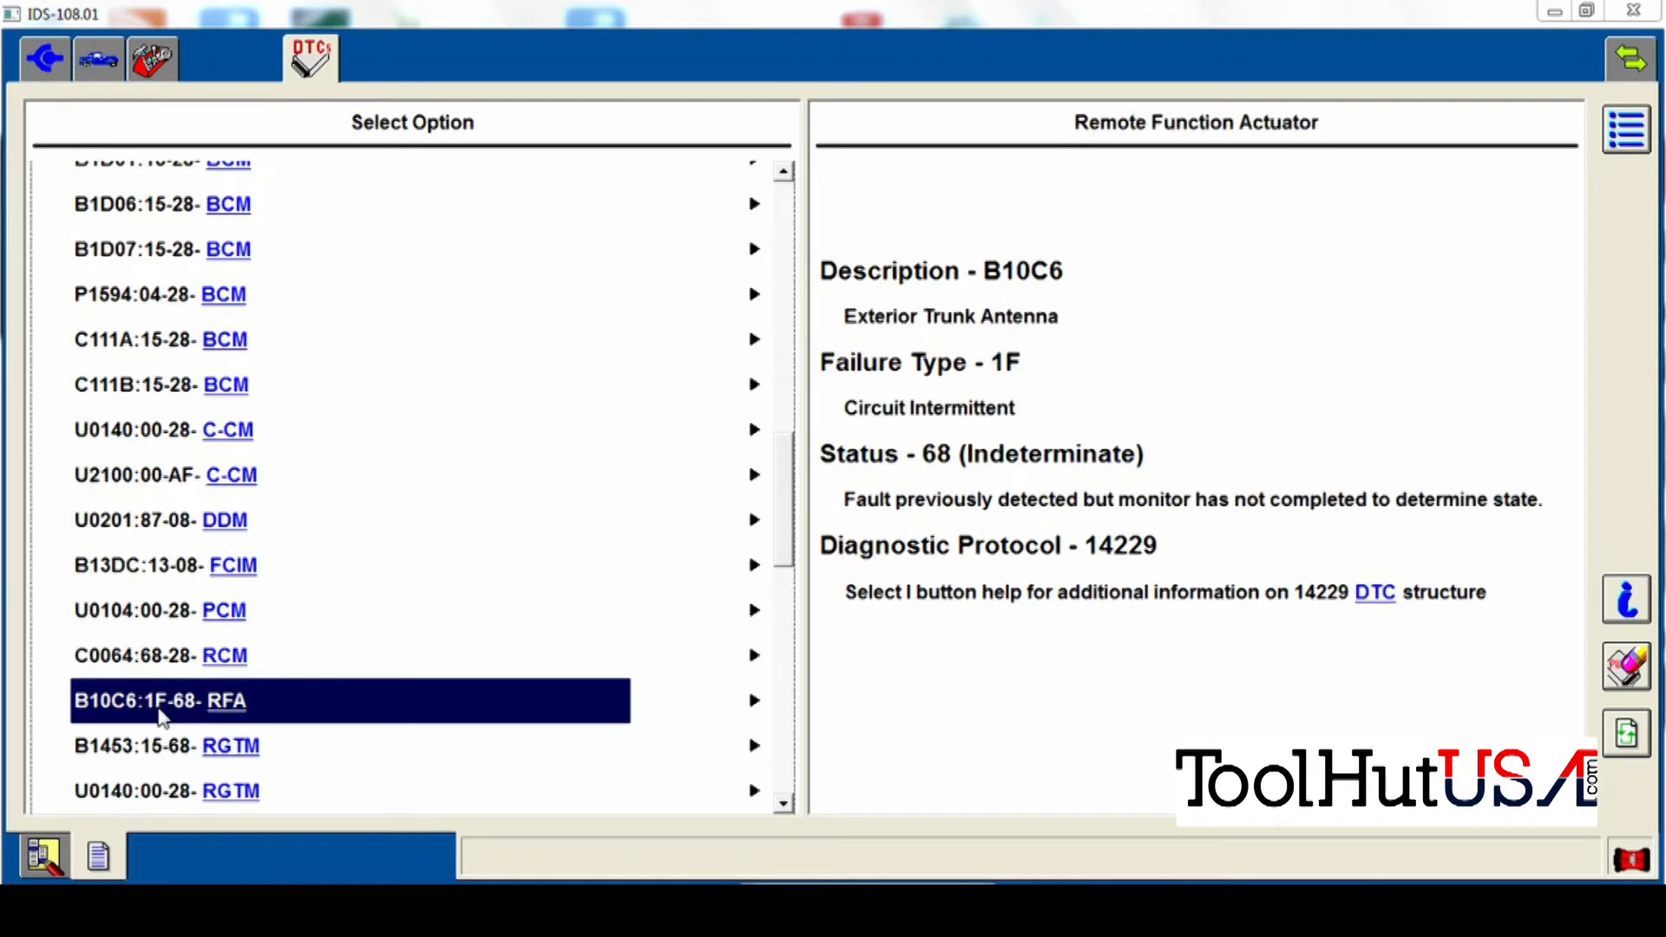
click(165, 744)
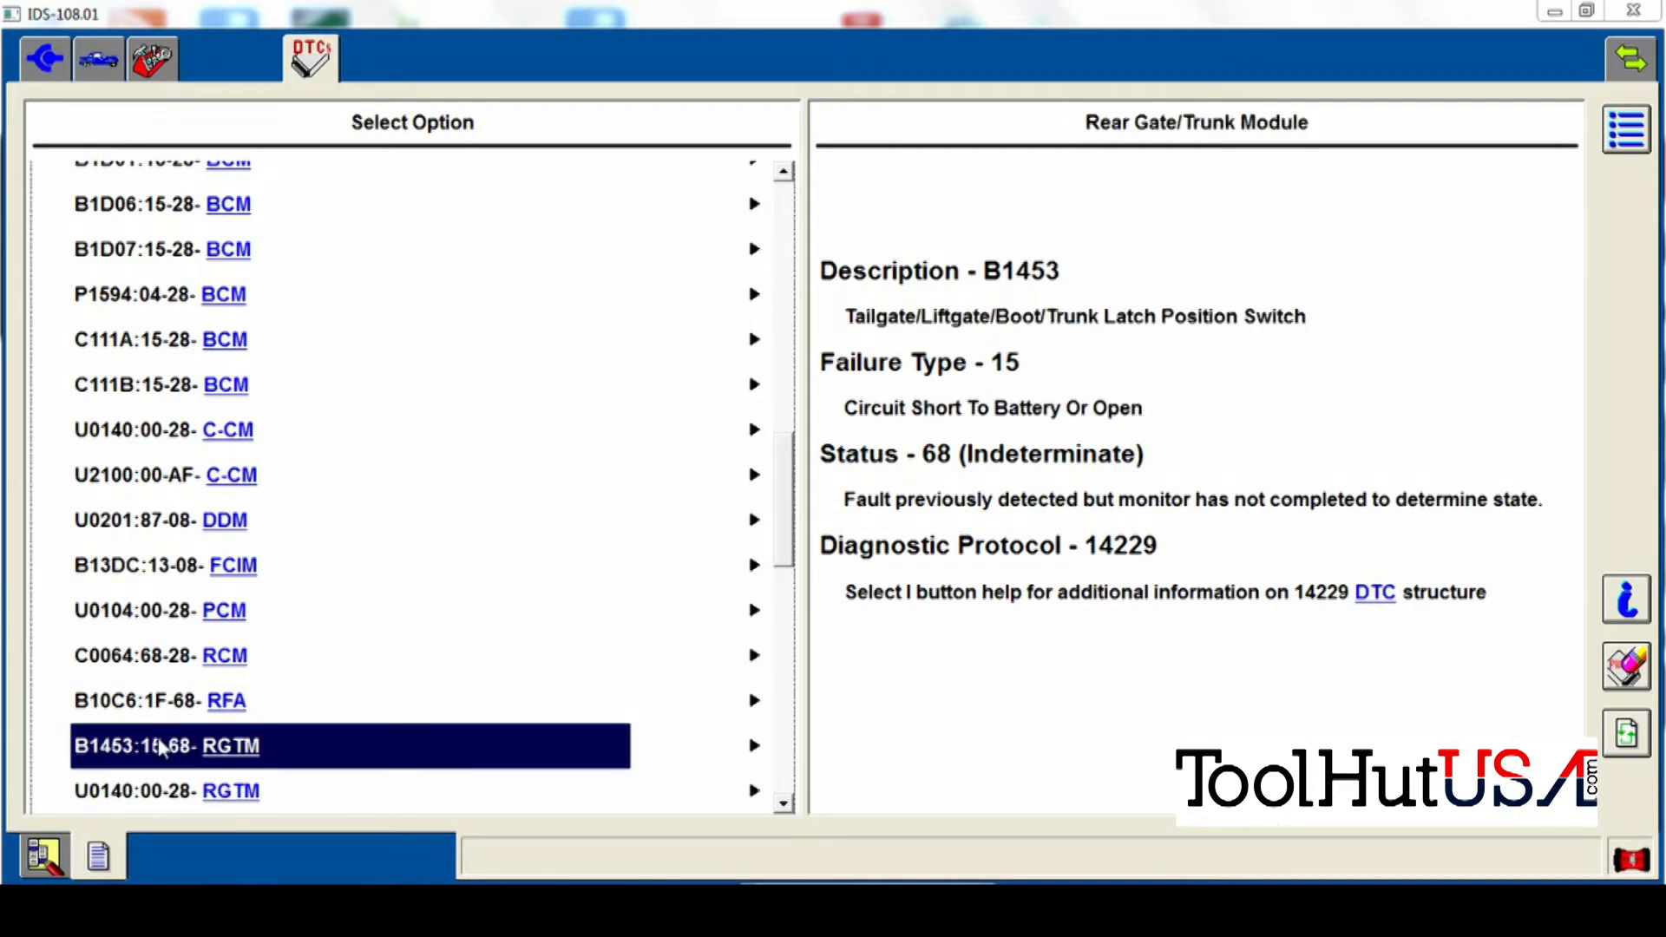
mouse_move(127, 804)
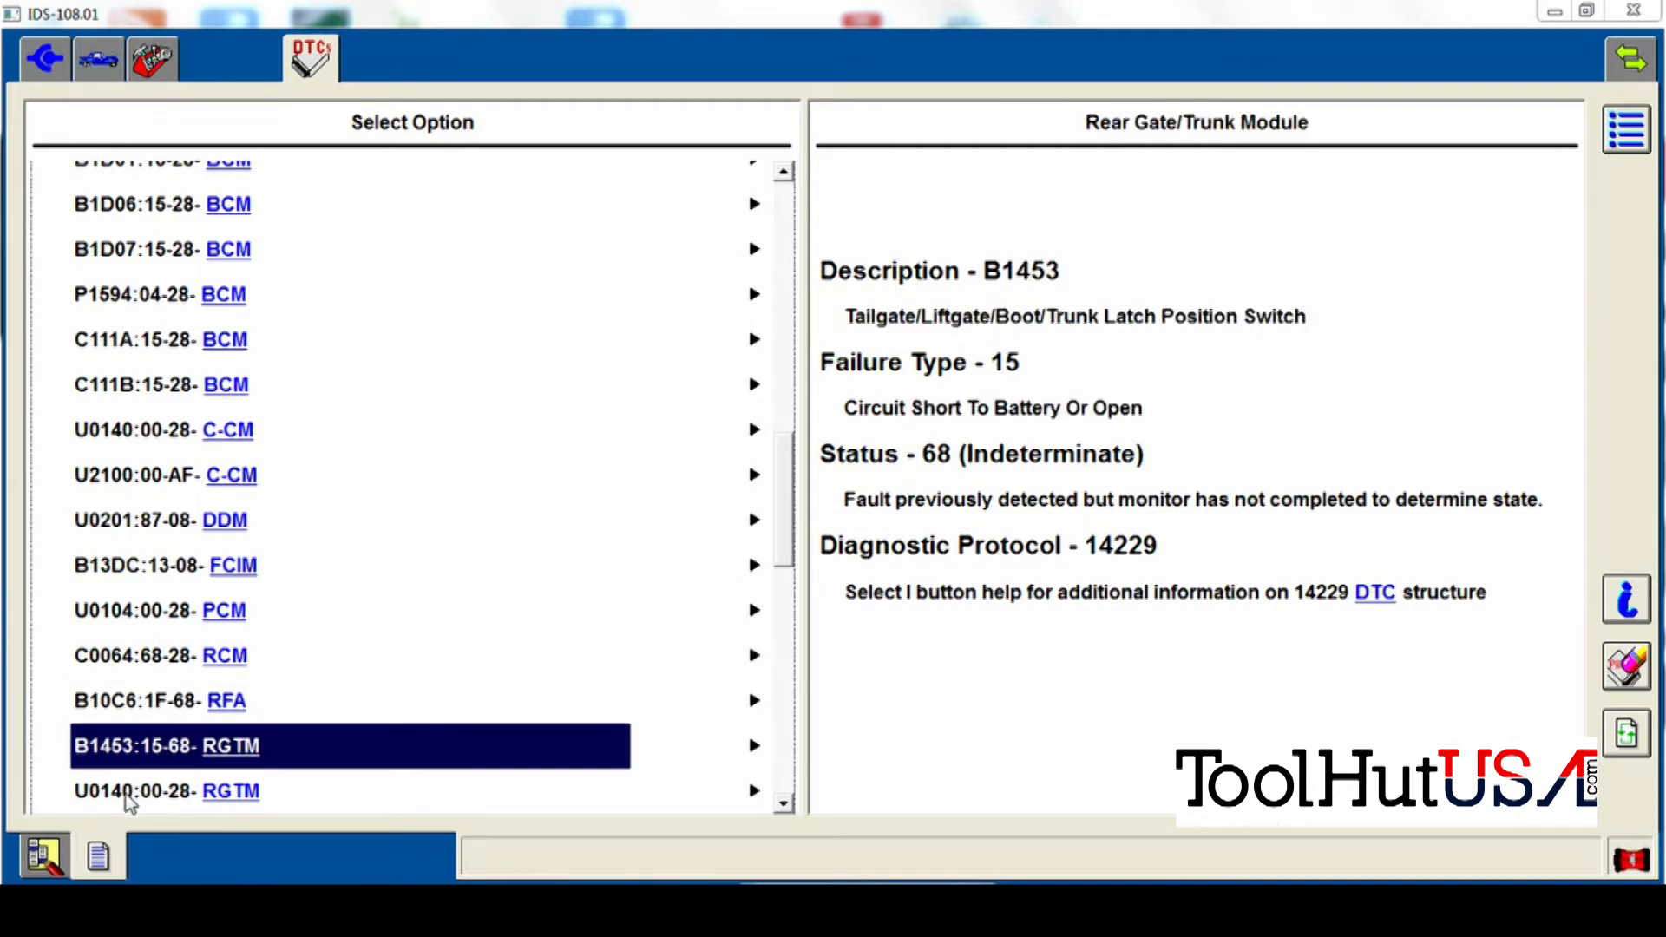
click(167, 791)
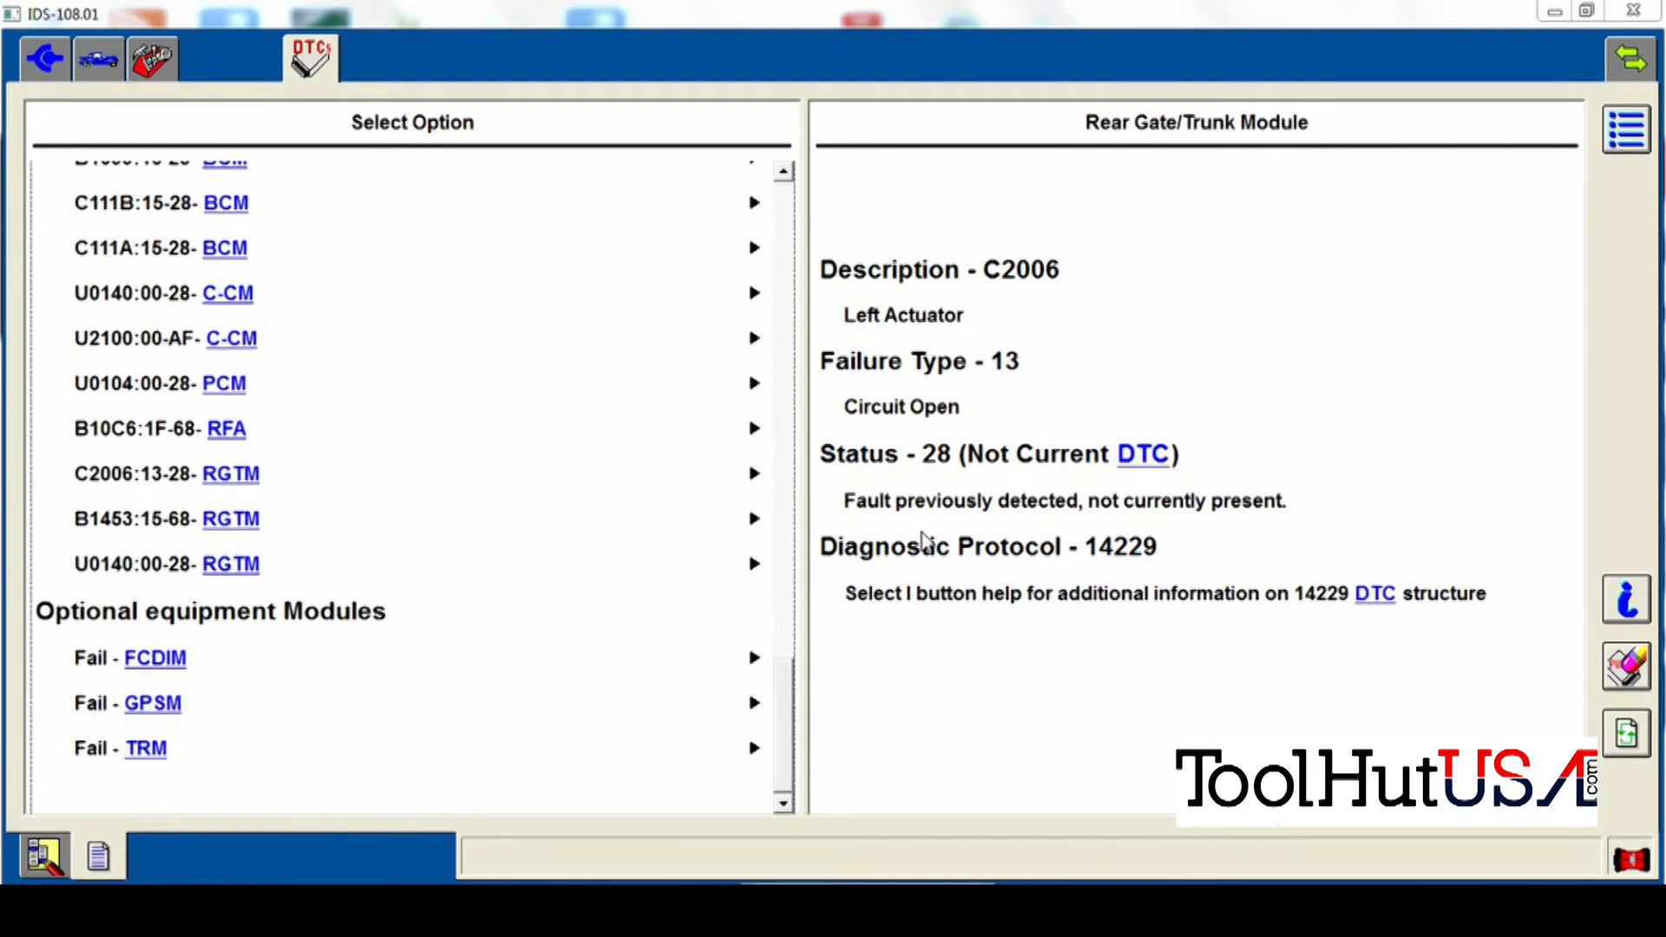
Check the failed GPSM, FCDIM and TRM optional modules, then request clearing all DTCs
click(152, 702)
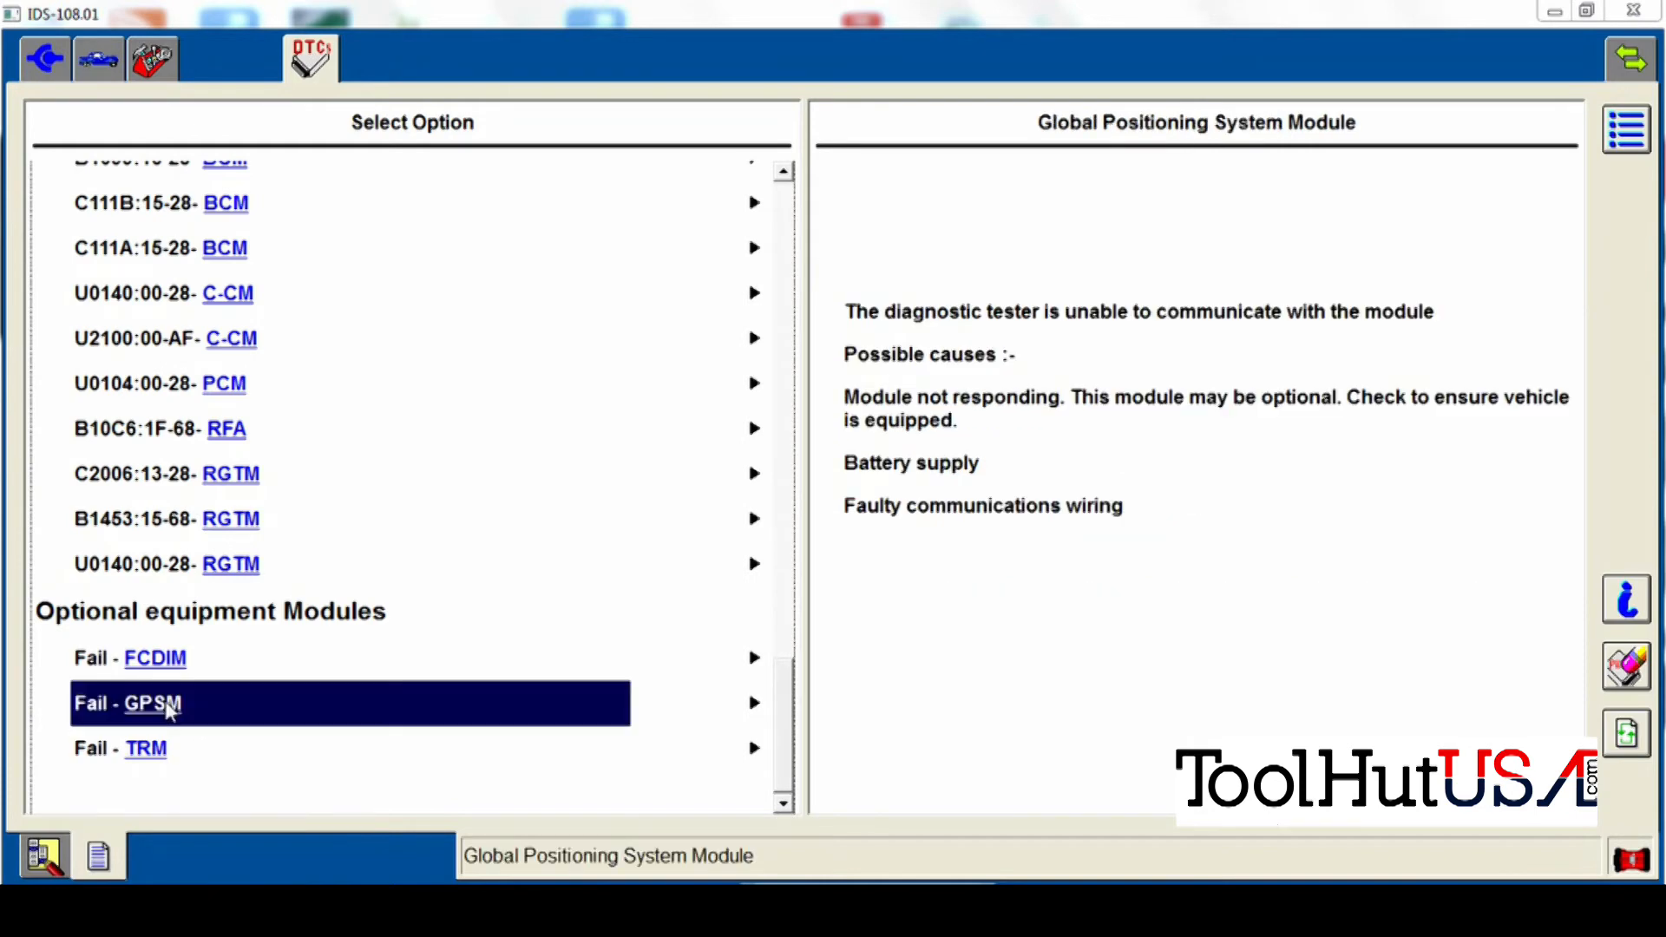
click(154, 657)
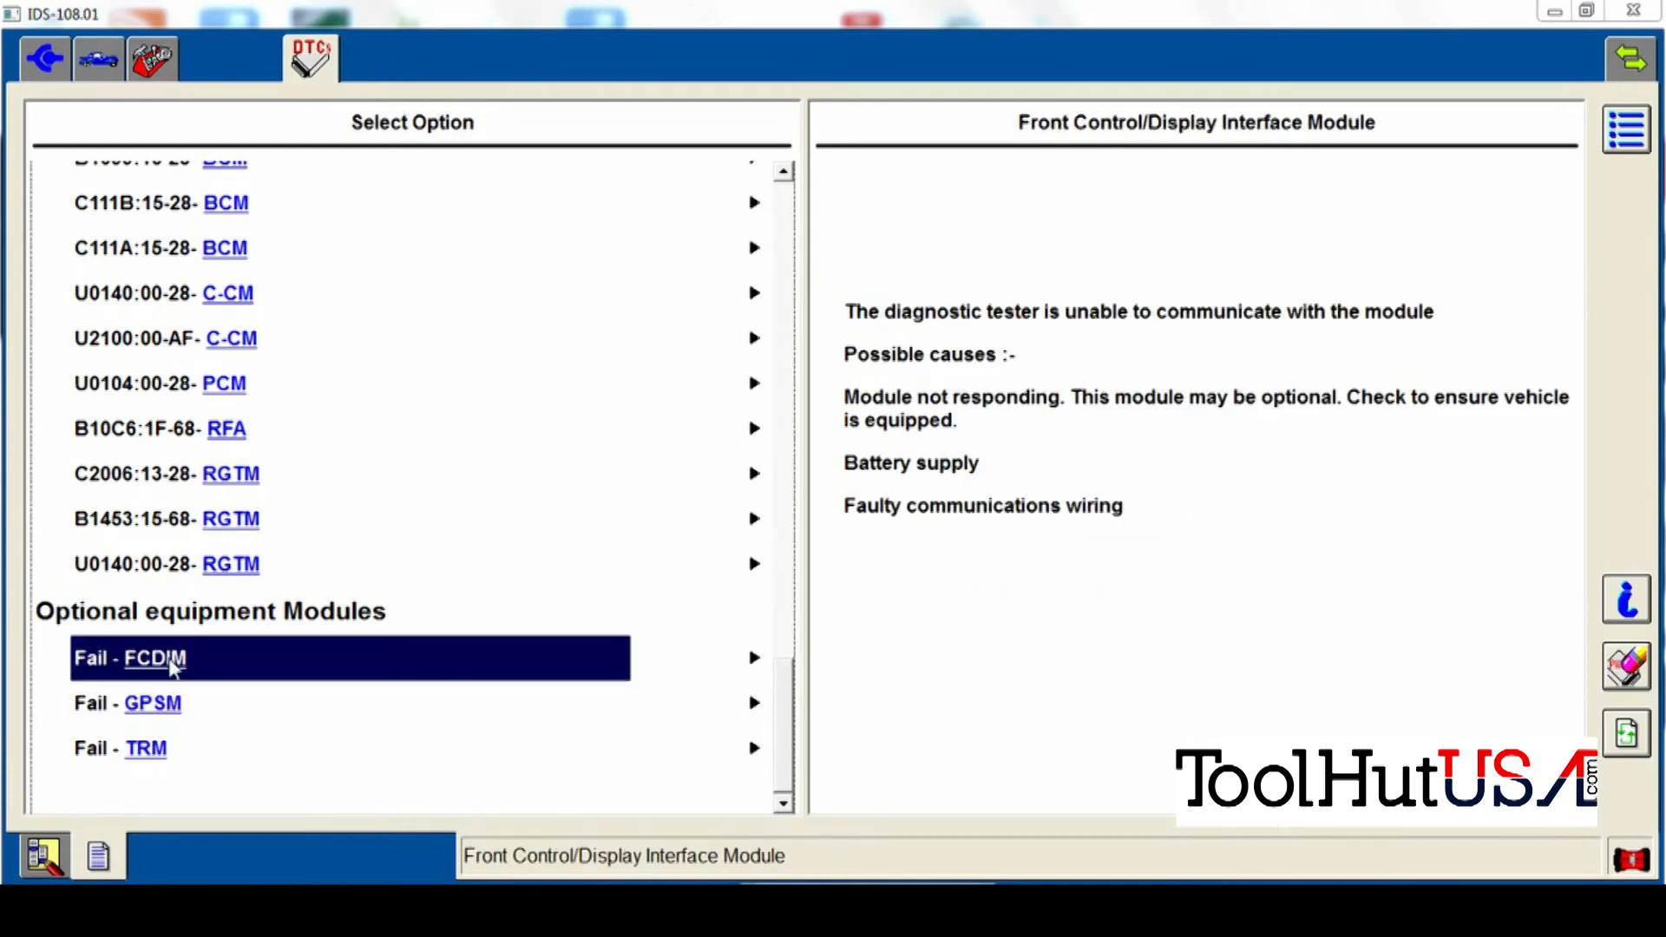
click(146, 748)
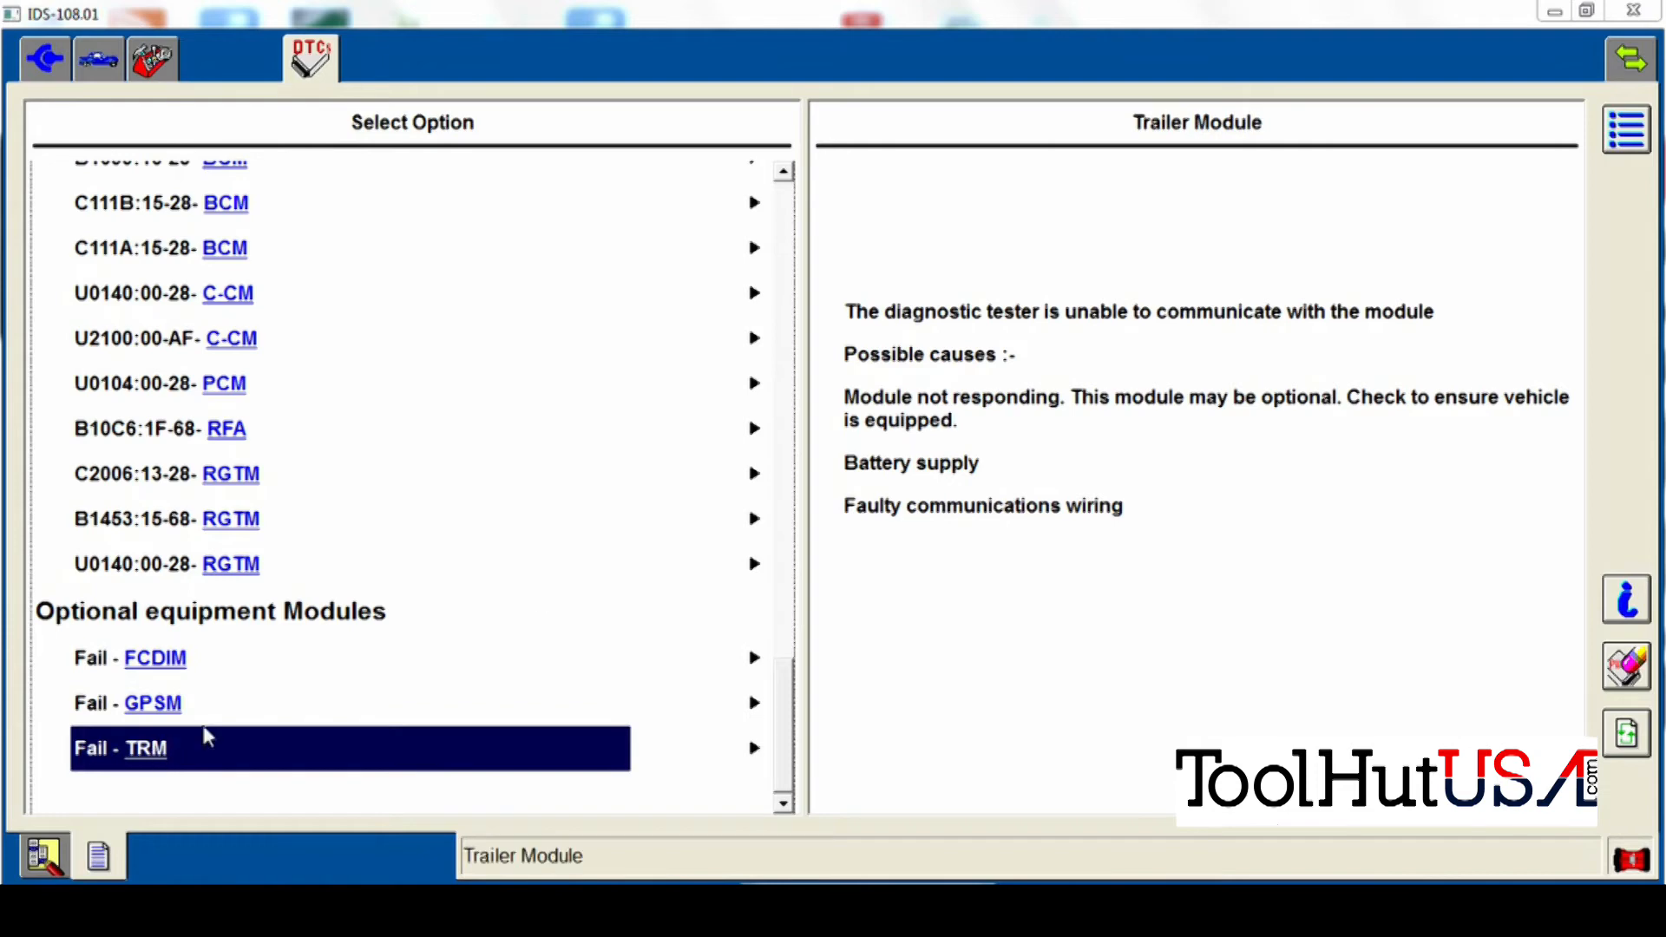
click(1627, 667)
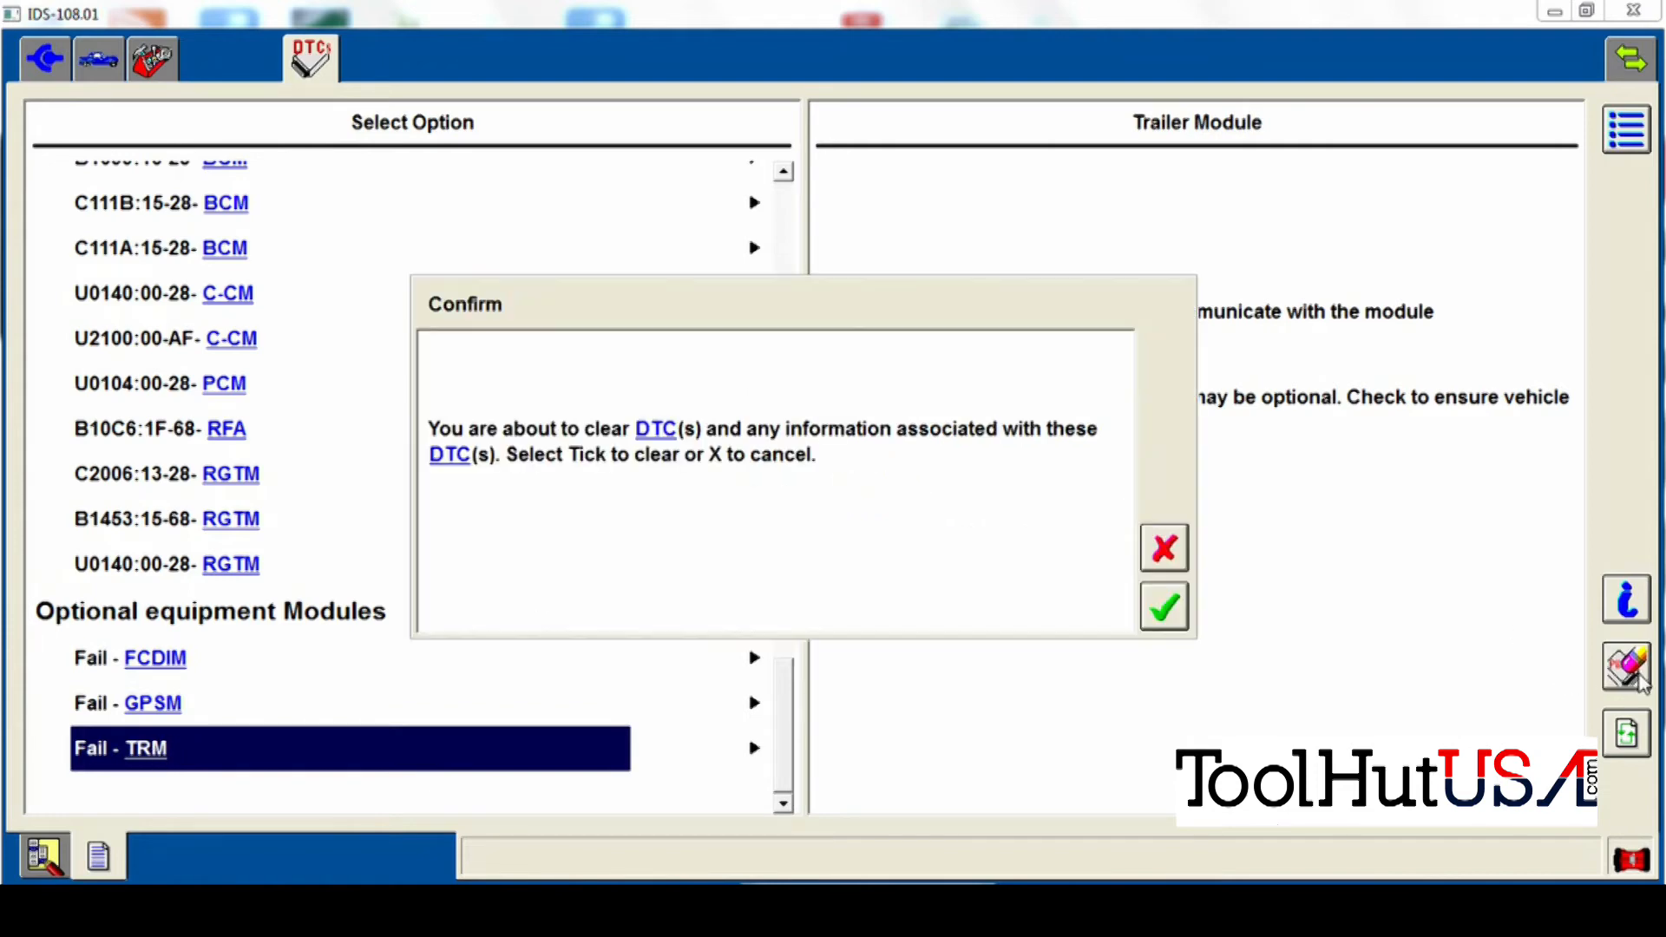
Confirm clearing all DTCs so the self test rereads continuous codes
click(1163, 548)
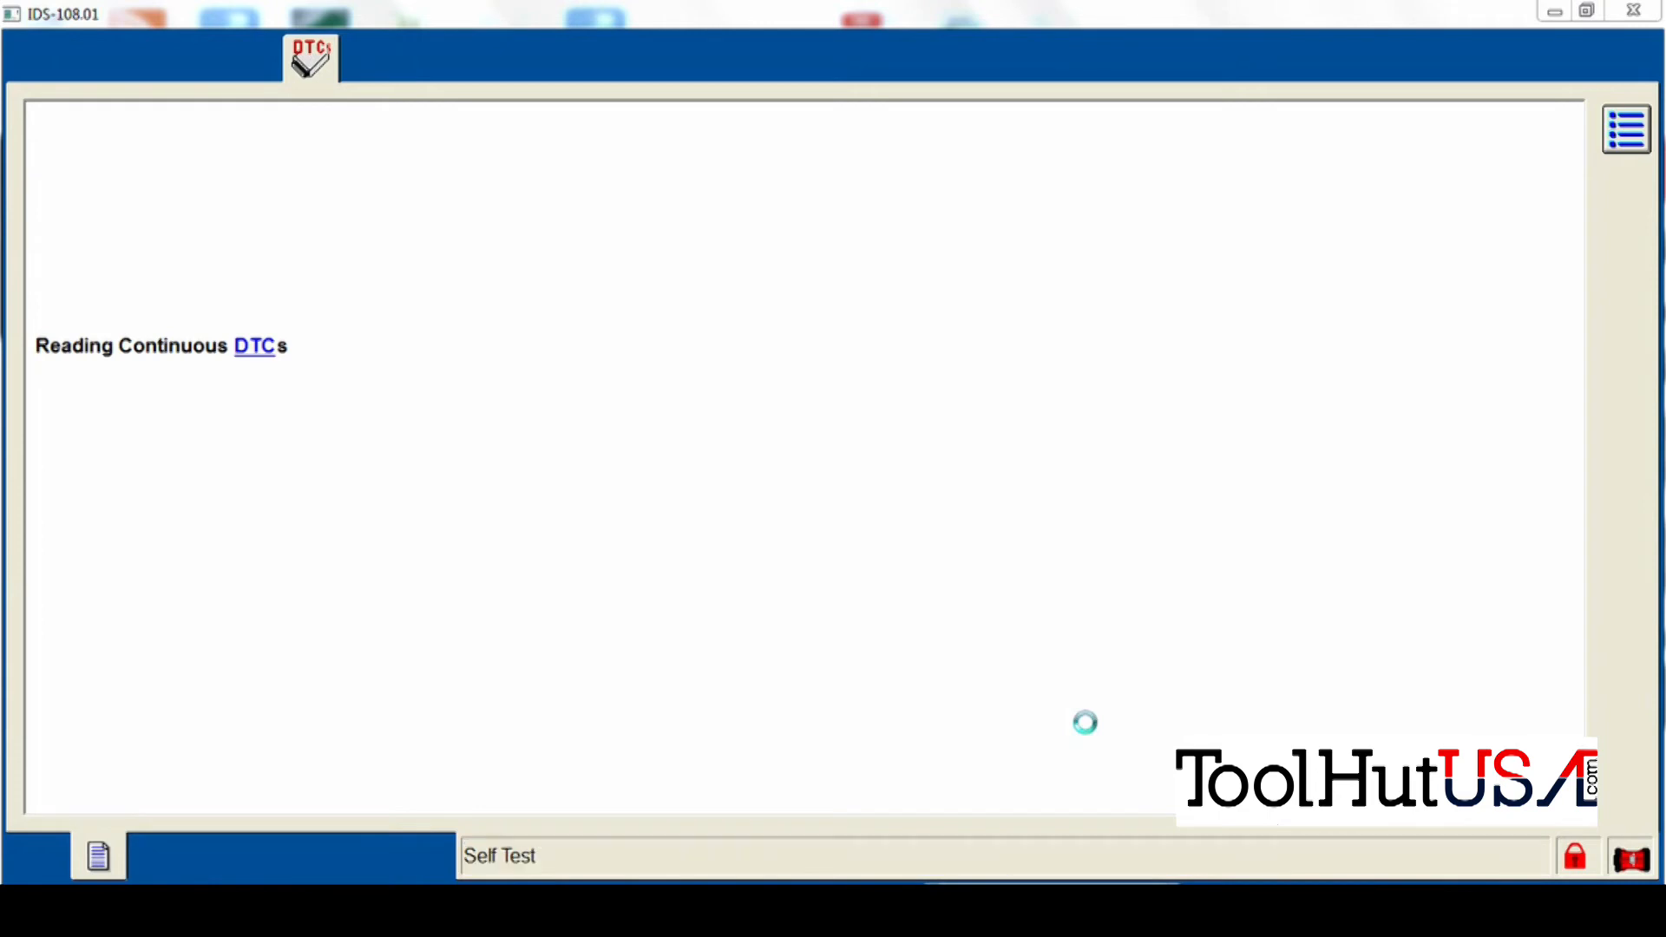
View the current U2100:00 C-CM Initial Configuration Not Complete code in the refreshed list
click(499, 857)
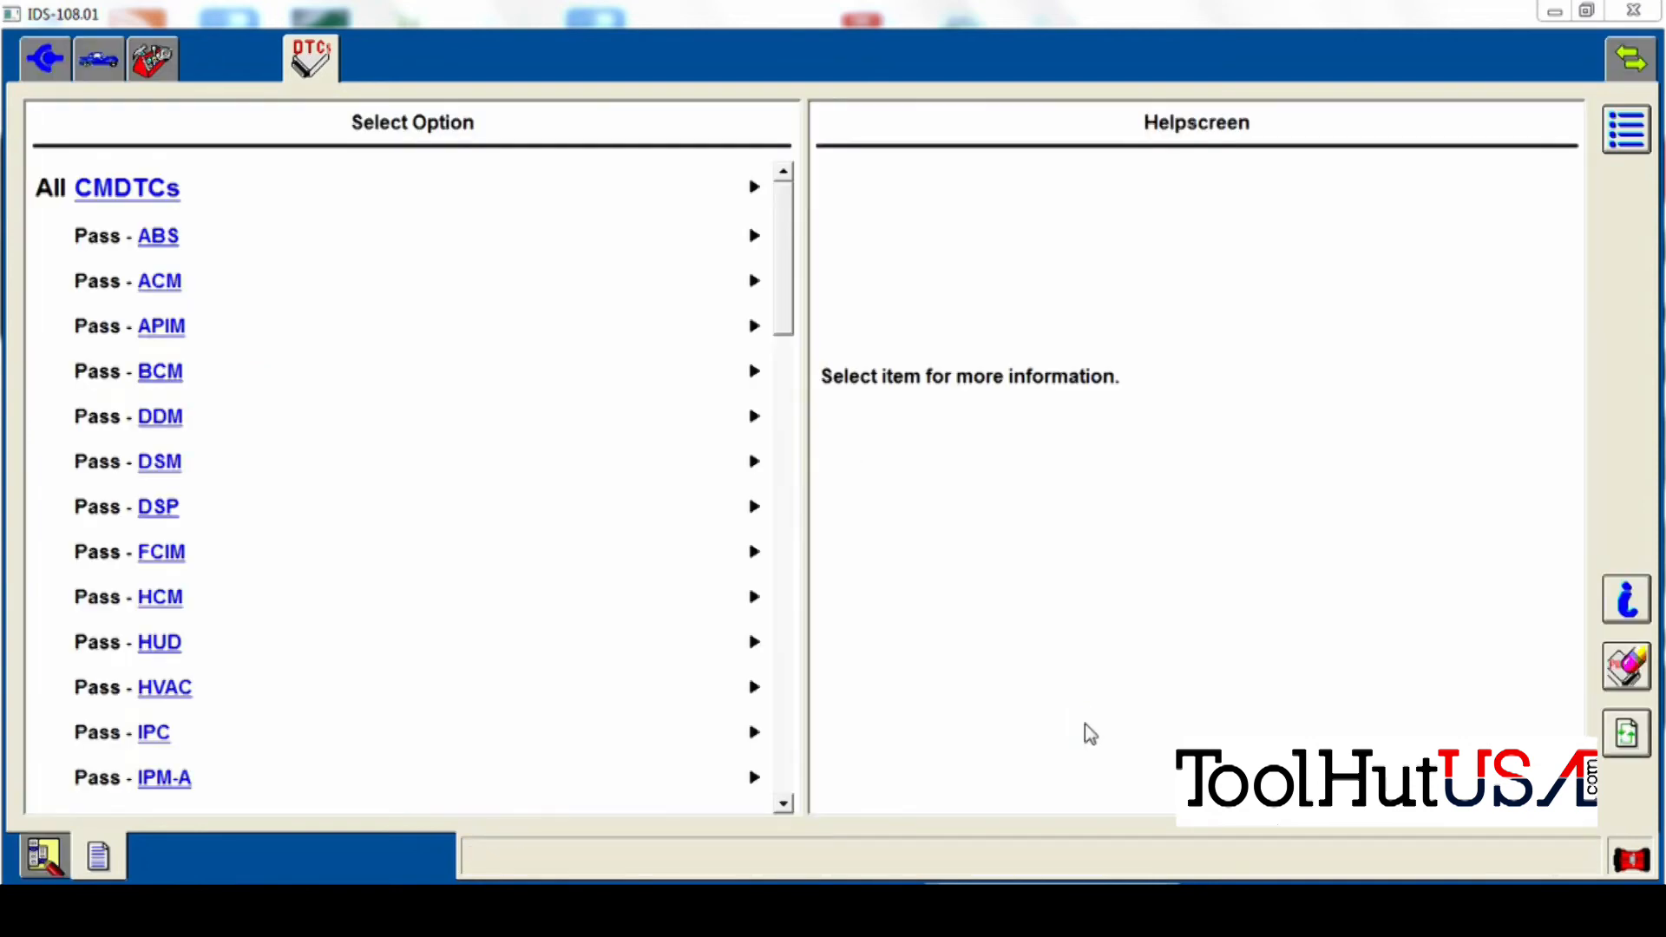
scroll(down, 3)
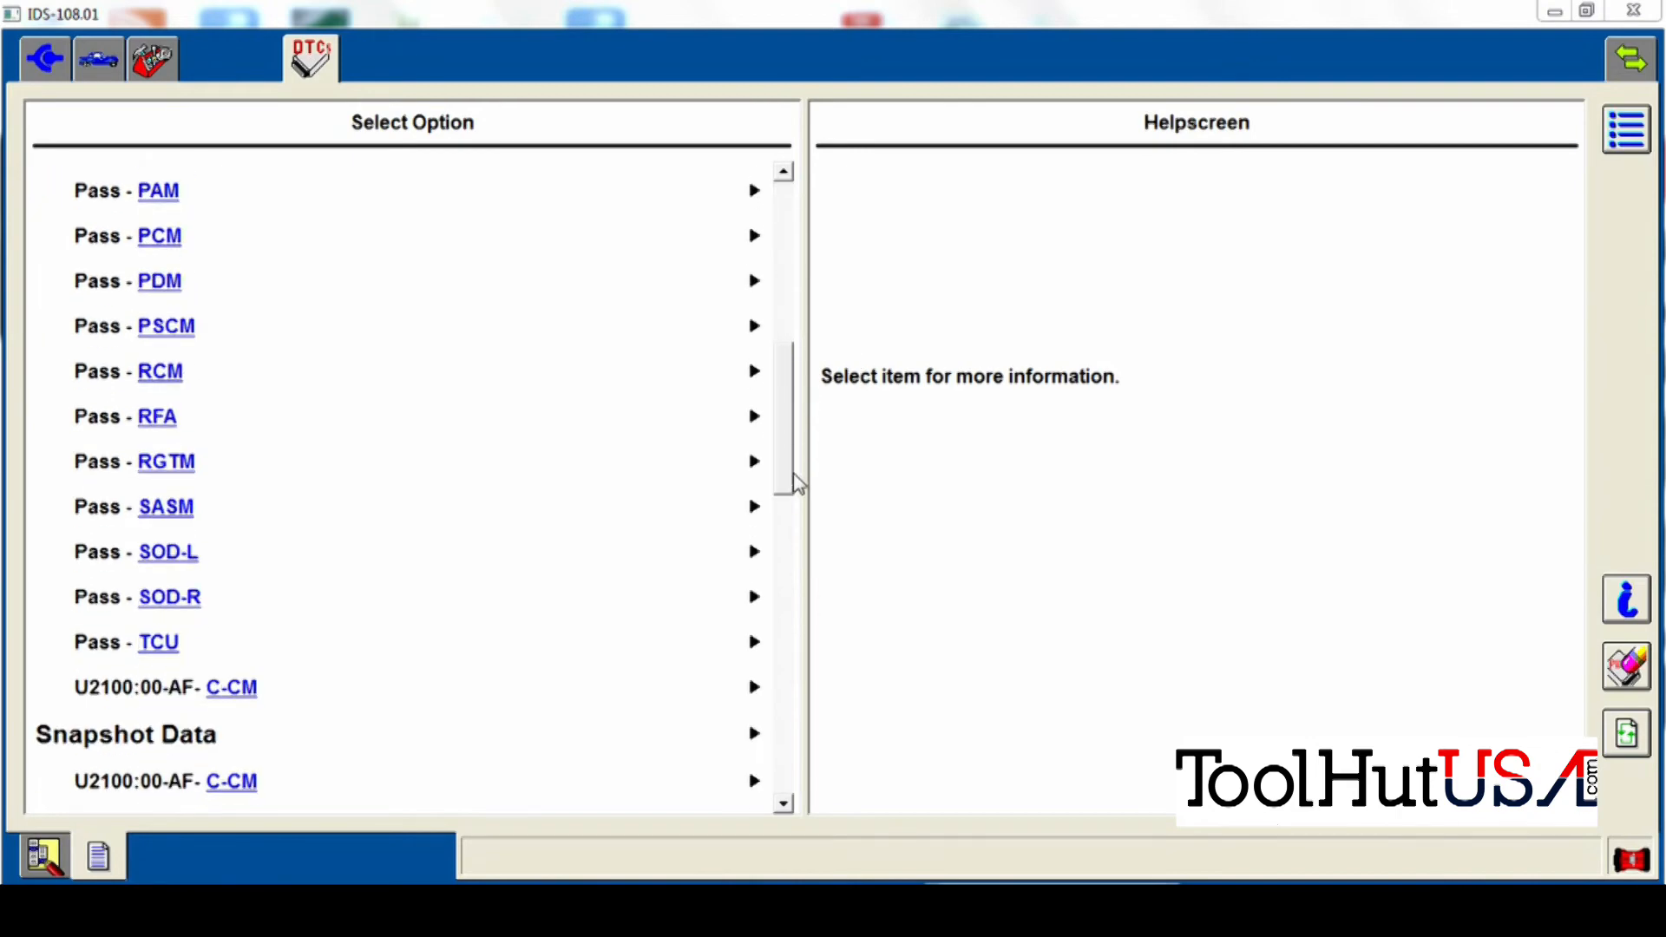
scroll(down, 3)
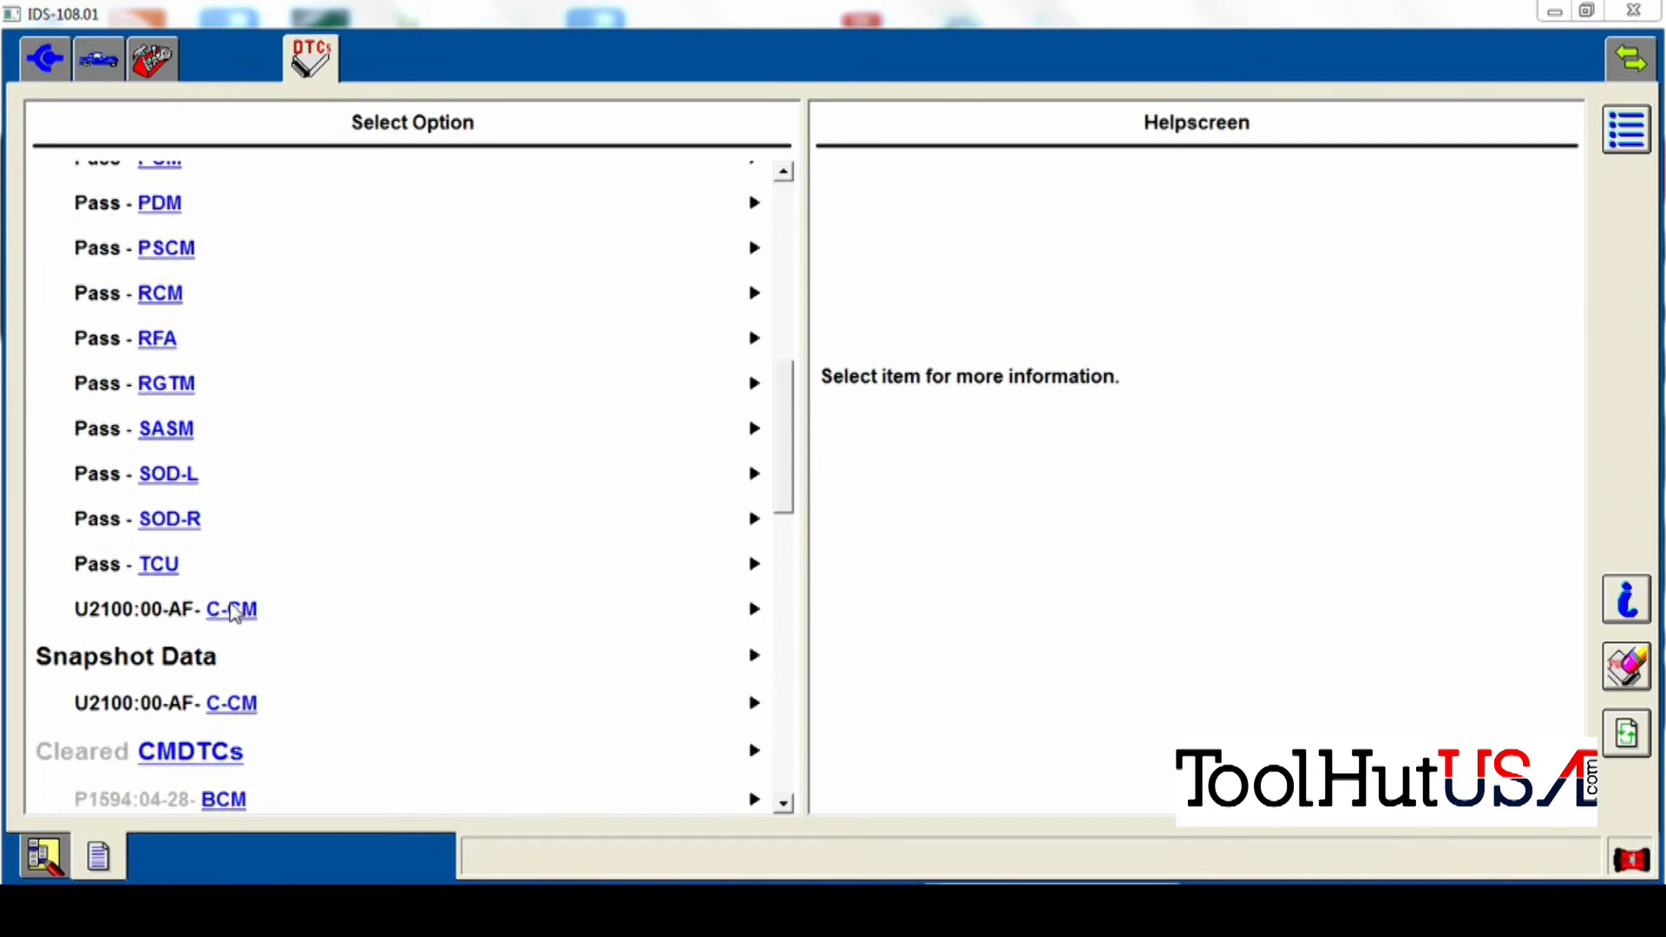
click(229, 609)
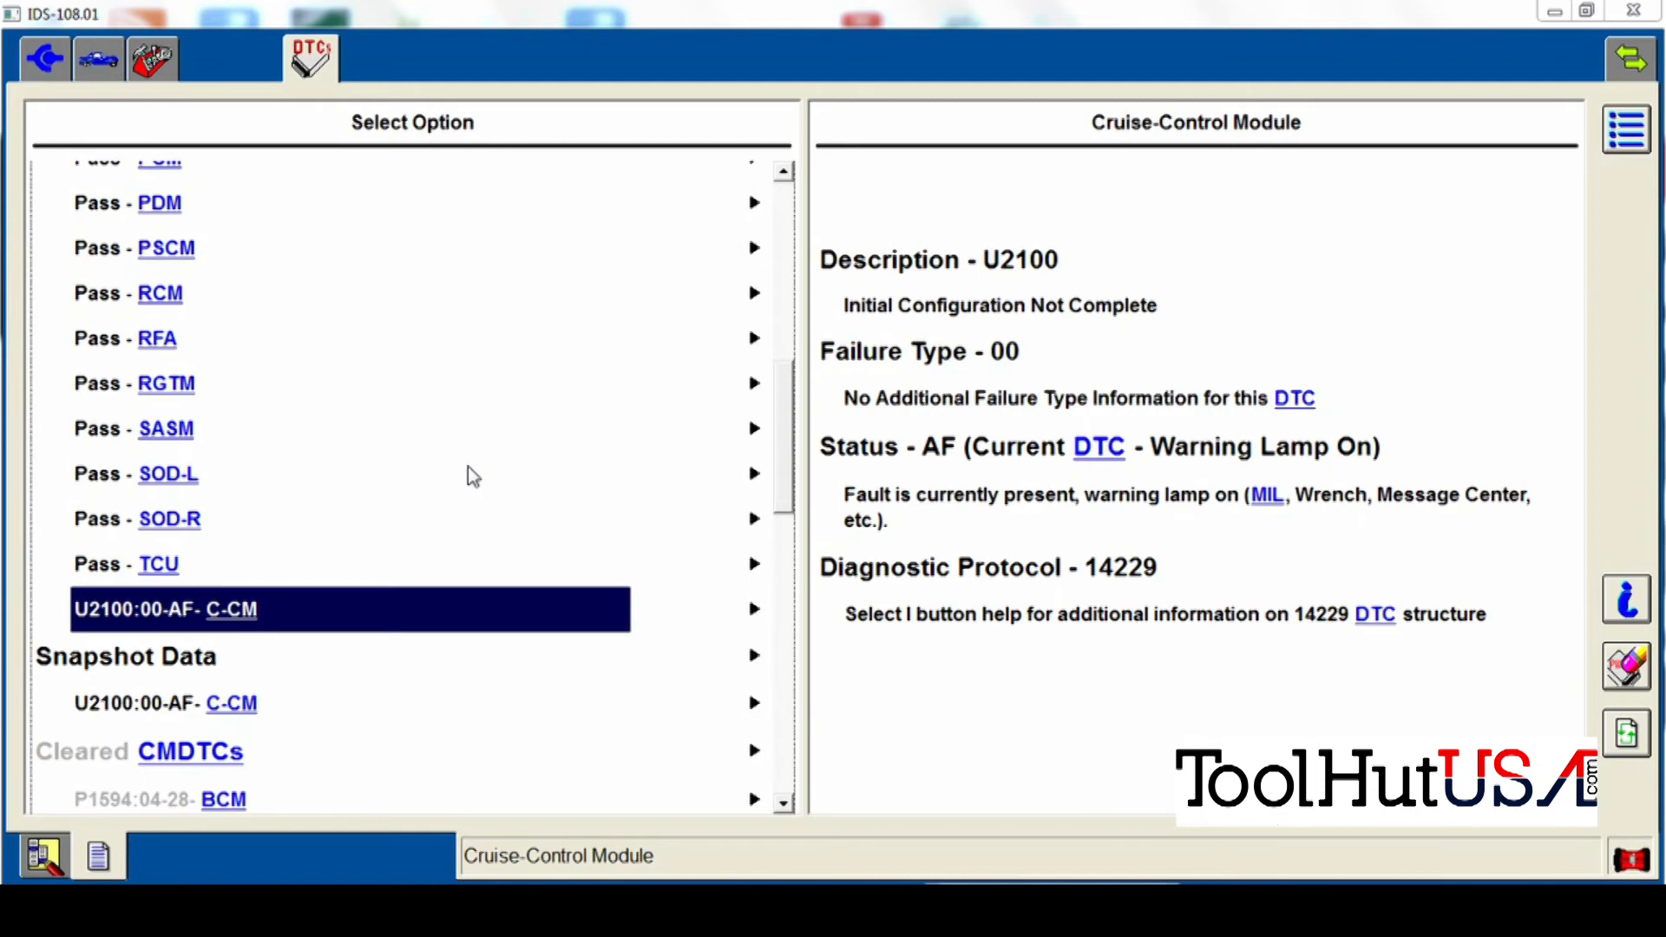
Open Programmable Module Installation from the Toolbox and select the C-CM module
click(152, 58)
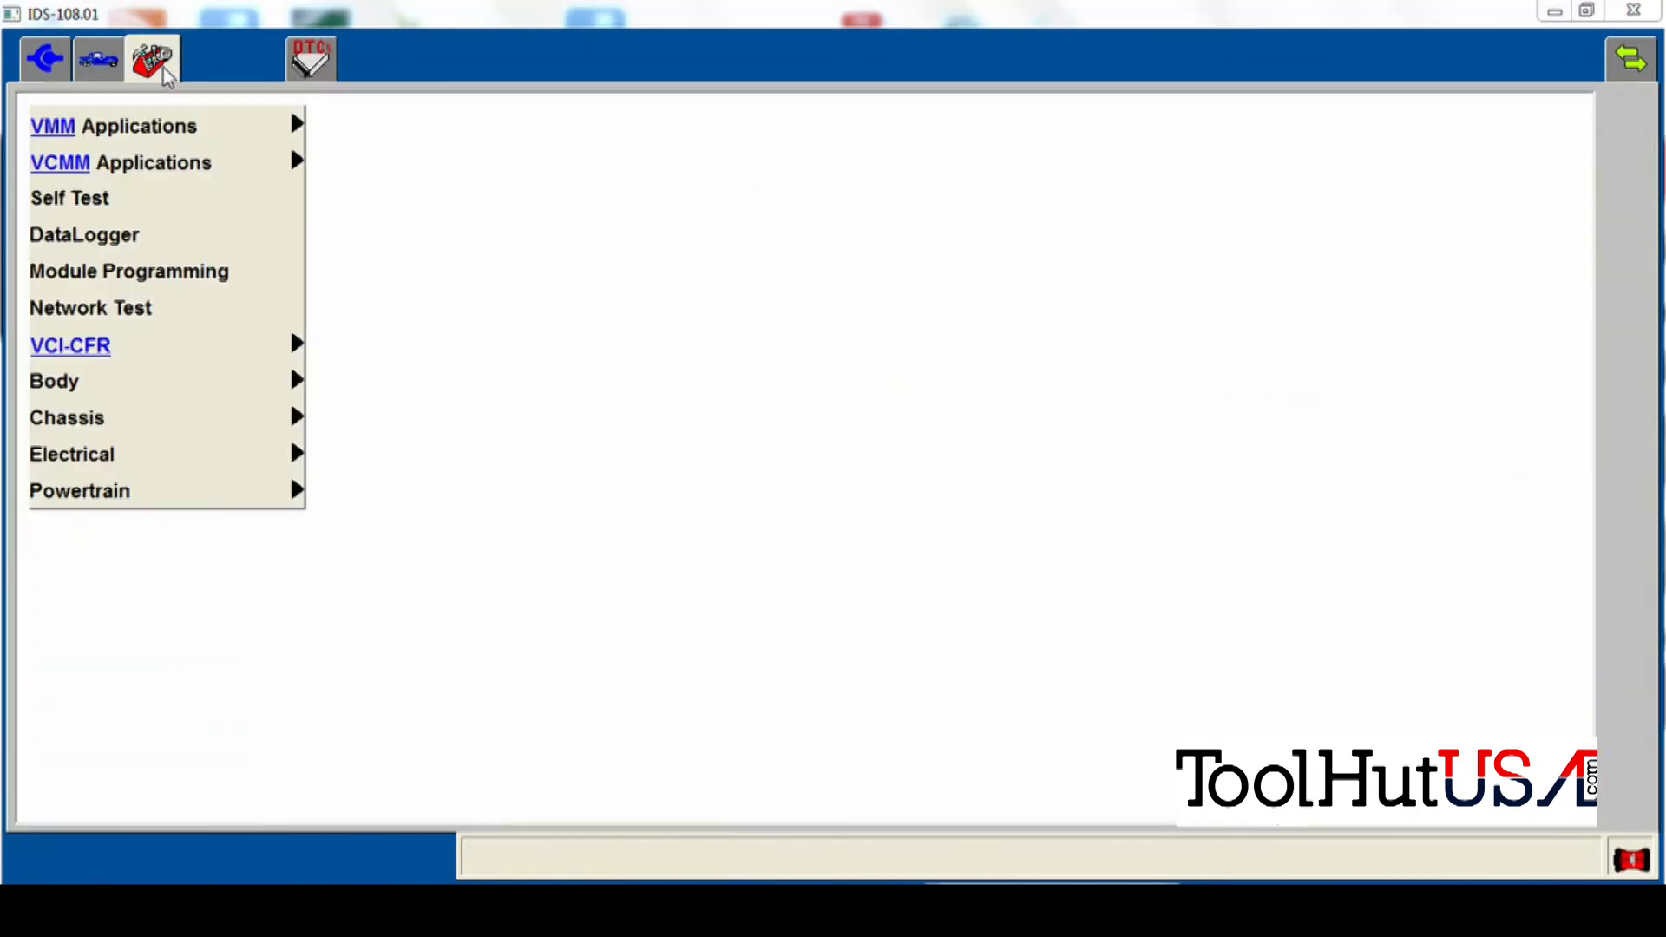
mouse_move(132, 274)
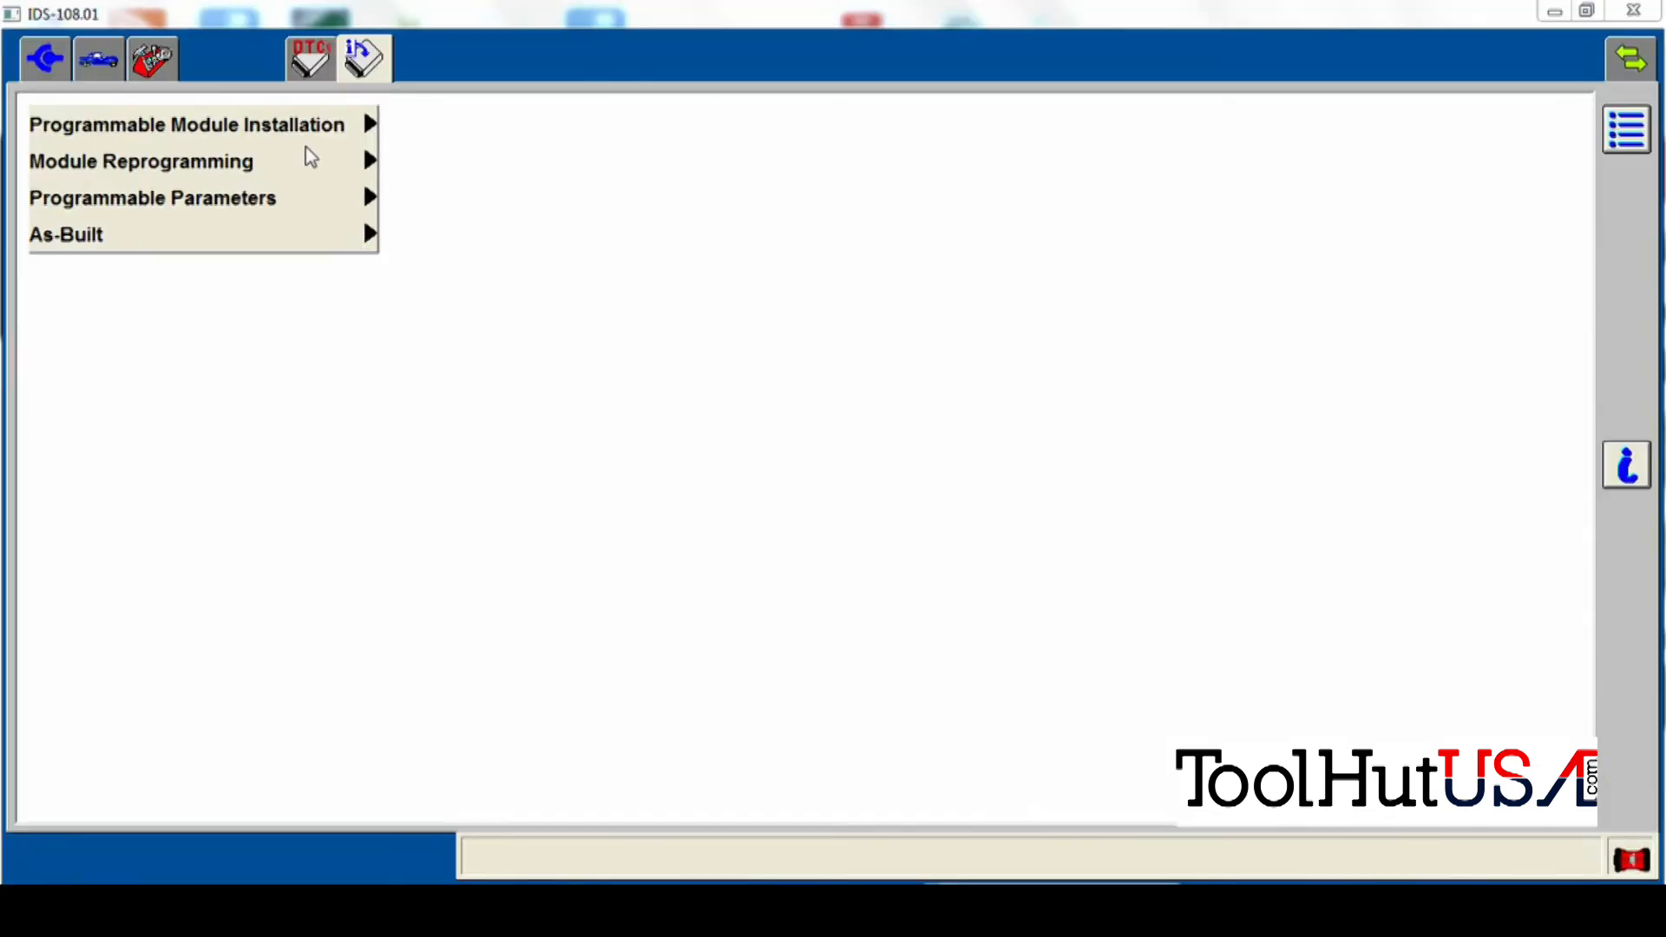
click(186, 124)
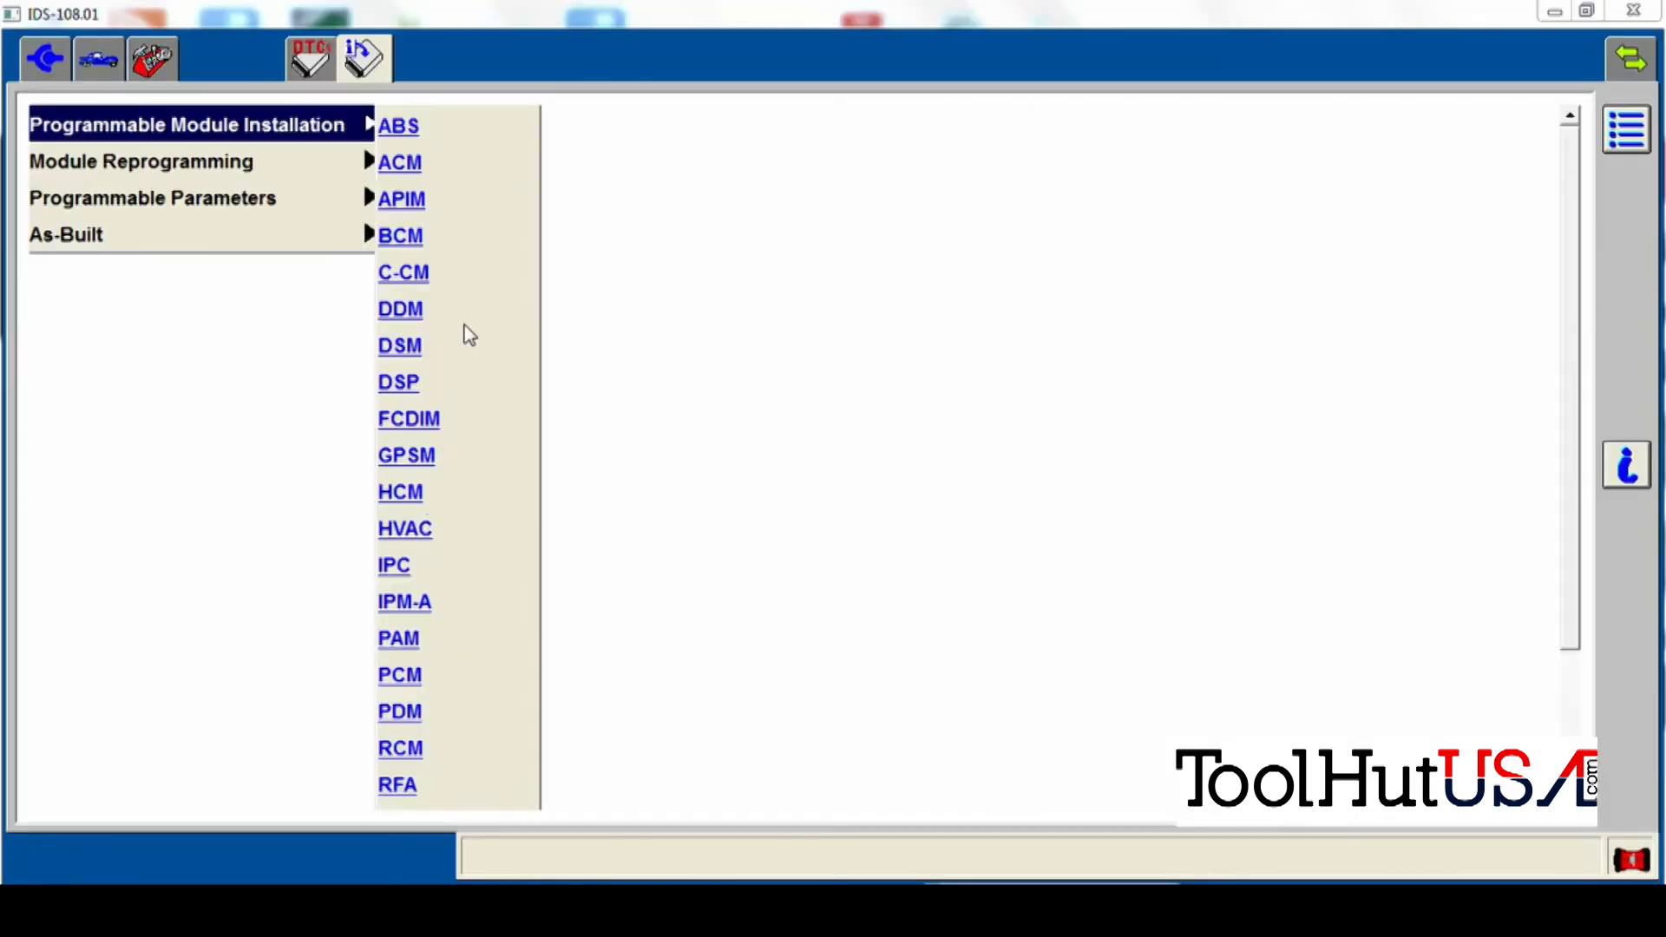
click(399, 161)
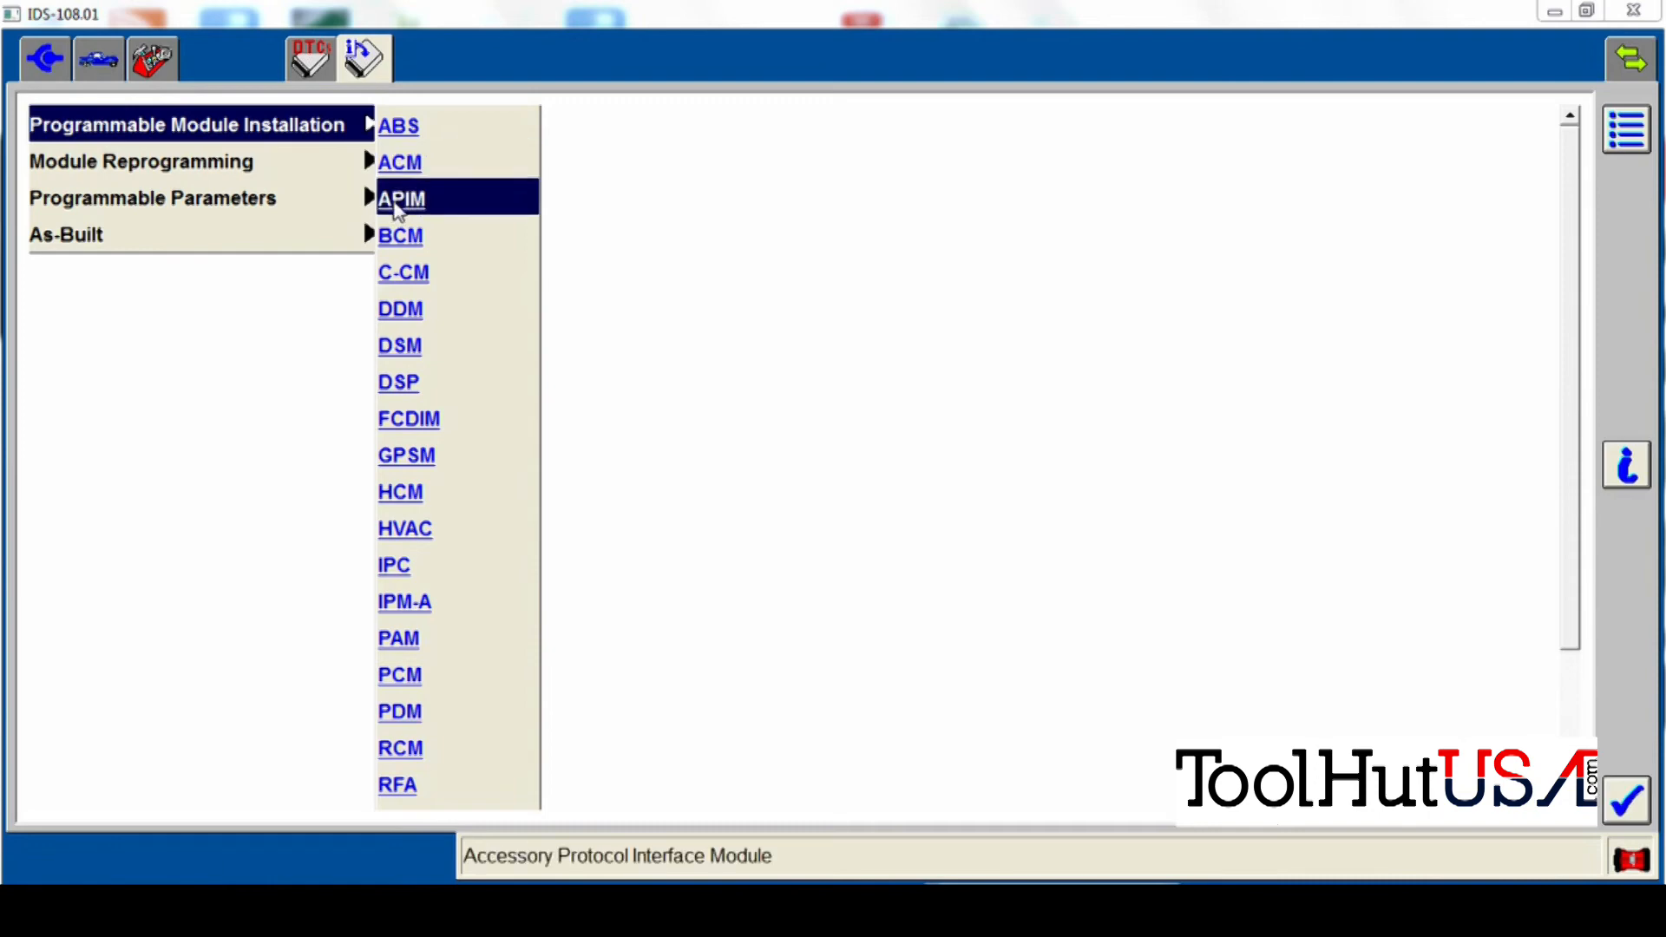
mouse_move(415, 545)
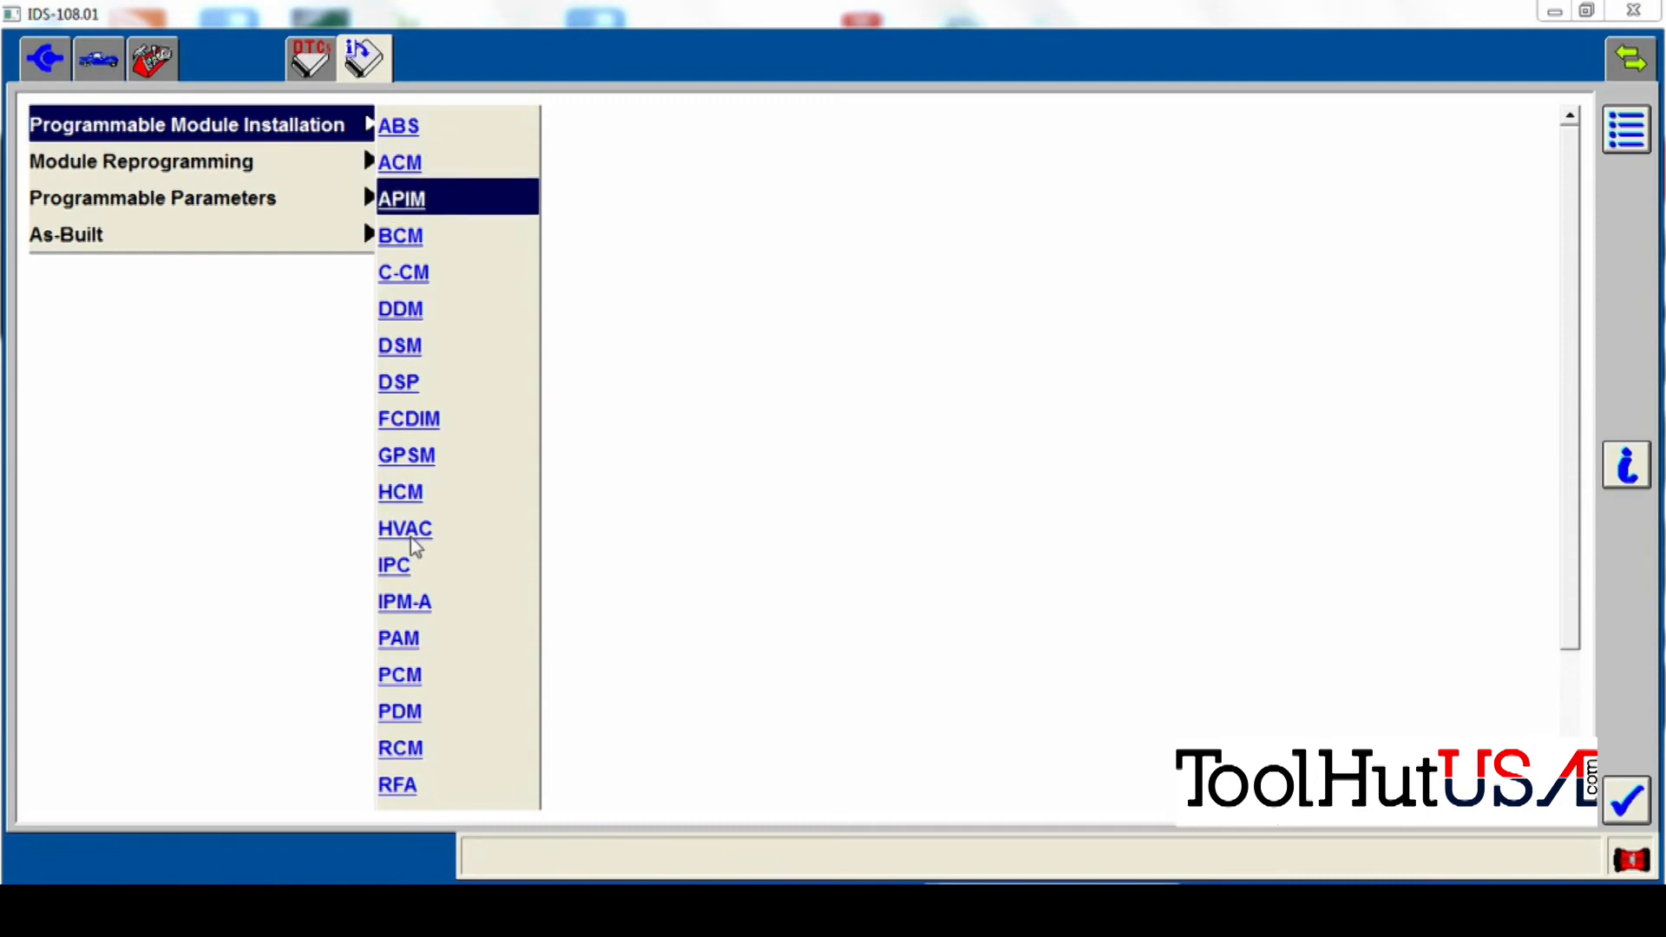
click(404, 271)
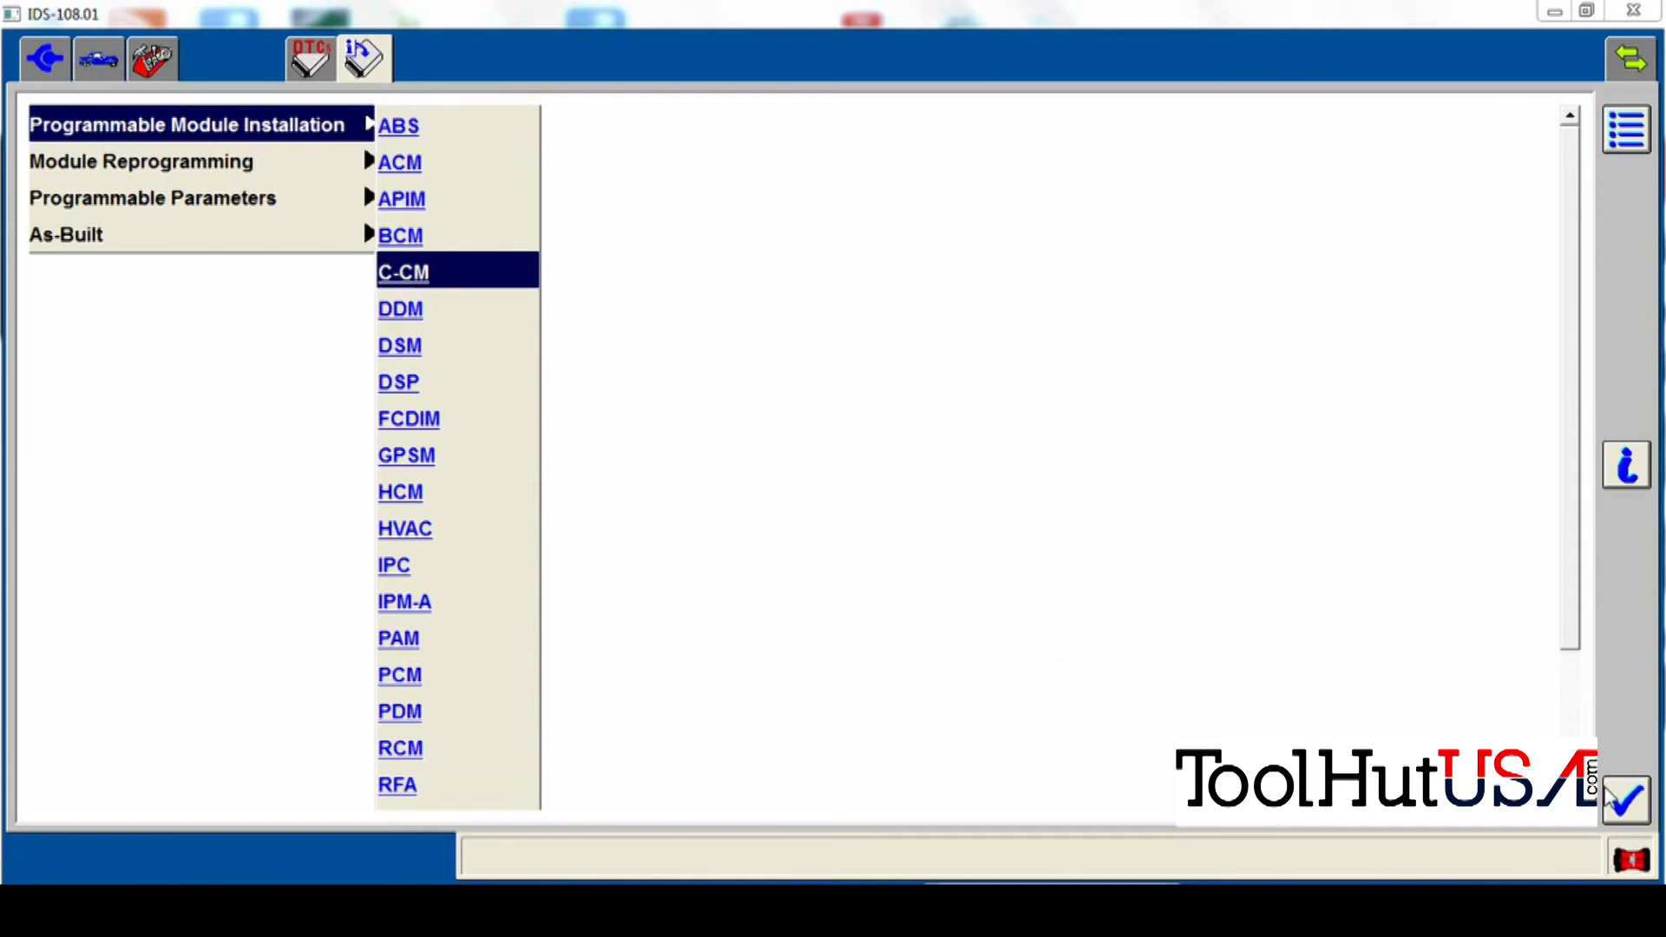
Install the C-CM module: confirm VIN, cycle ignition, and retrieve as-built data automatically
click(403, 271)
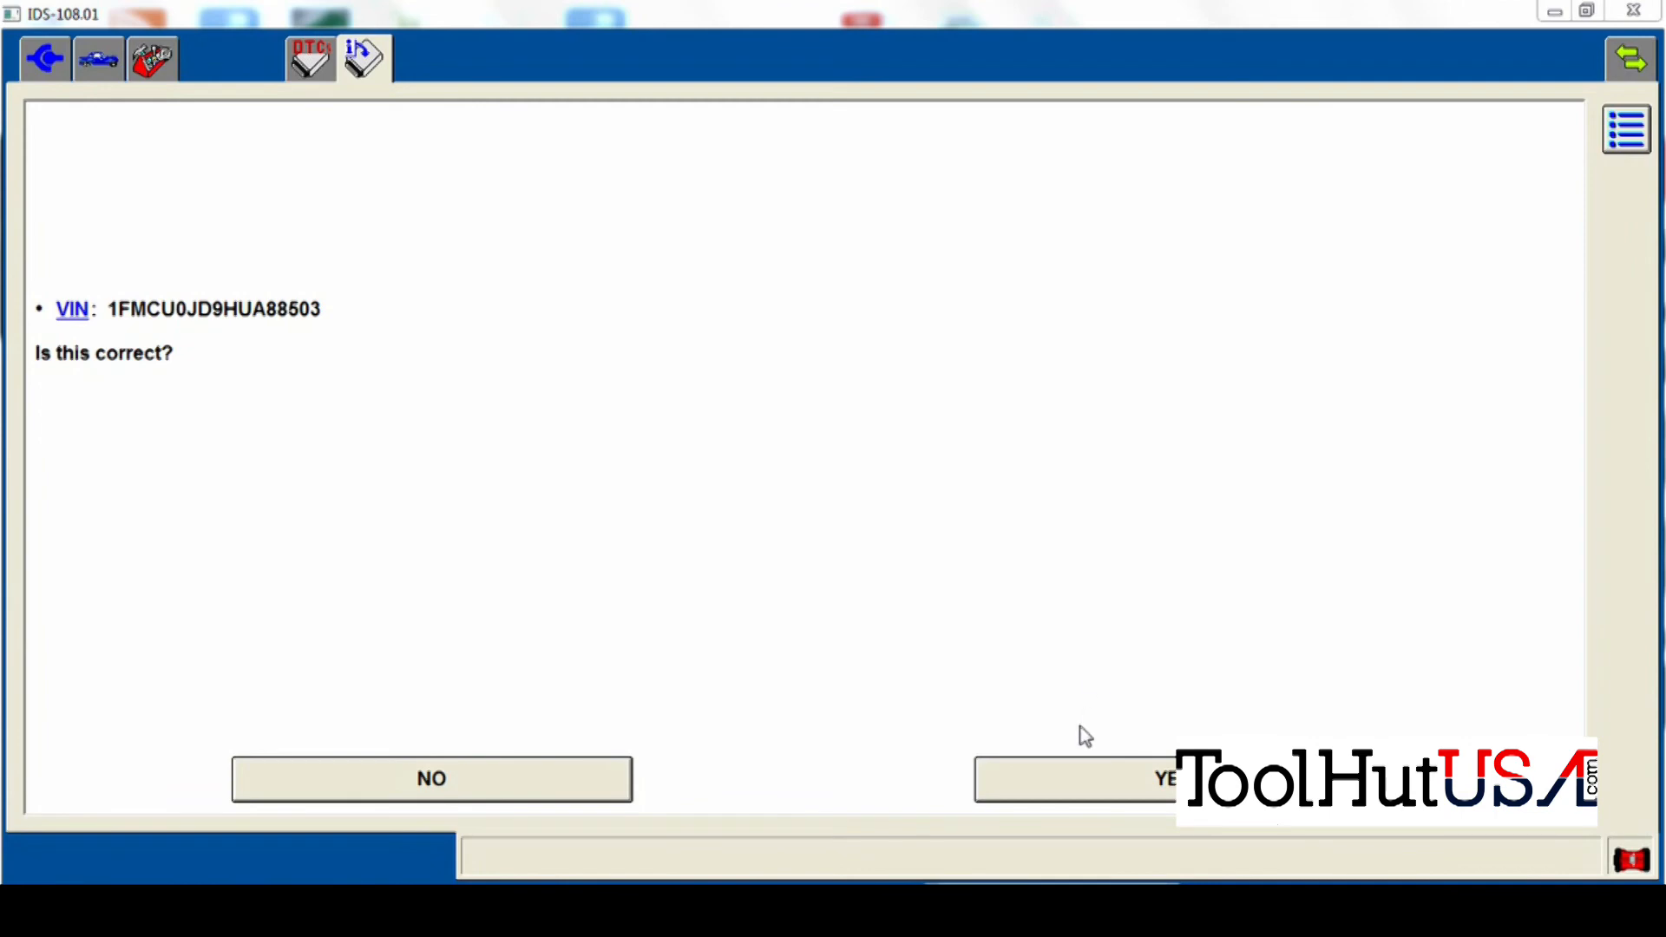
click(1074, 779)
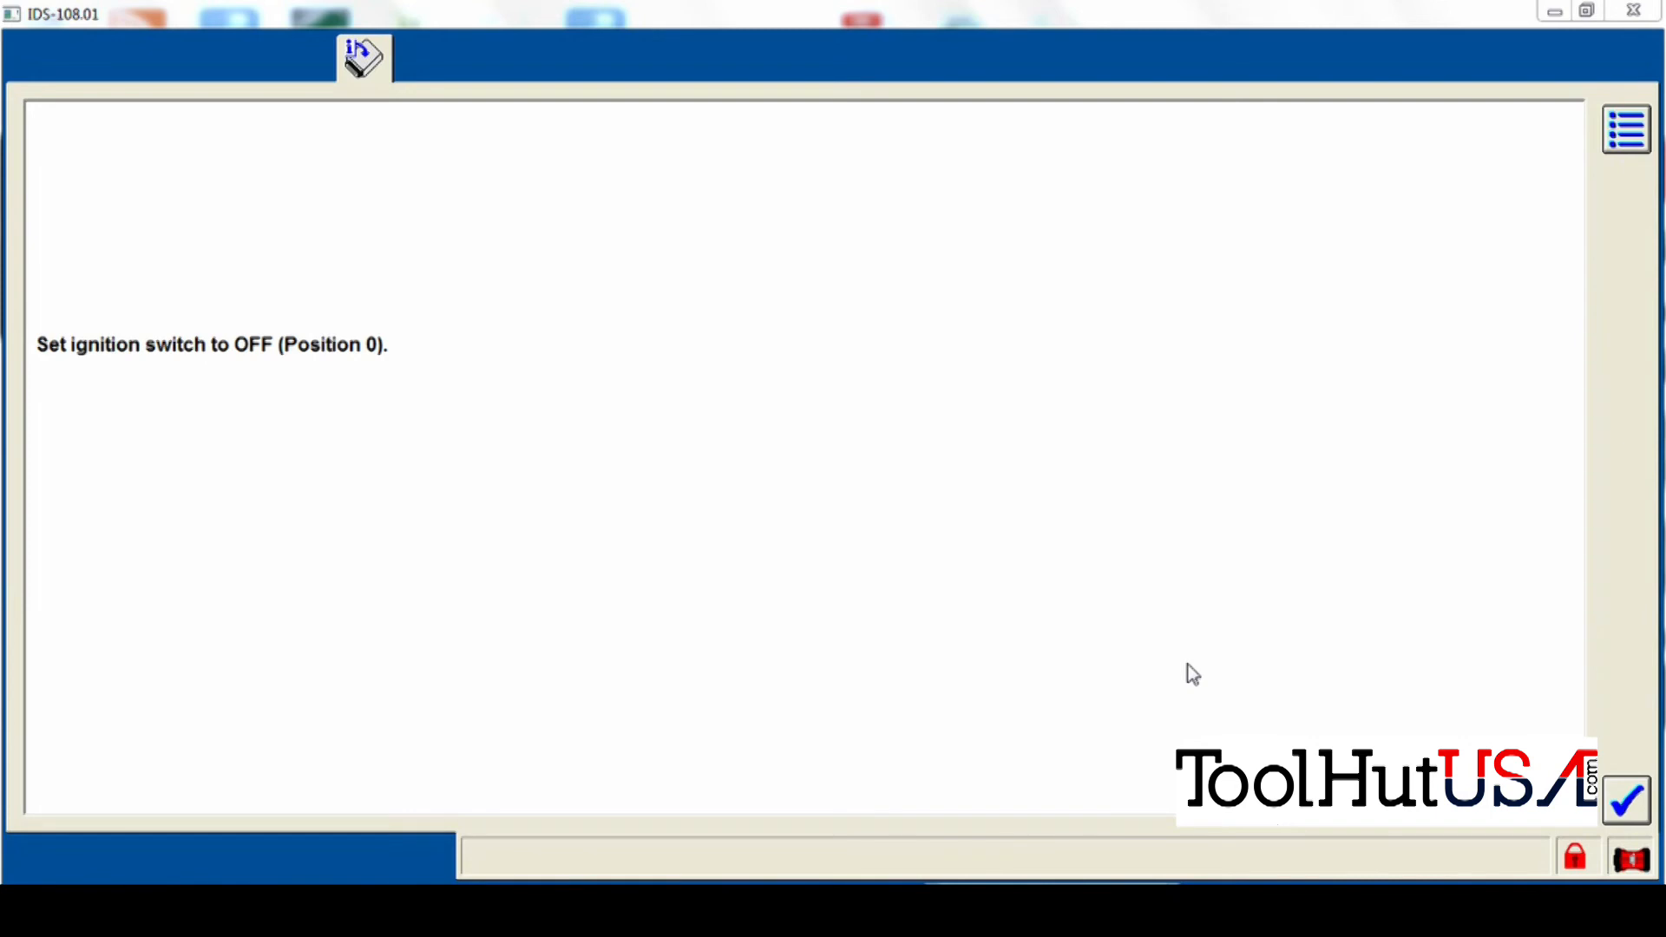
click(1628, 800)
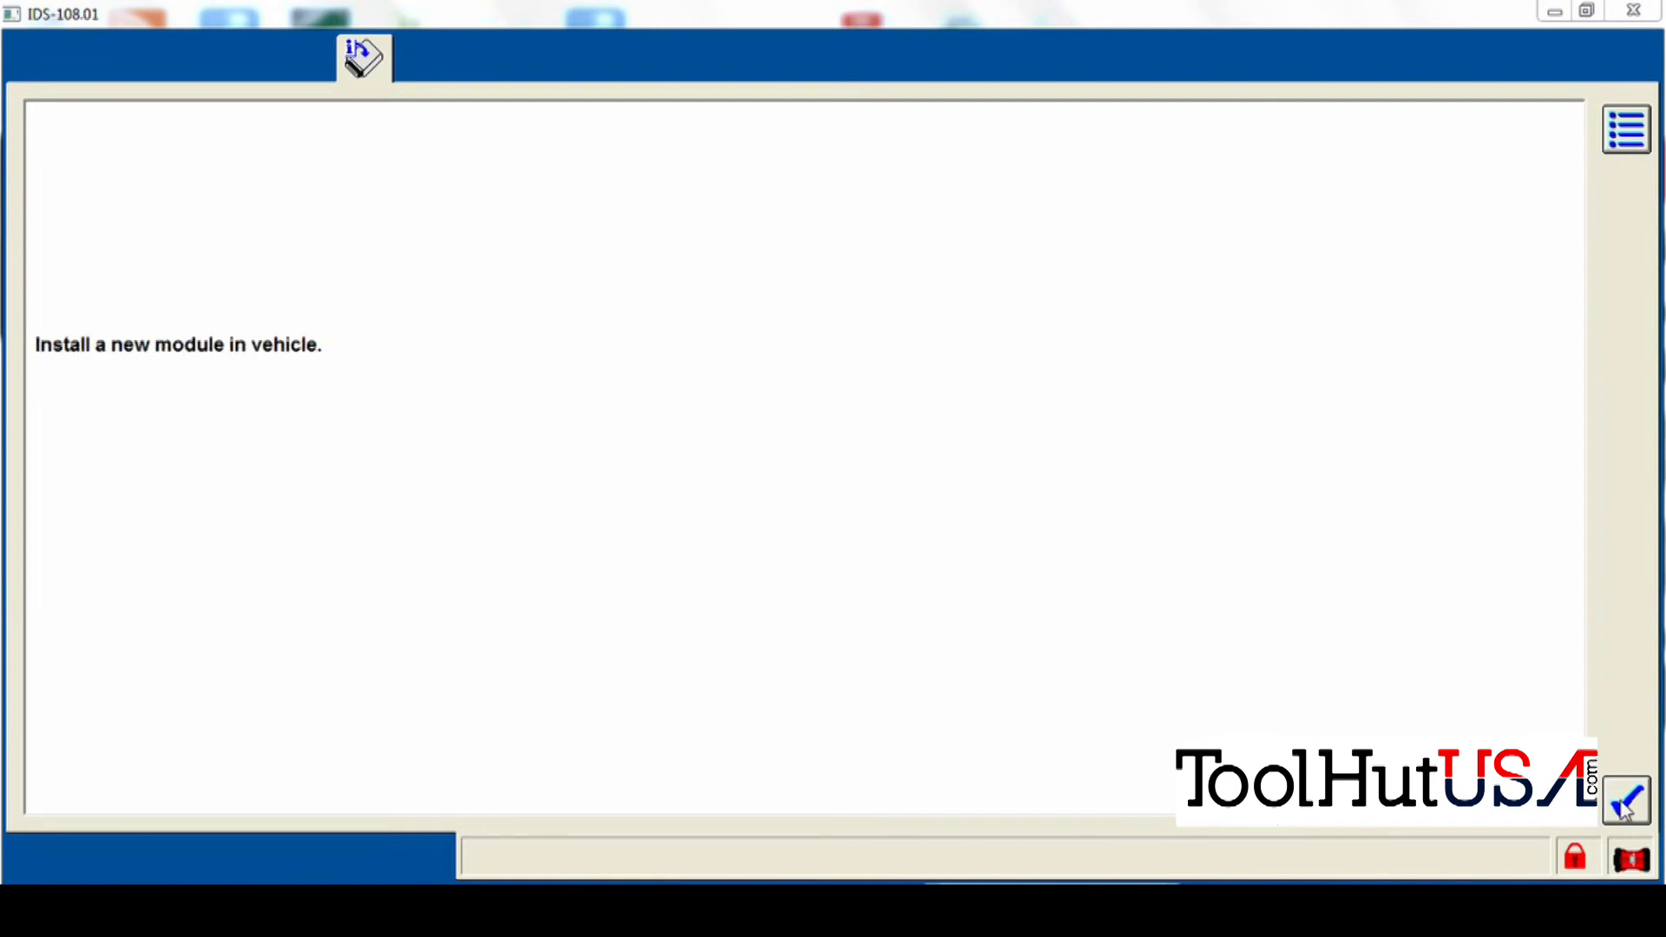
click(1627, 799)
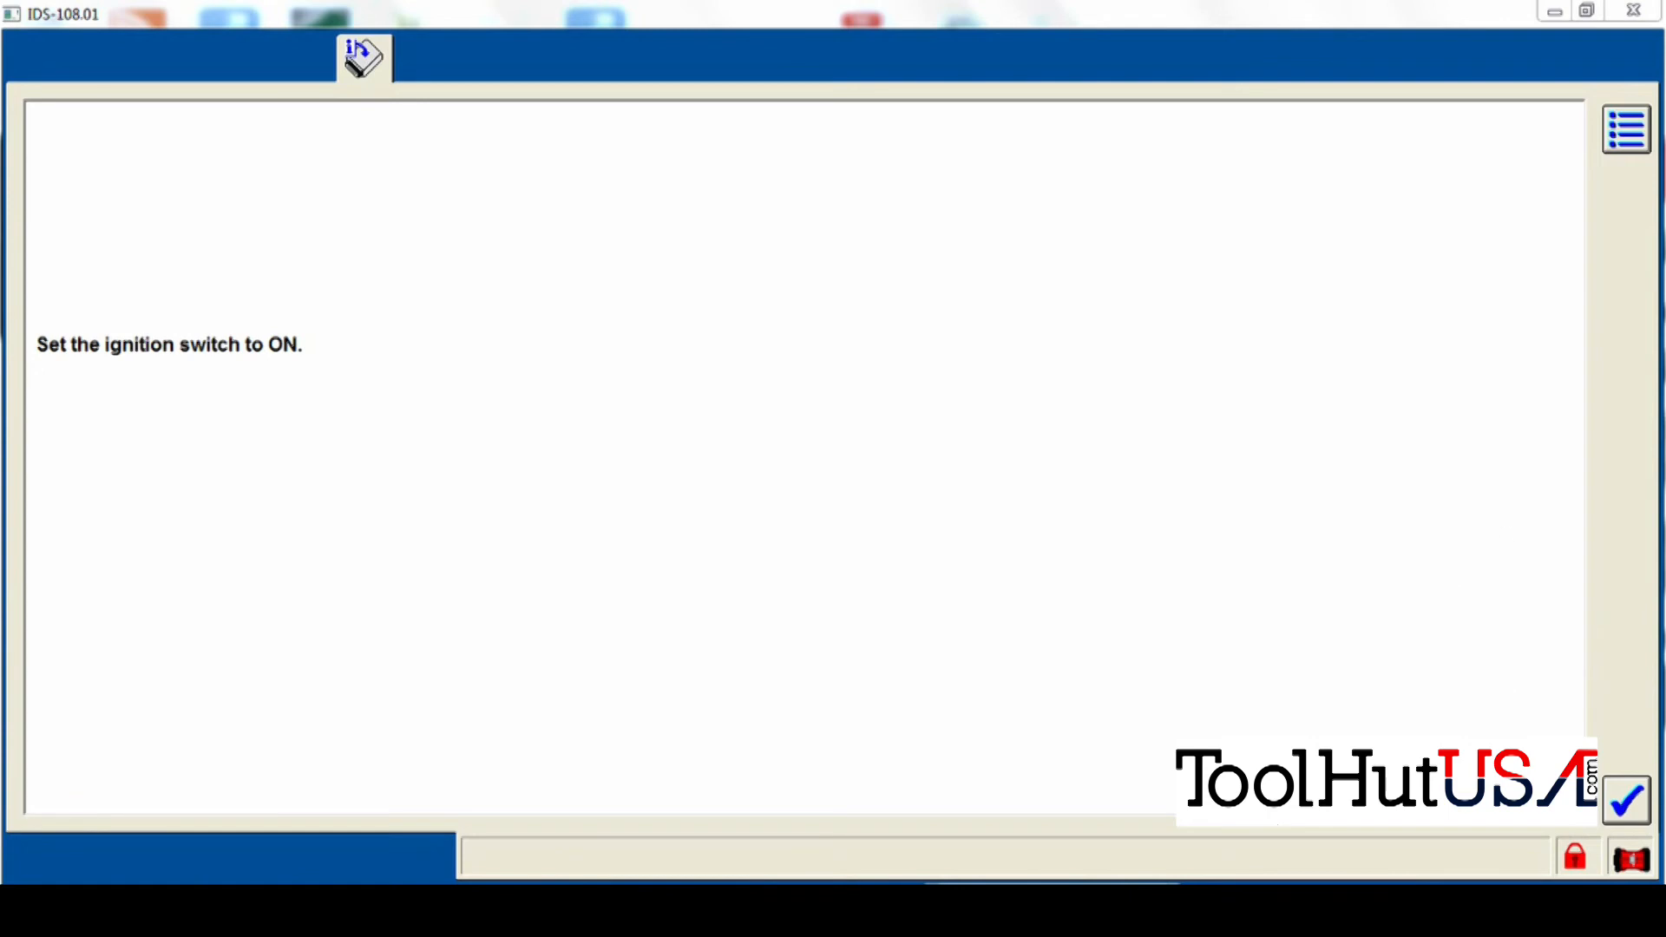
click(1629, 803)
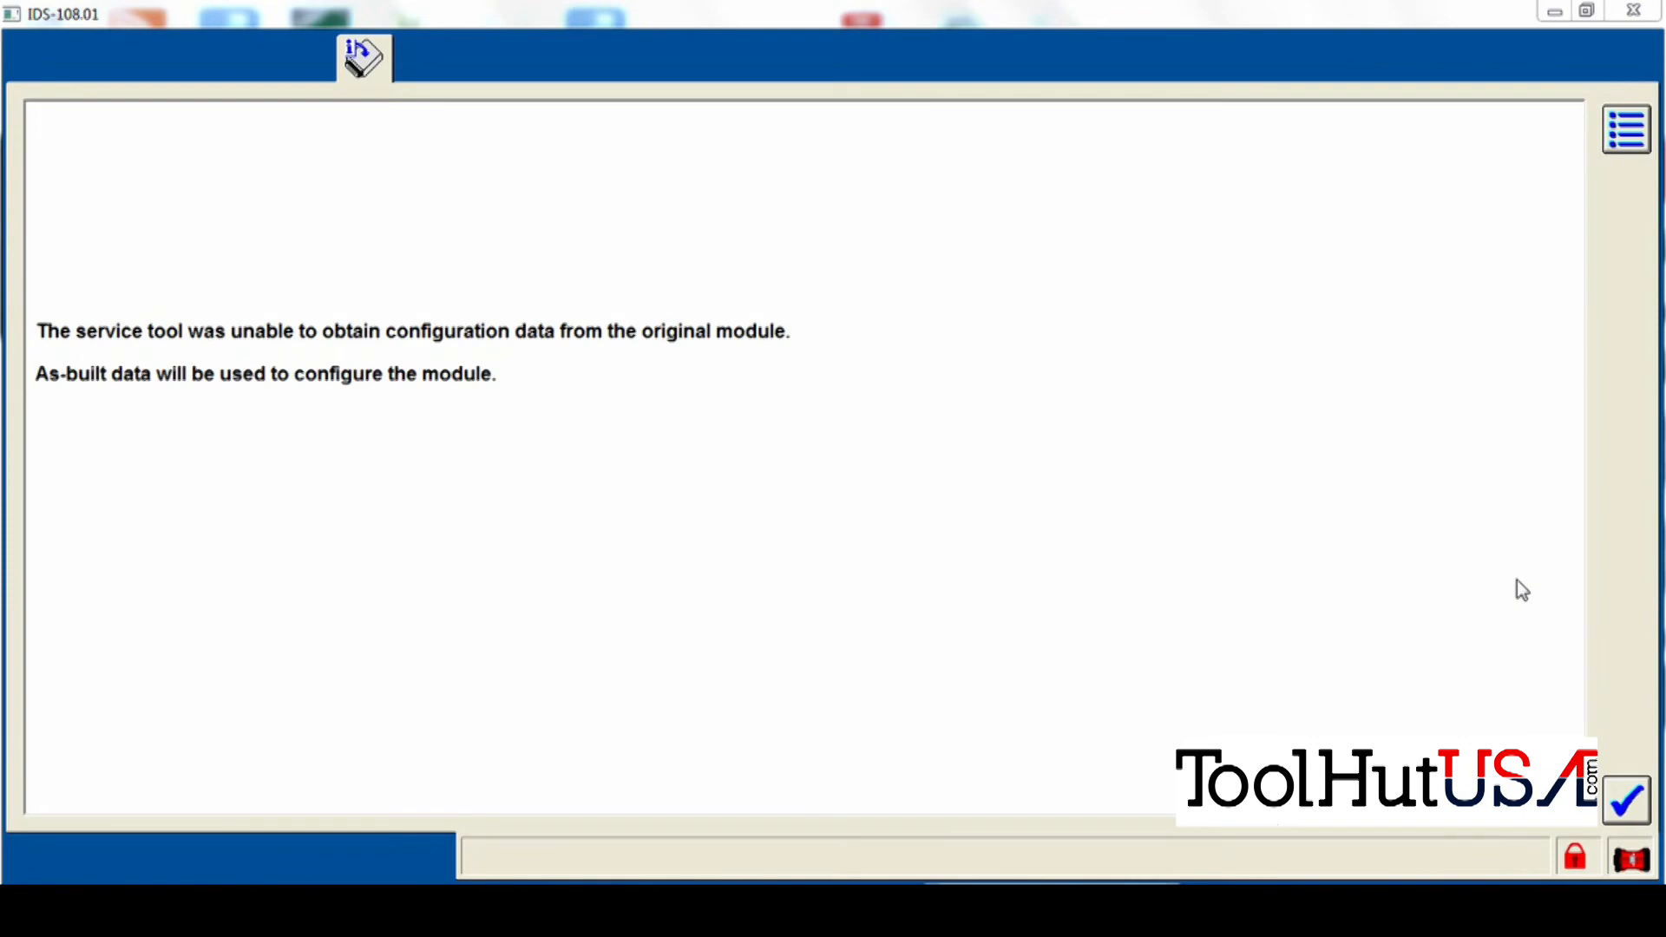
click(1627, 800)
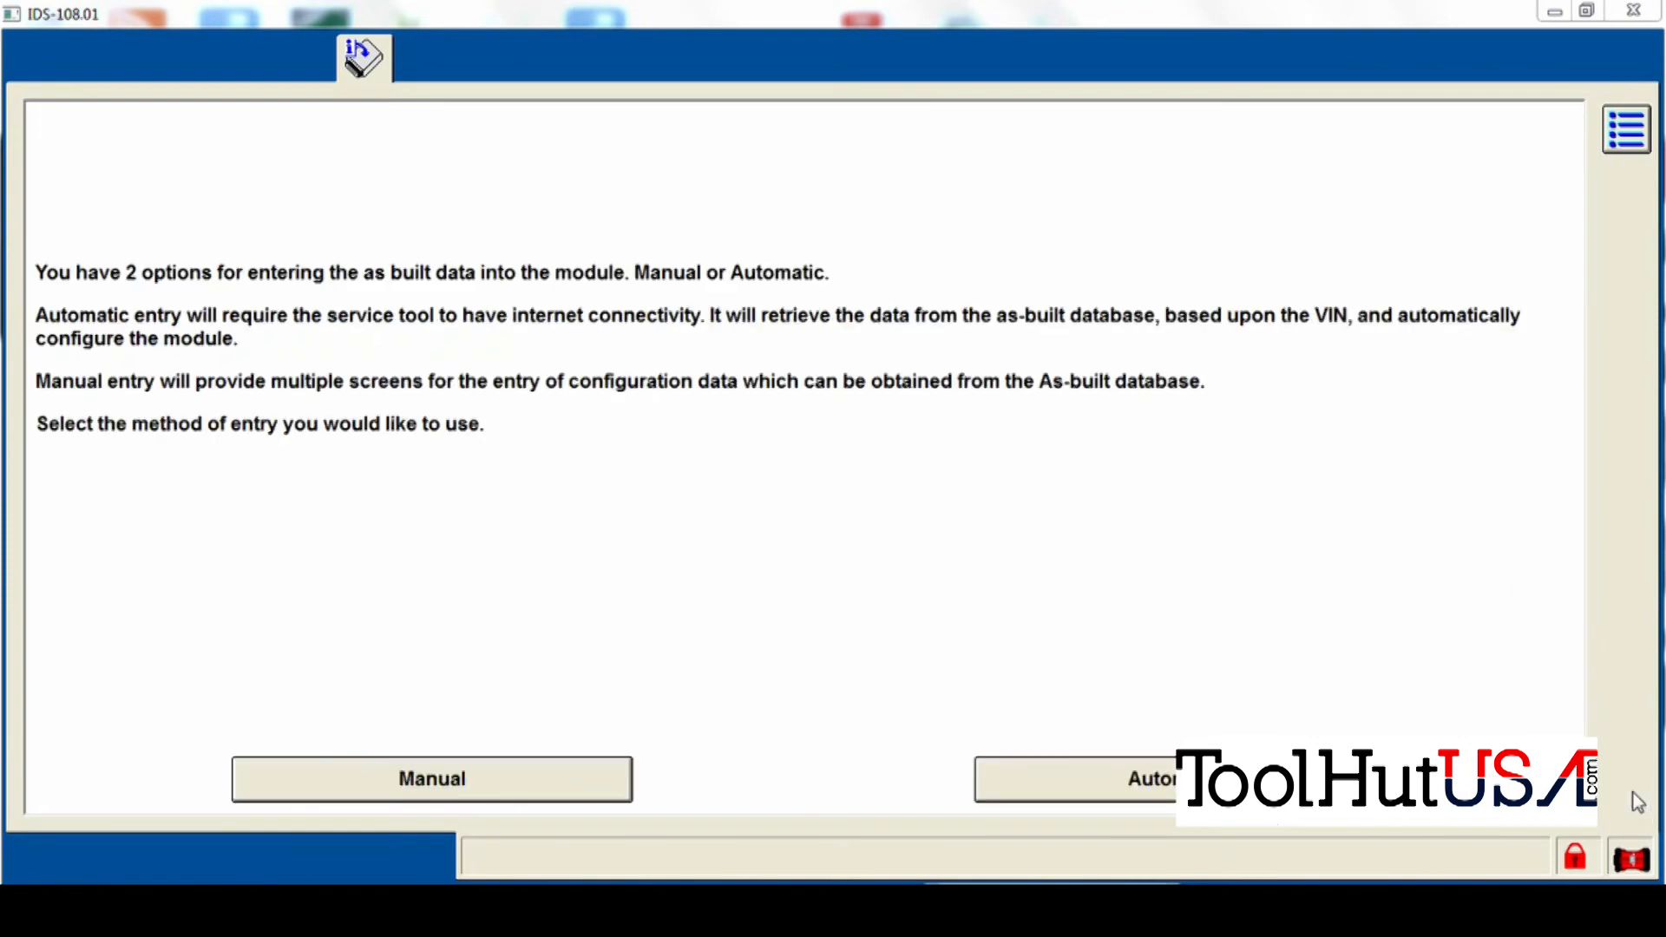
mouse_move(1218, 729)
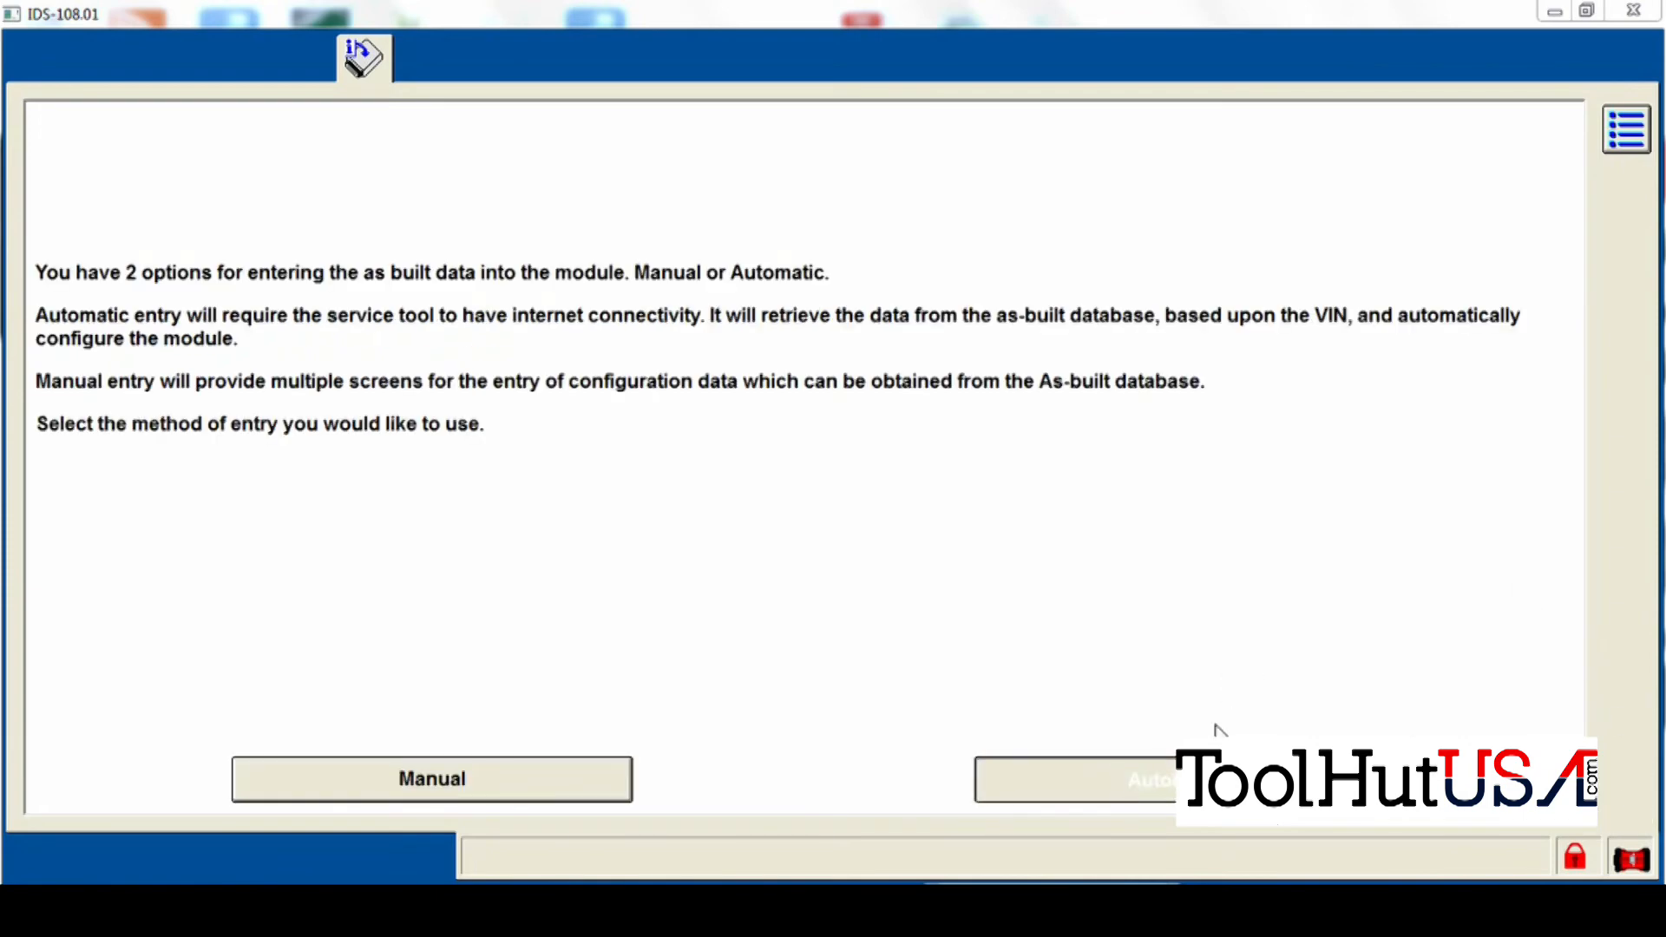
mouse_move(1324, 652)
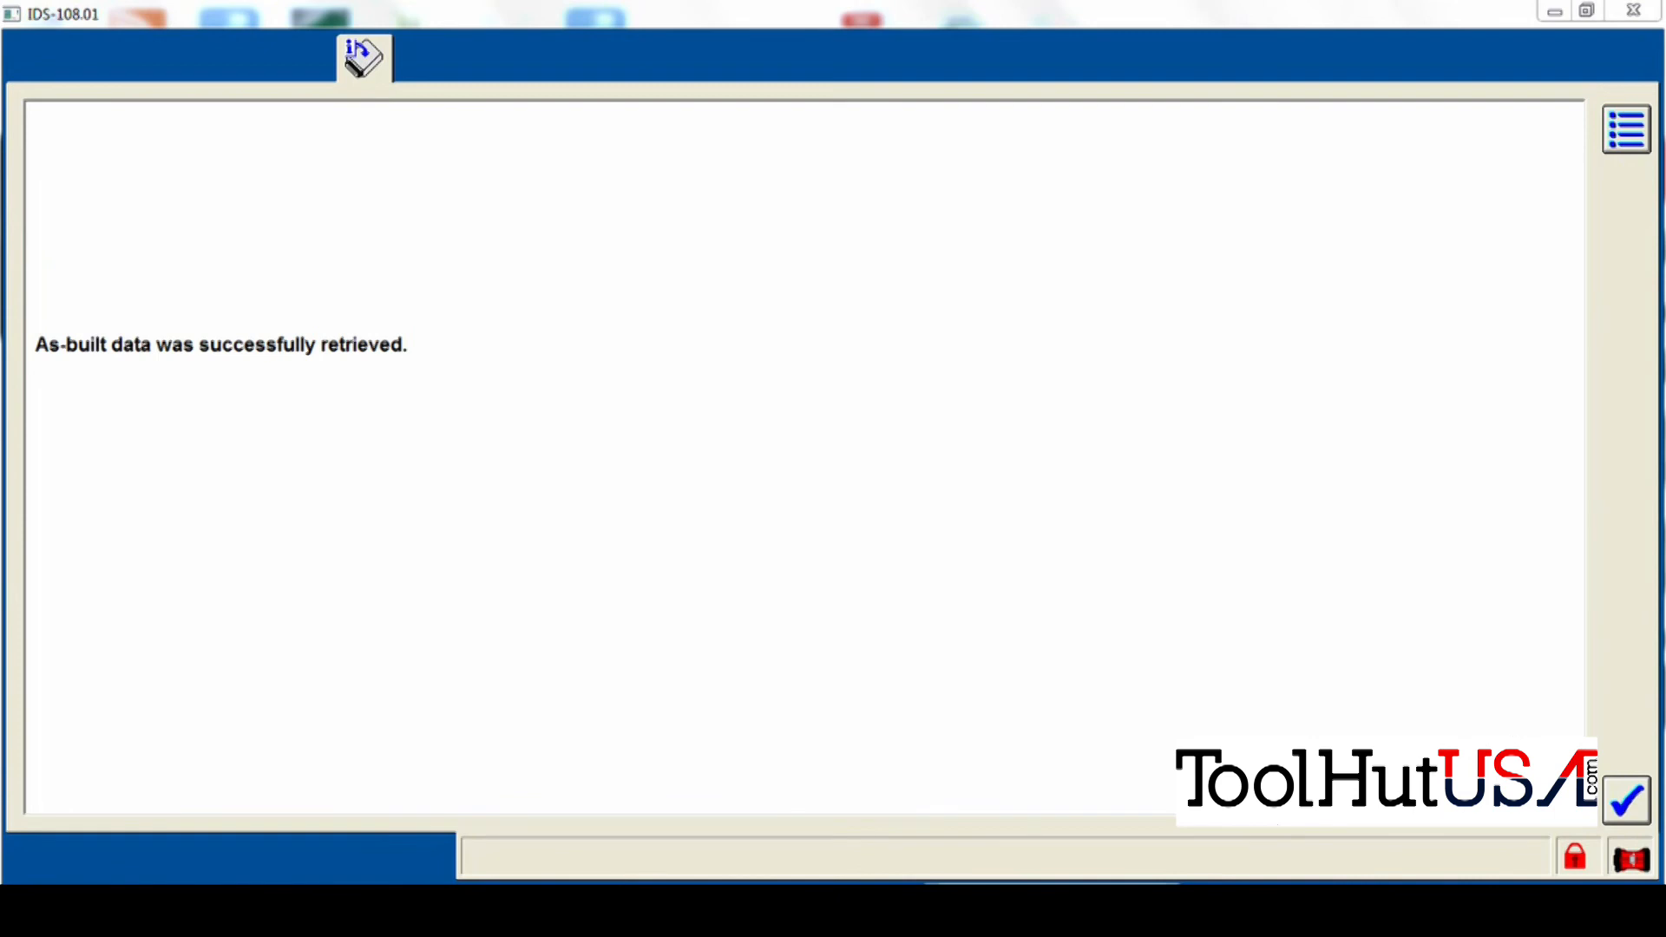
click(1629, 801)
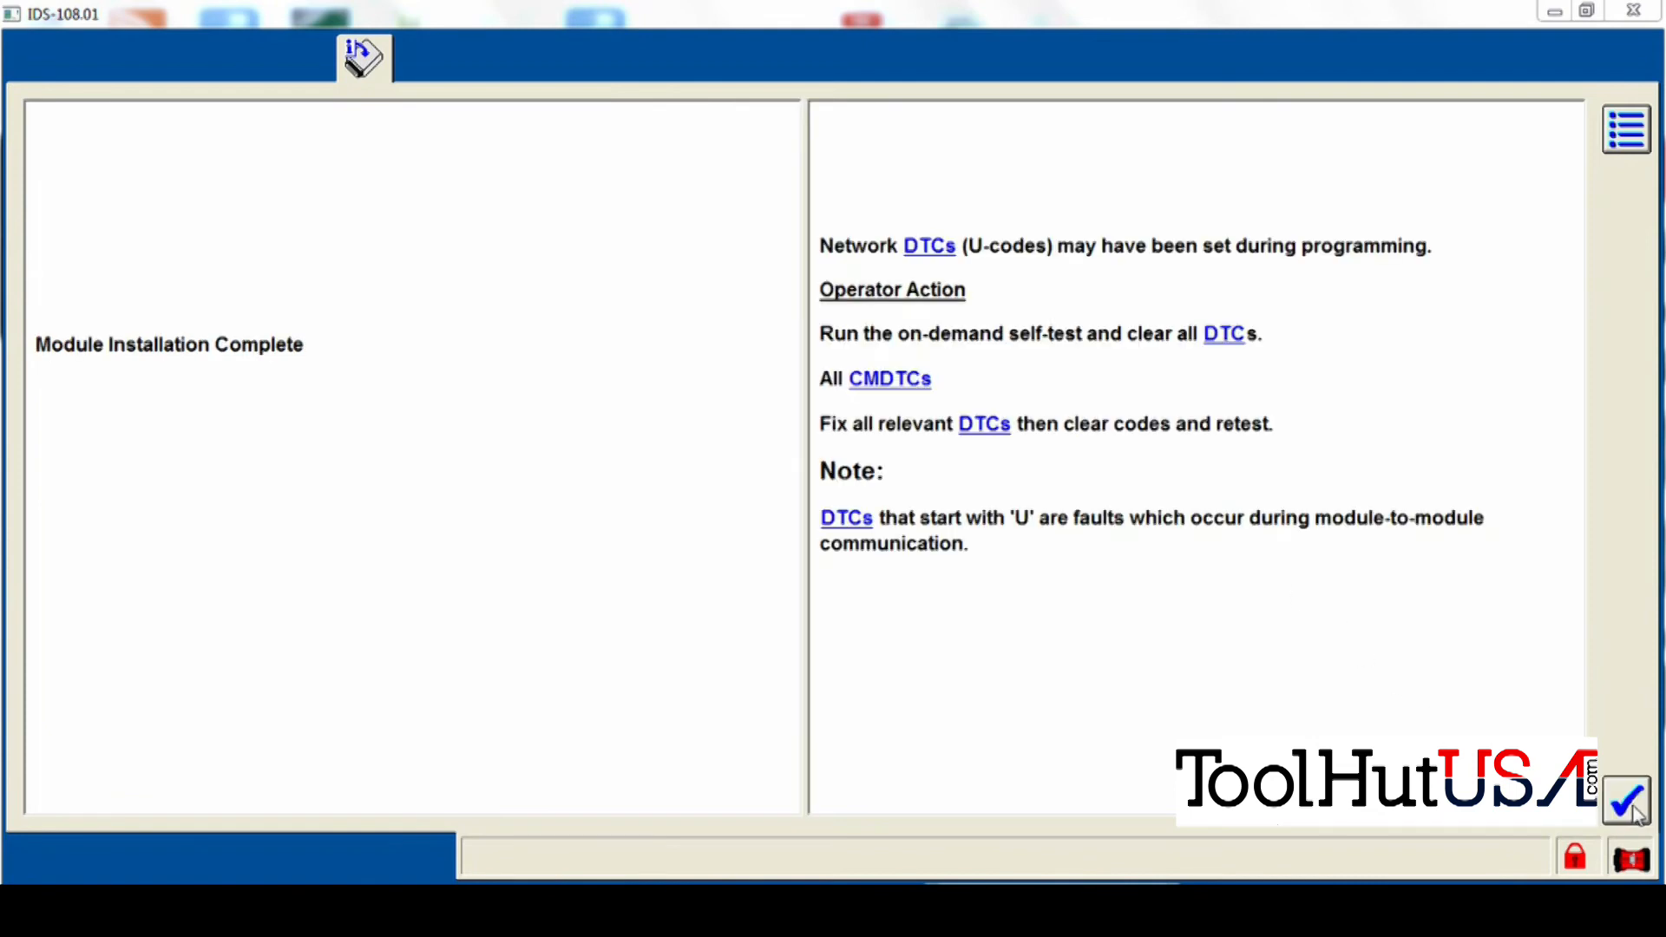
Close the Module Installation Complete screen for the C-CM module
click(1624, 800)
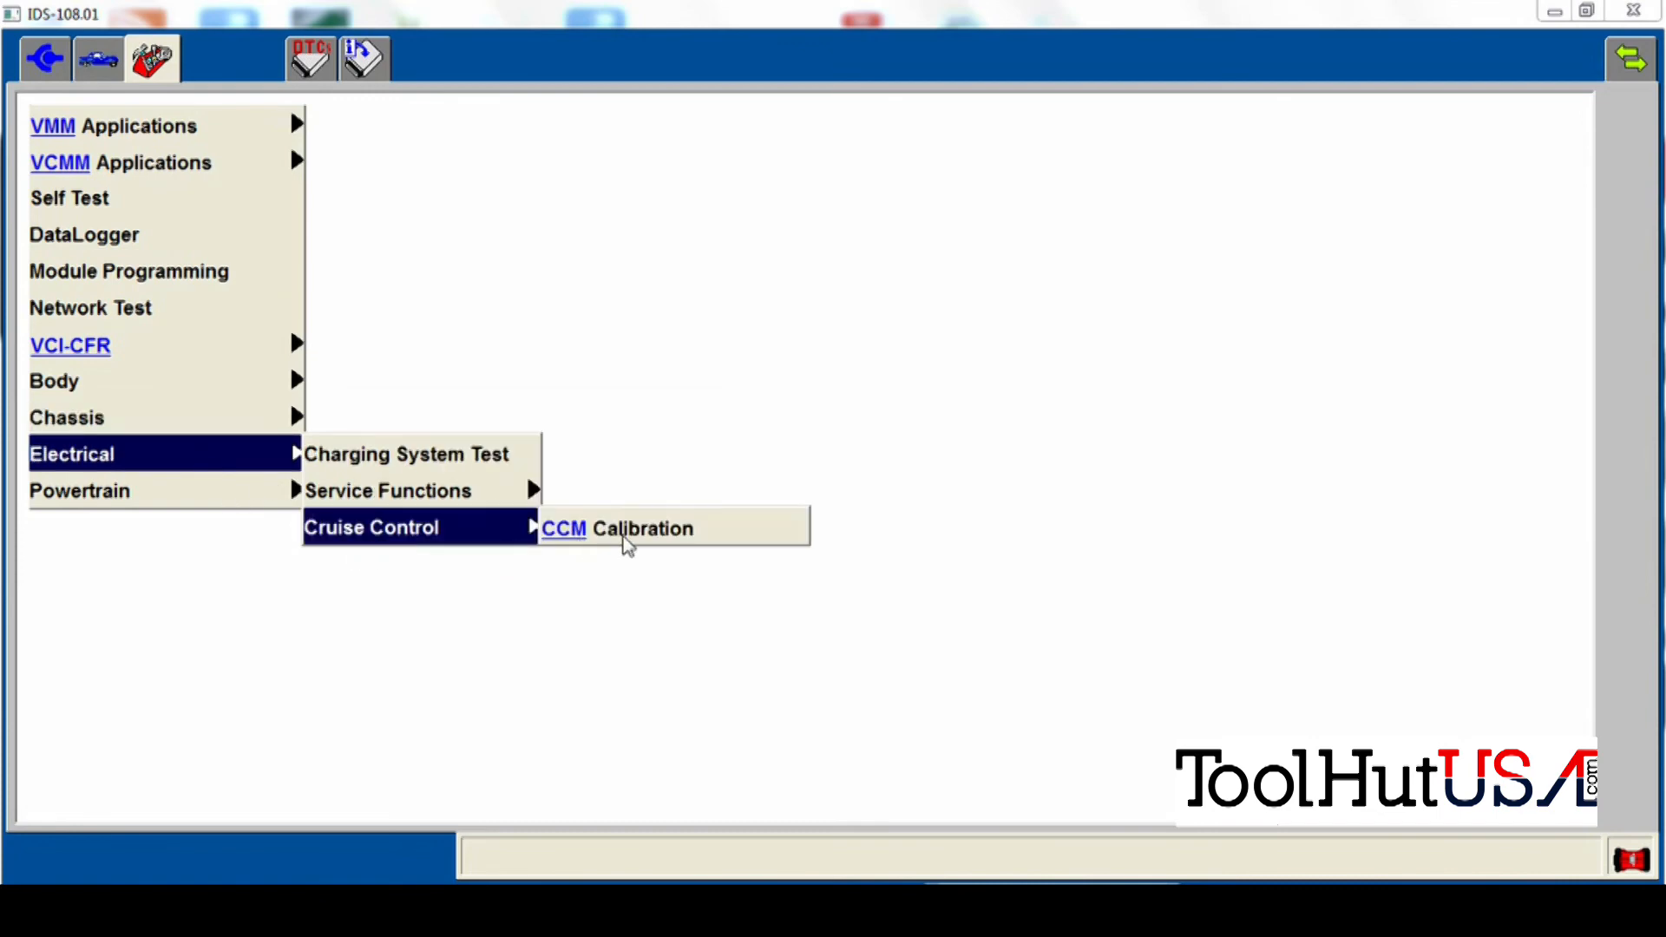
Launch CCM Calibration and agree to continue the Adaptive Cruise Control service function
click(619, 528)
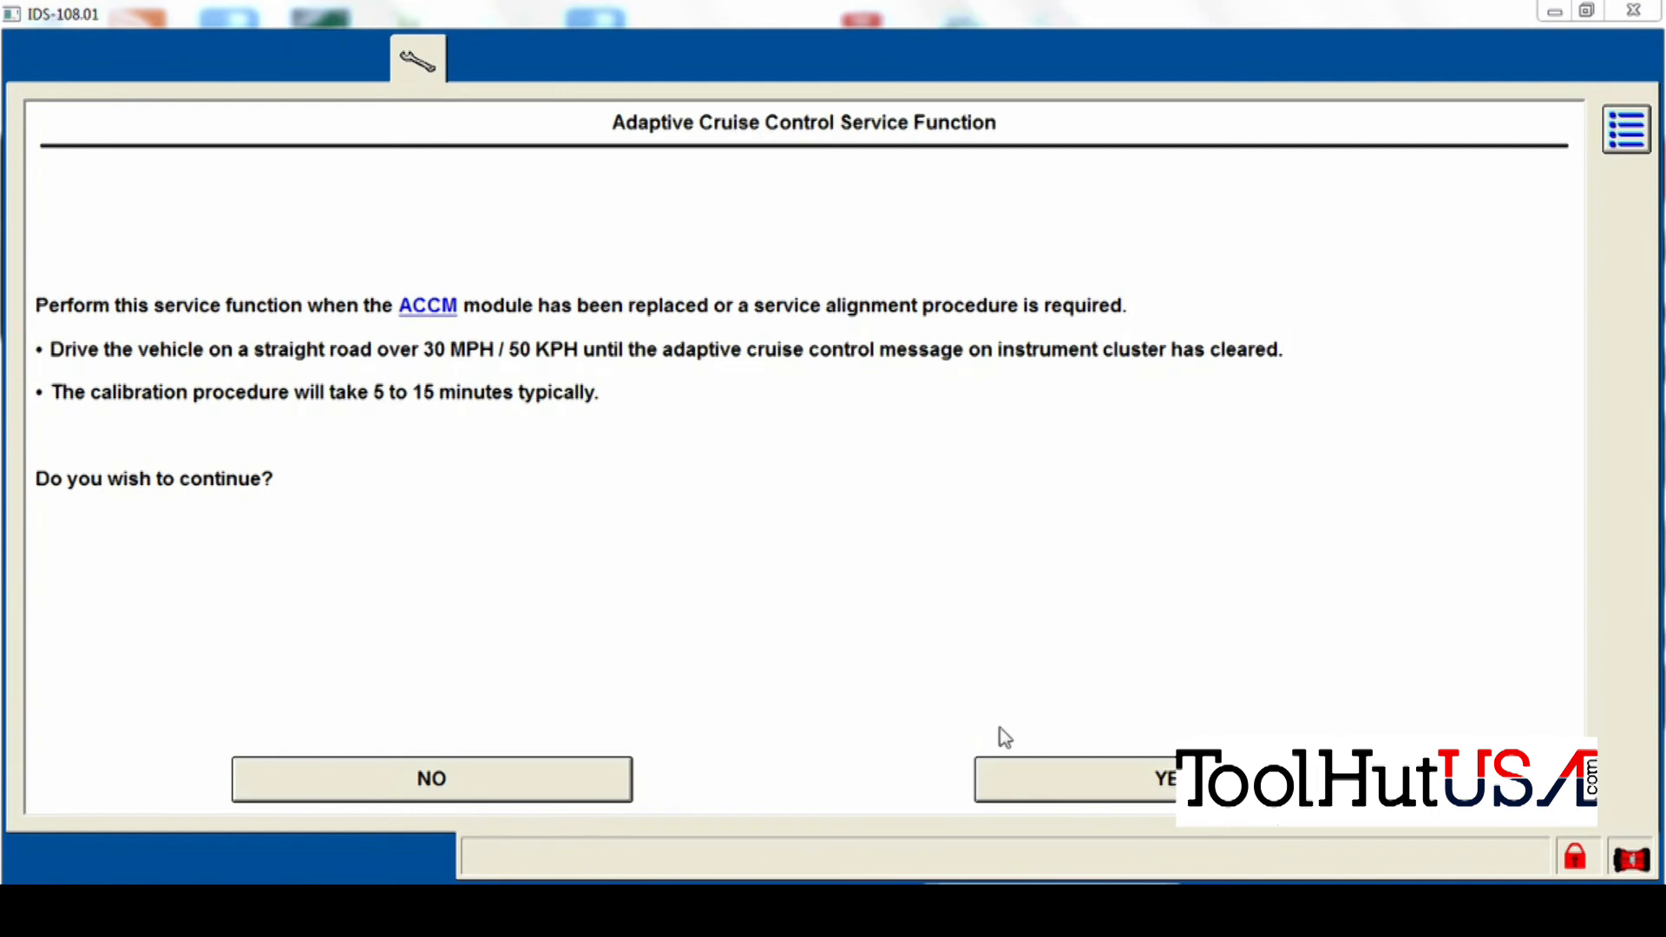
mouse_move(1023, 753)
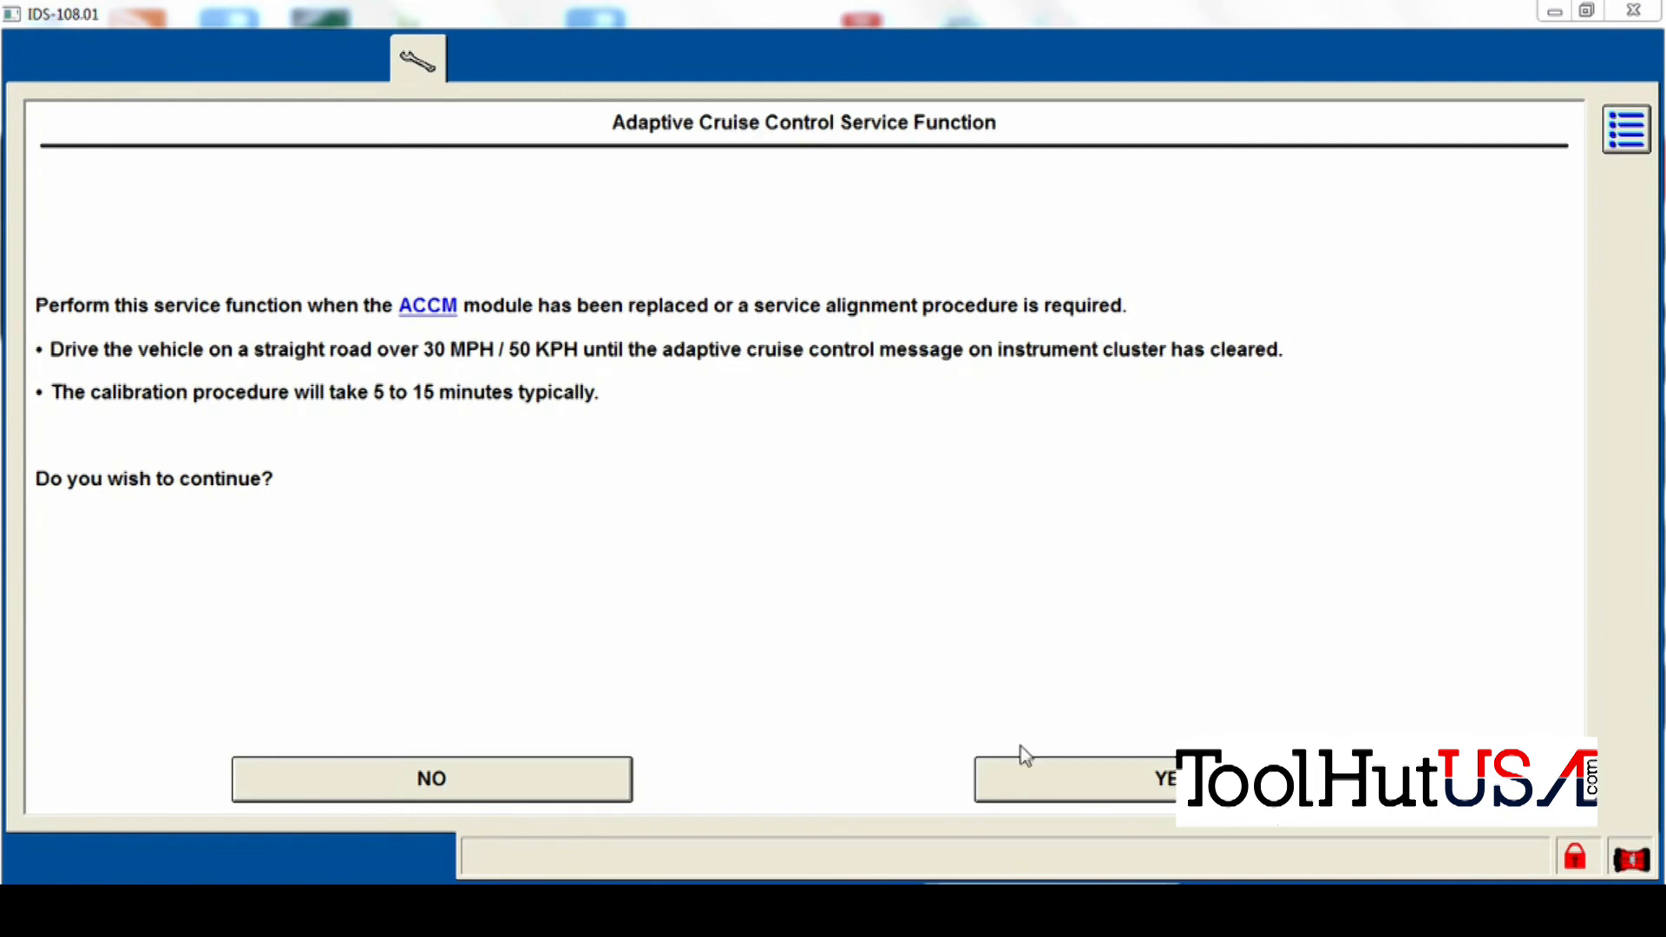
click(1073, 779)
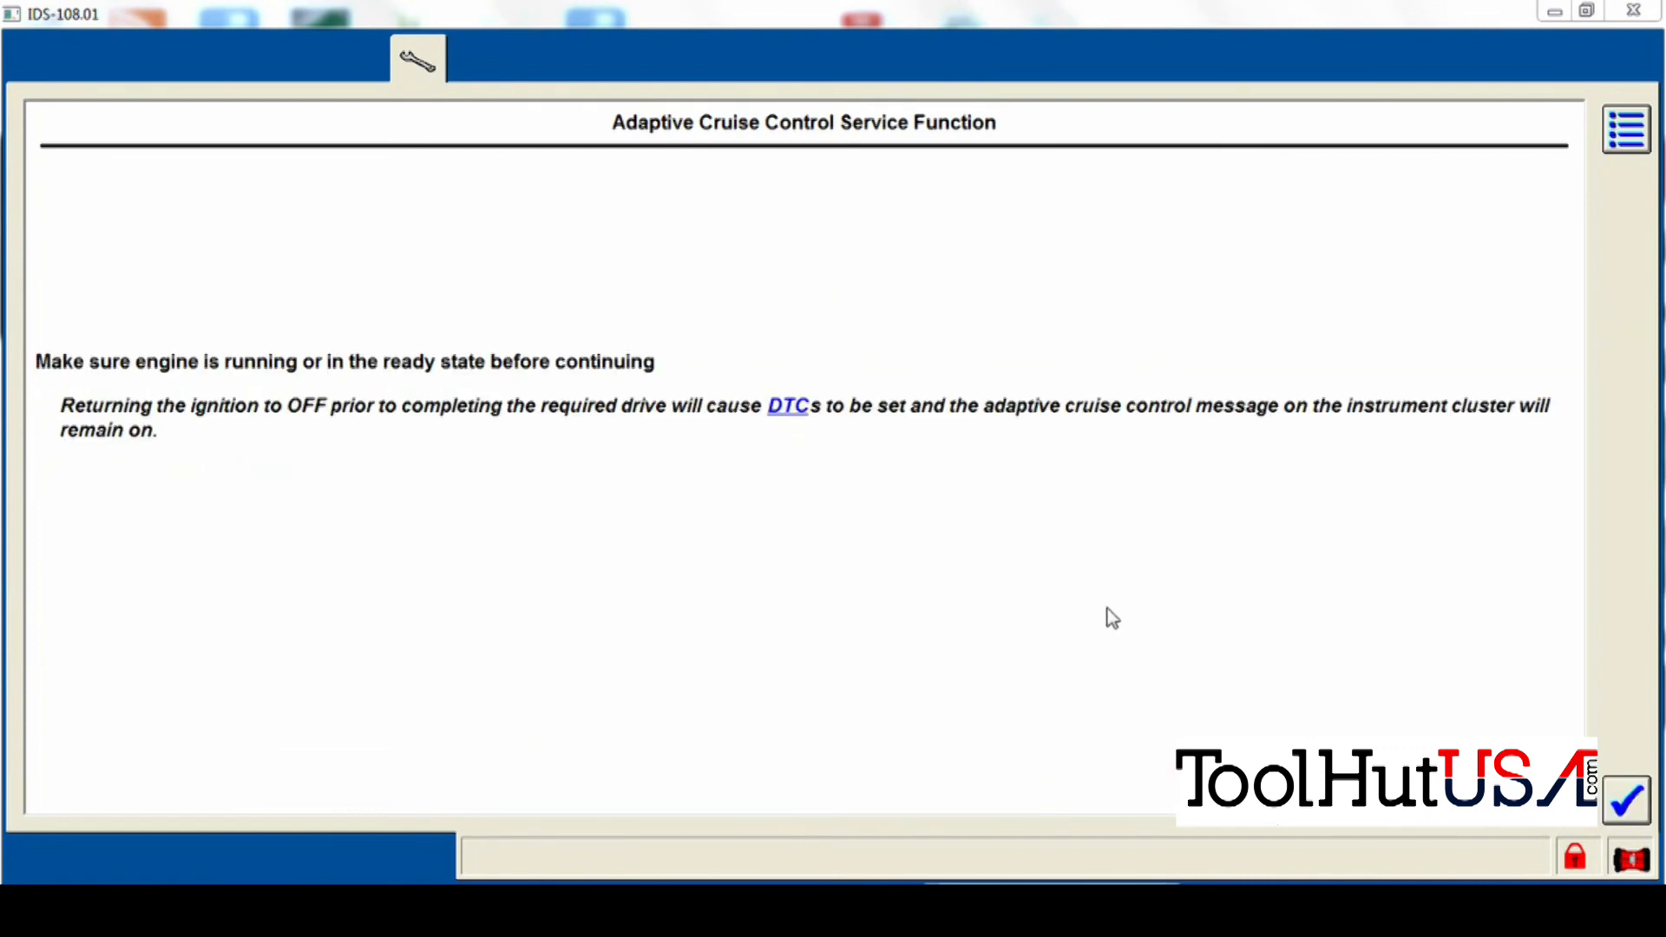
mouse_move(1307, 628)
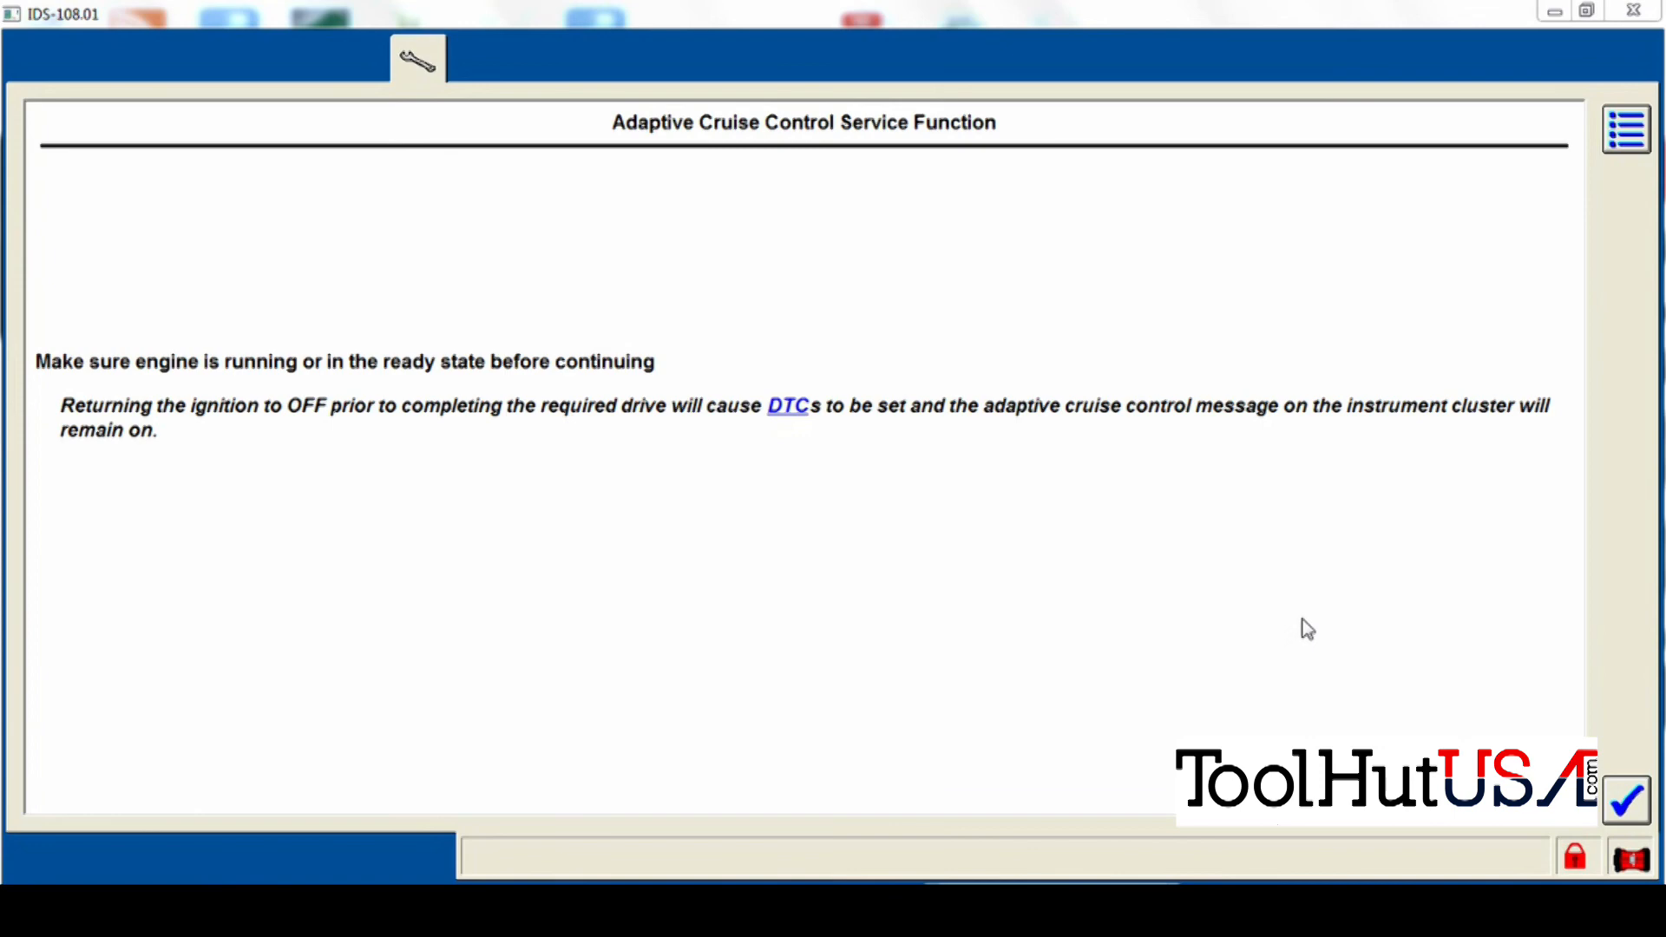
mouse_move(1463, 730)
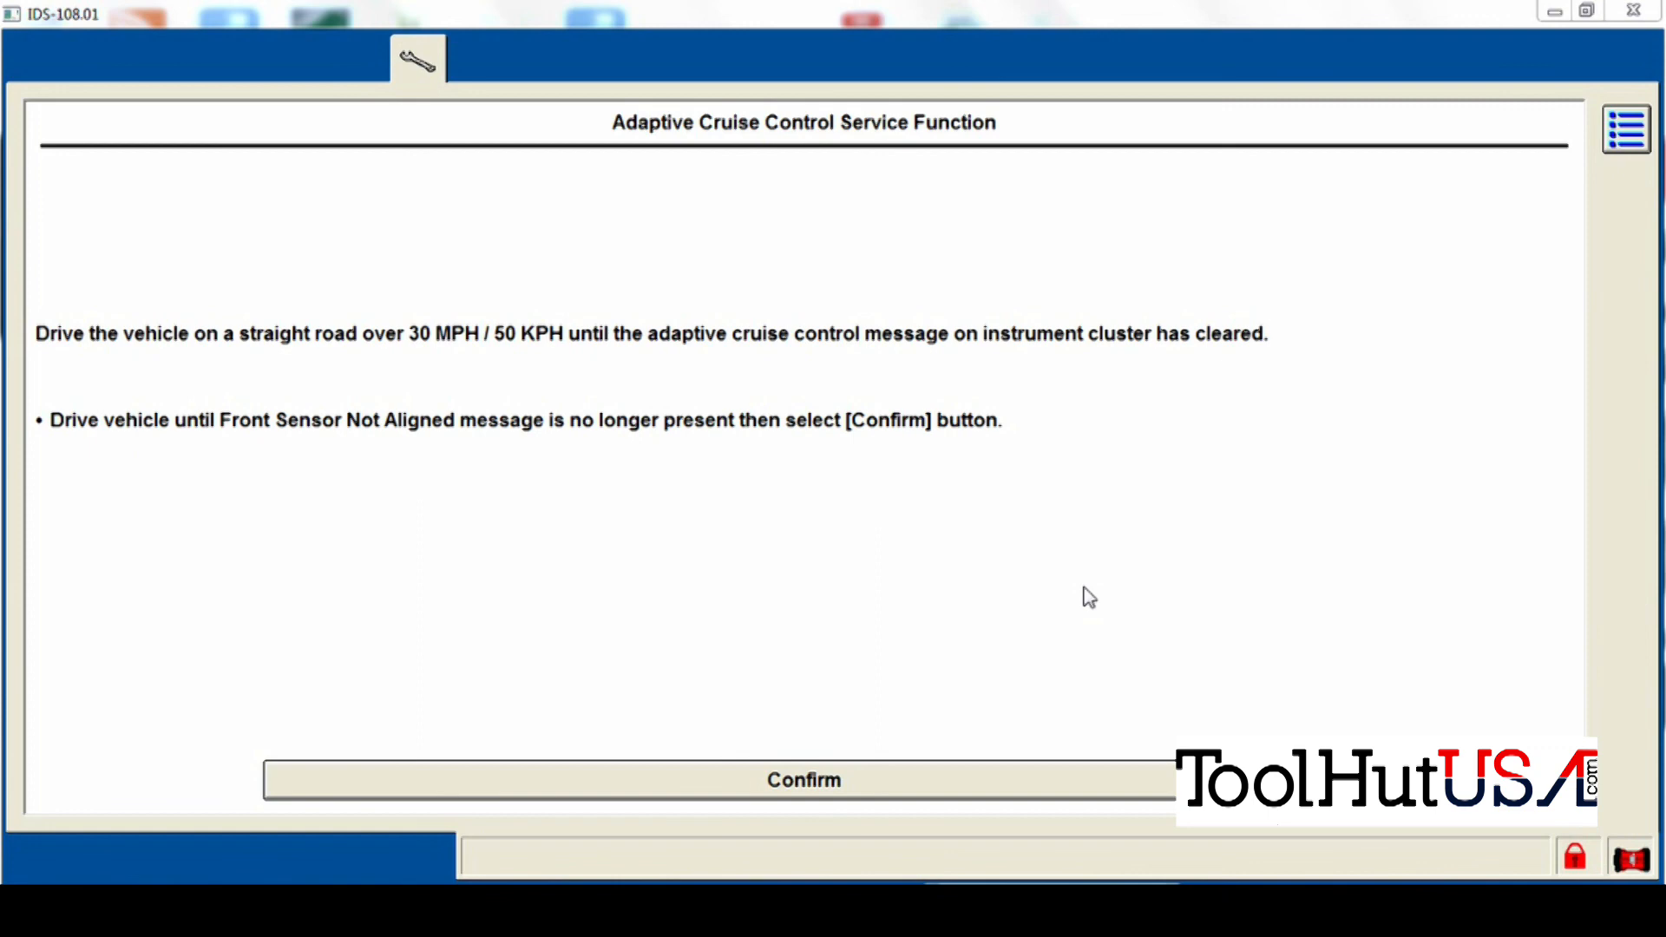
Confirm the Front Sensor Not Aligned message cleared after the drive, reaching Complete
click(801, 779)
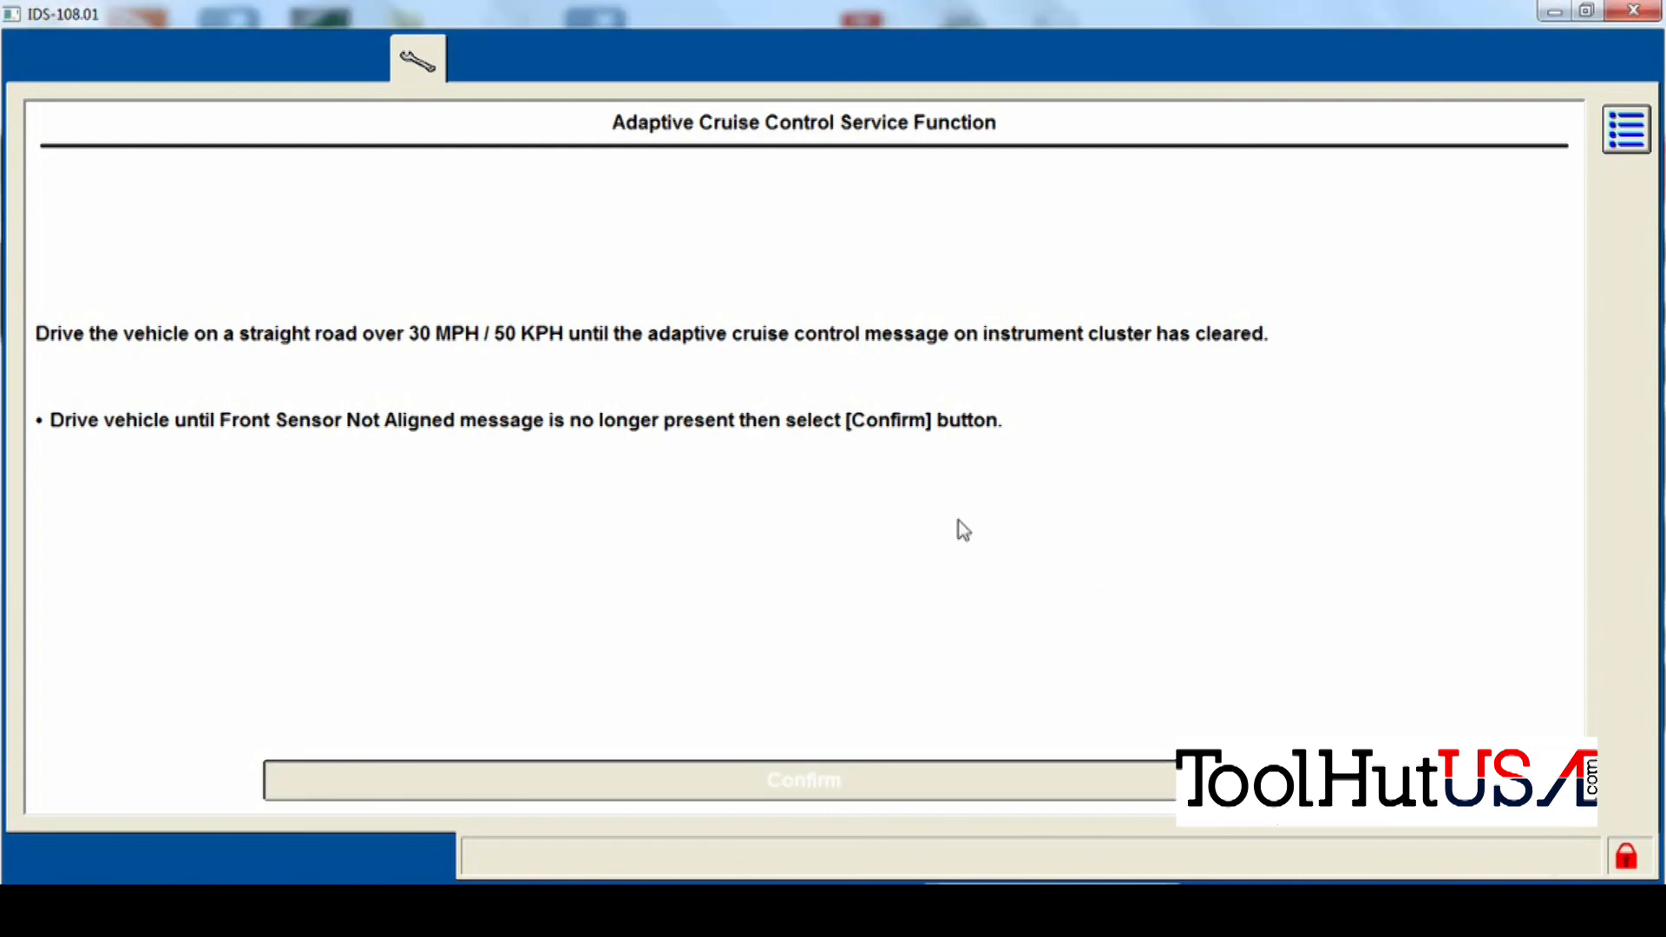
click(803, 779)
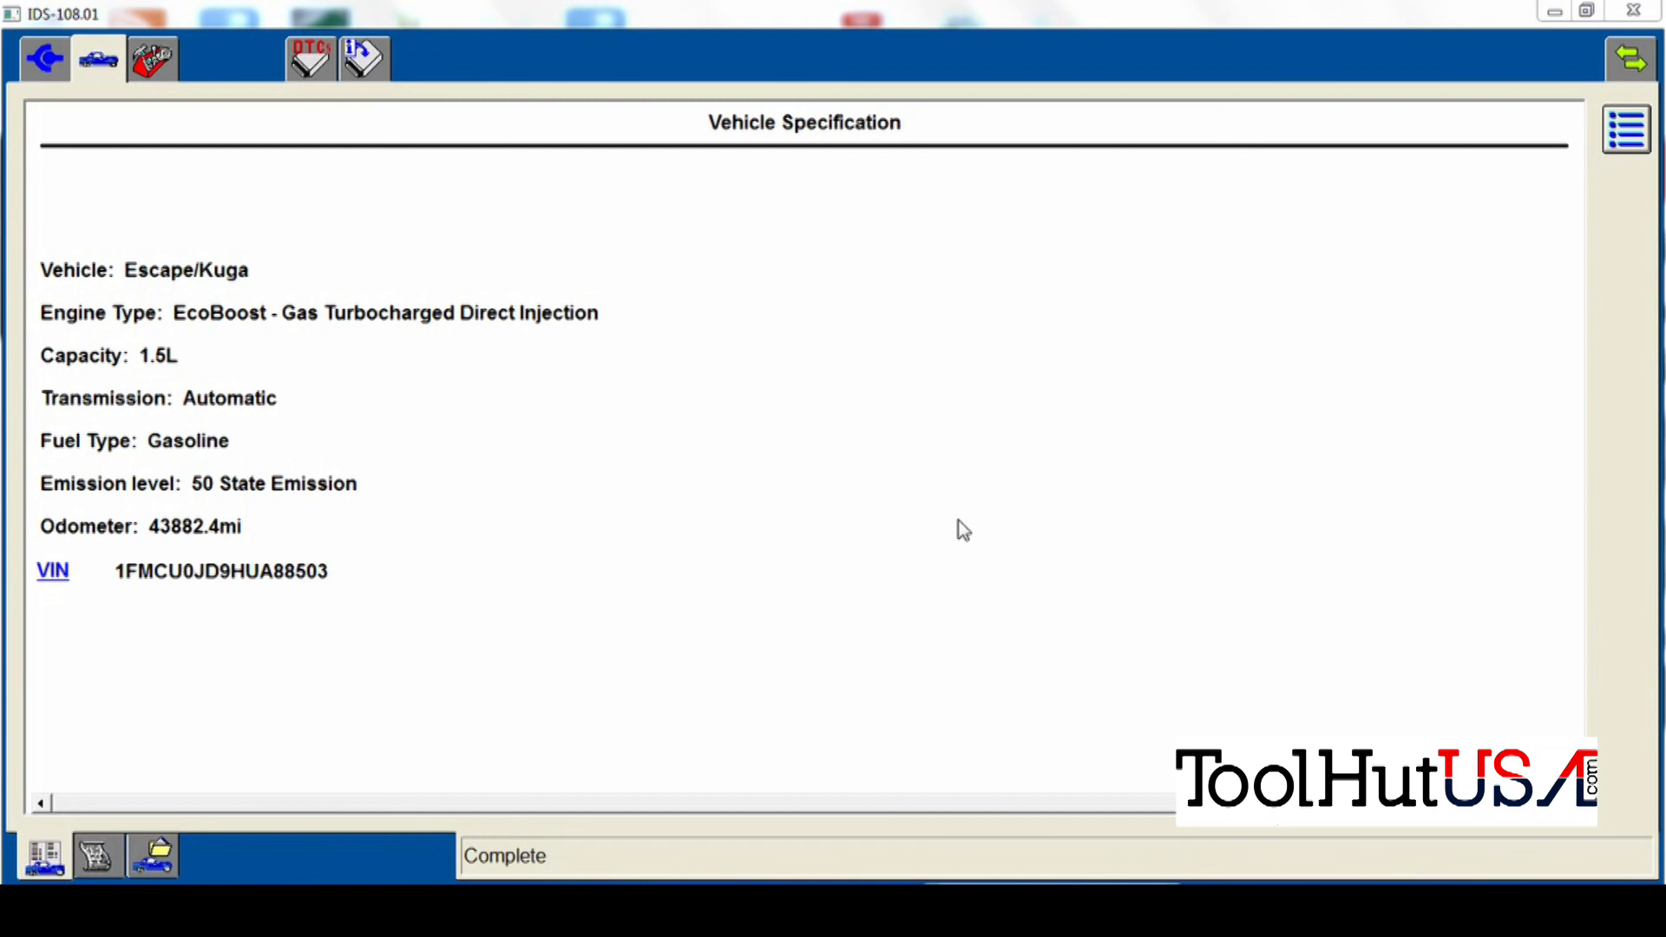
mouse_move(1513, 246)
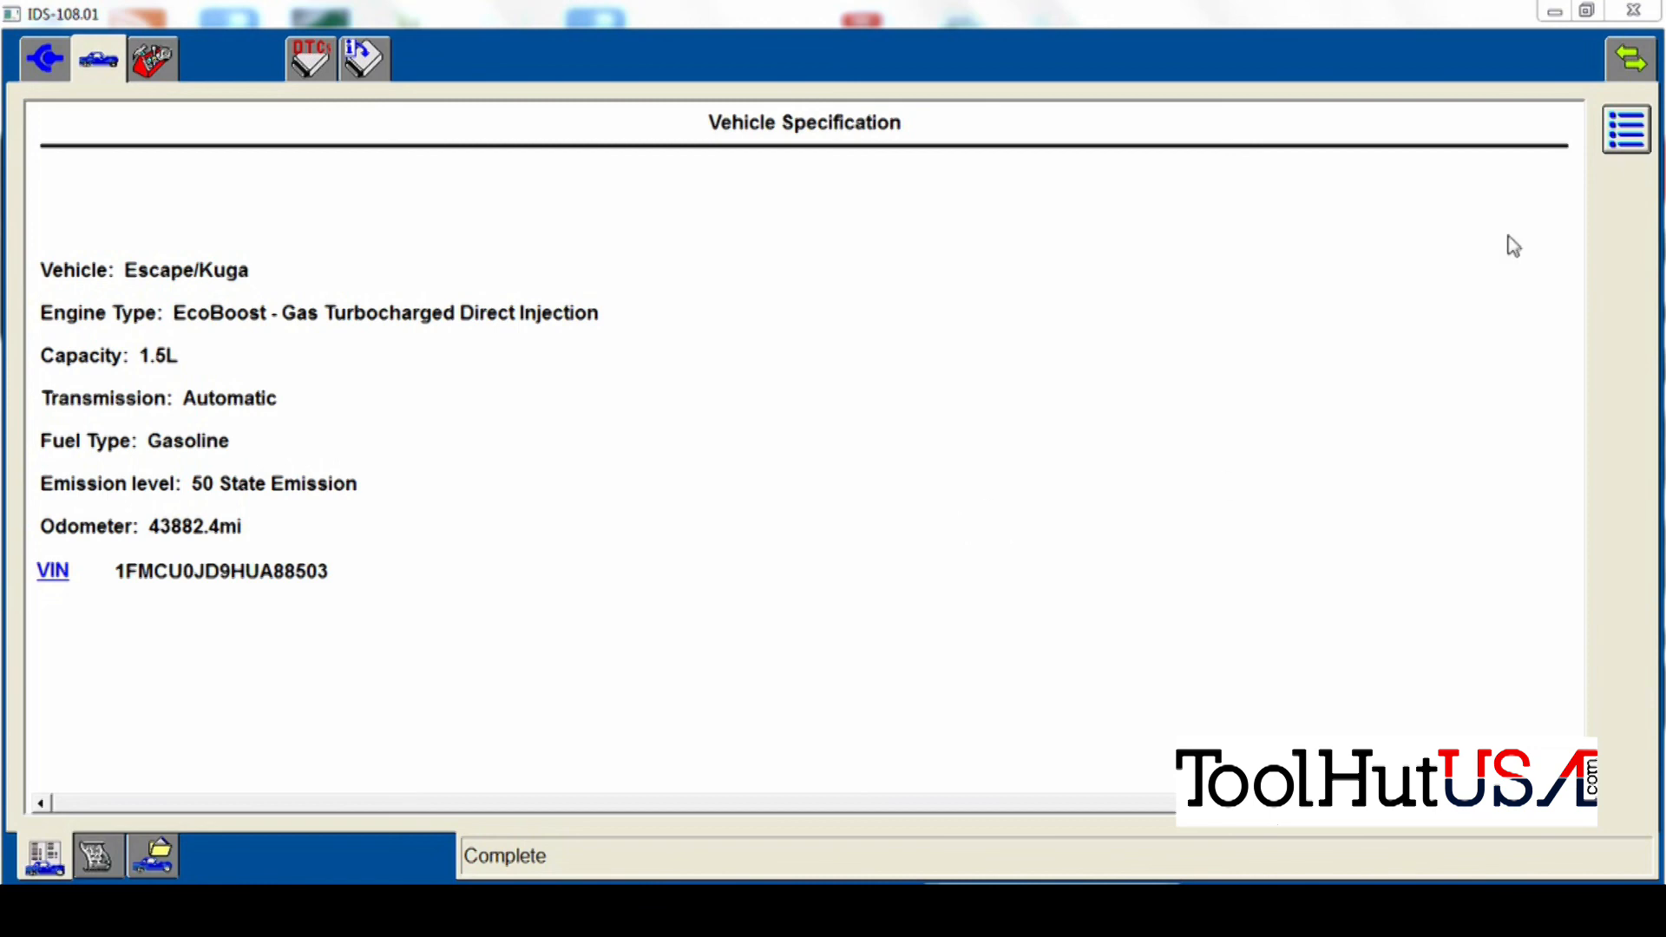